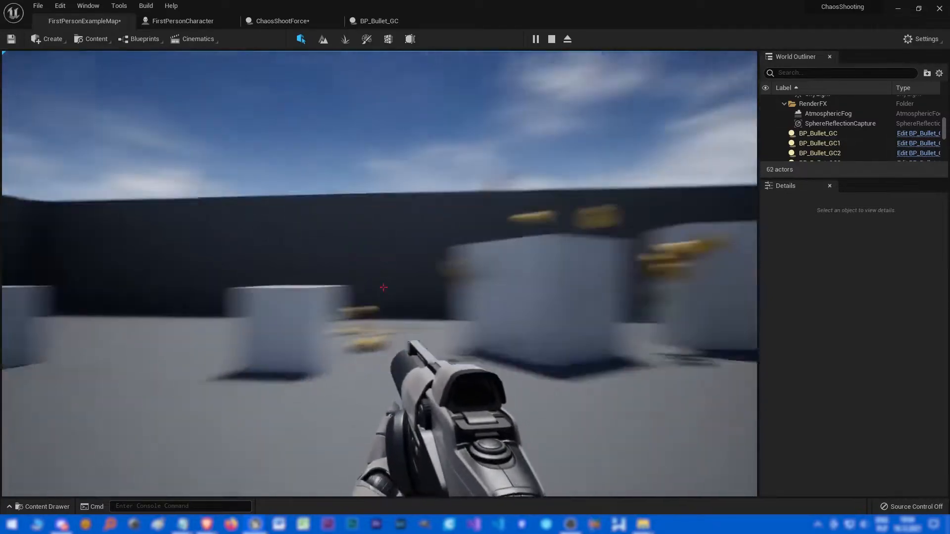
# Leave the running shooting demo and return to the Unreal Project Browser.
pyautogui.click(383, 288)
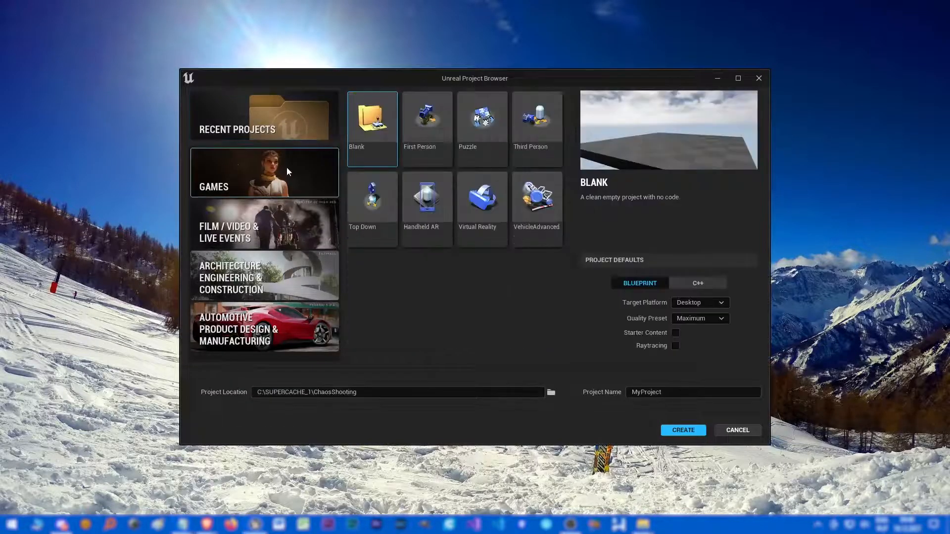
# Create a First Person Blueprint project named ChaosShooting in the ChaosTutorial folder.
pyautogui.click(426, 115)
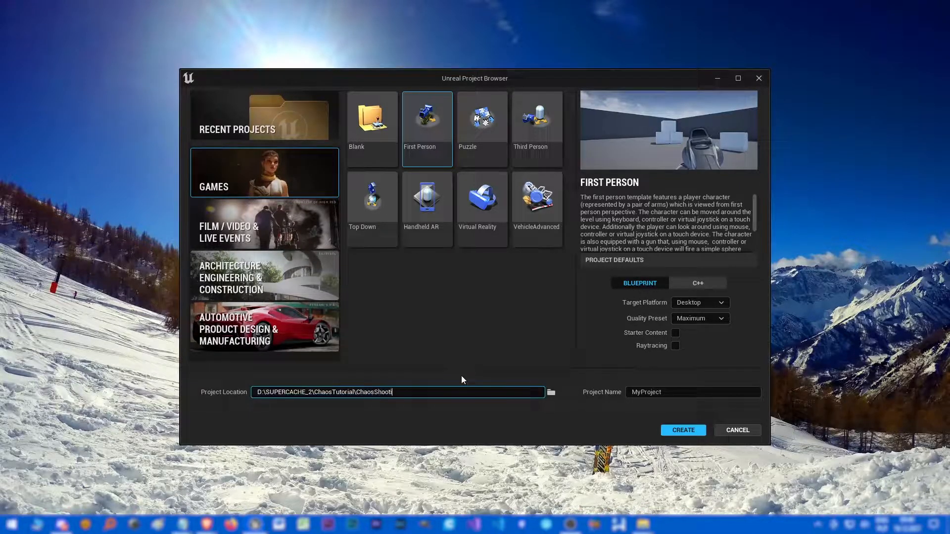
pyautogui.write('ing')
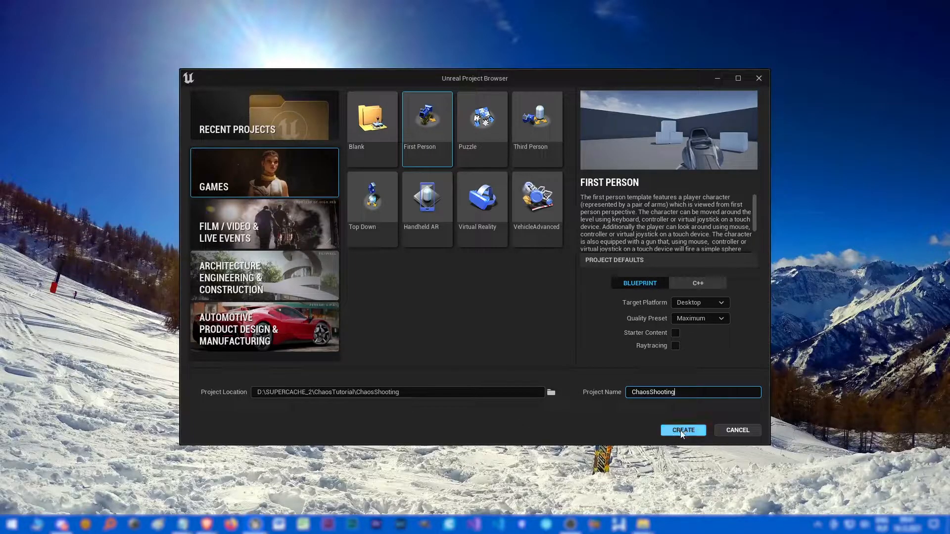
pyautogui.click(681, 430)
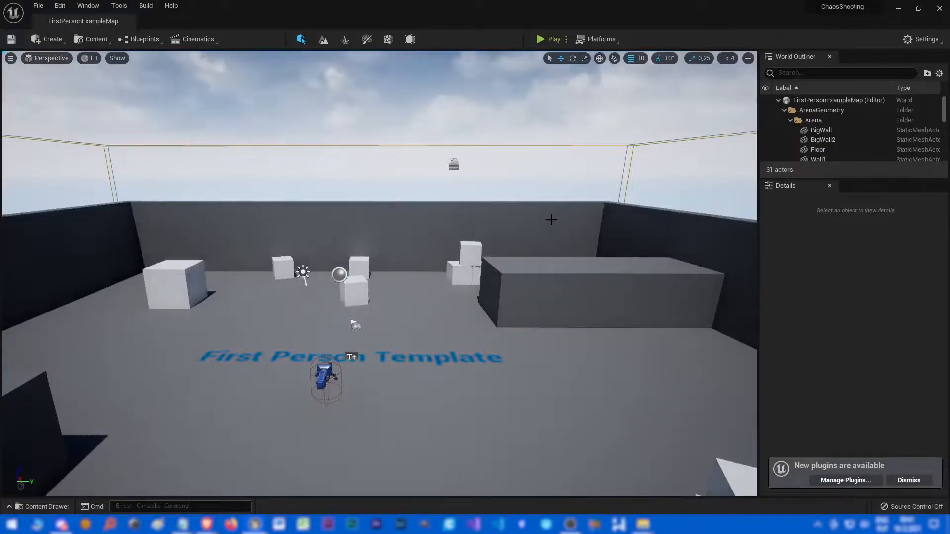
pyautogui.moveTo(549, 38)
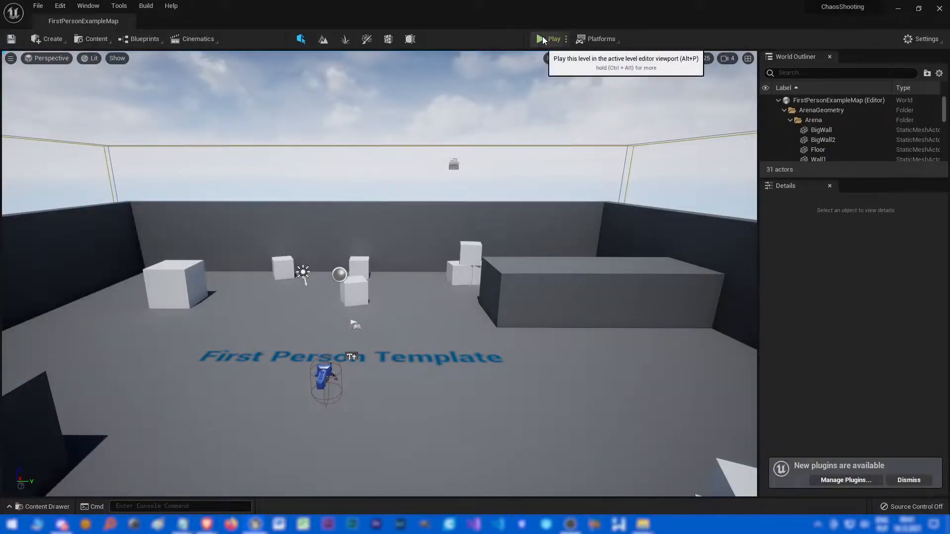
# Inspect the FirstPersonProjectile blueprint's hit logic in FirstPersonBP > Blueprints, then close it.
pyautogui.click(552, 39)
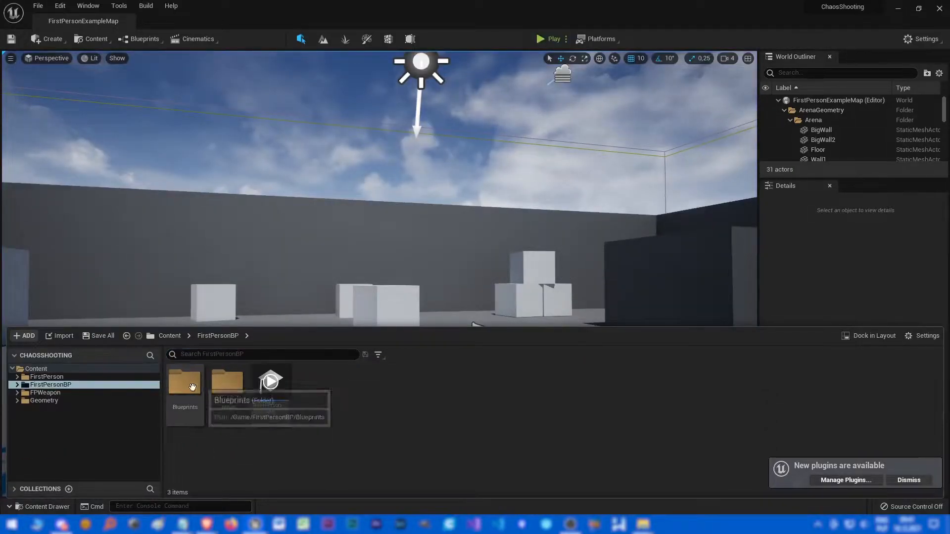
pyautogui.doubleClick(185, 386)
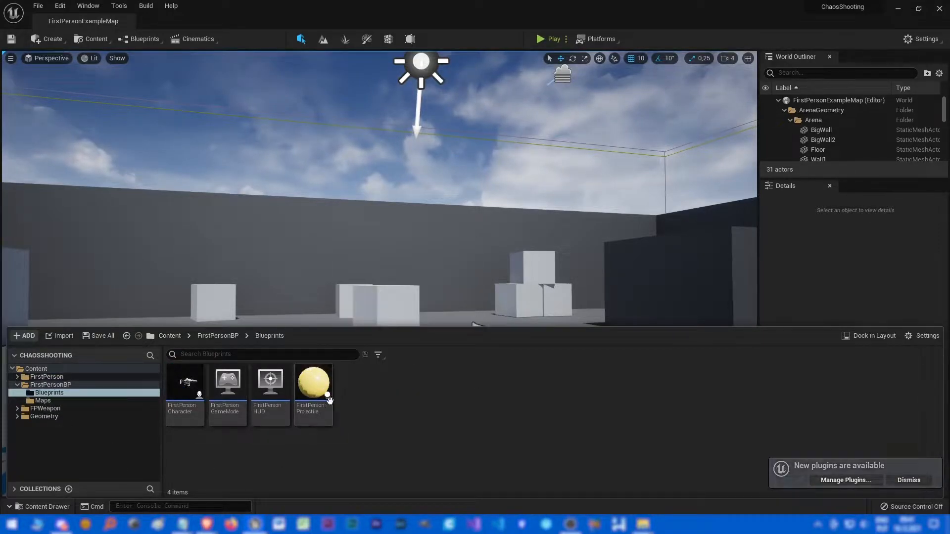
pyautogui.doubleClick(312, 382)
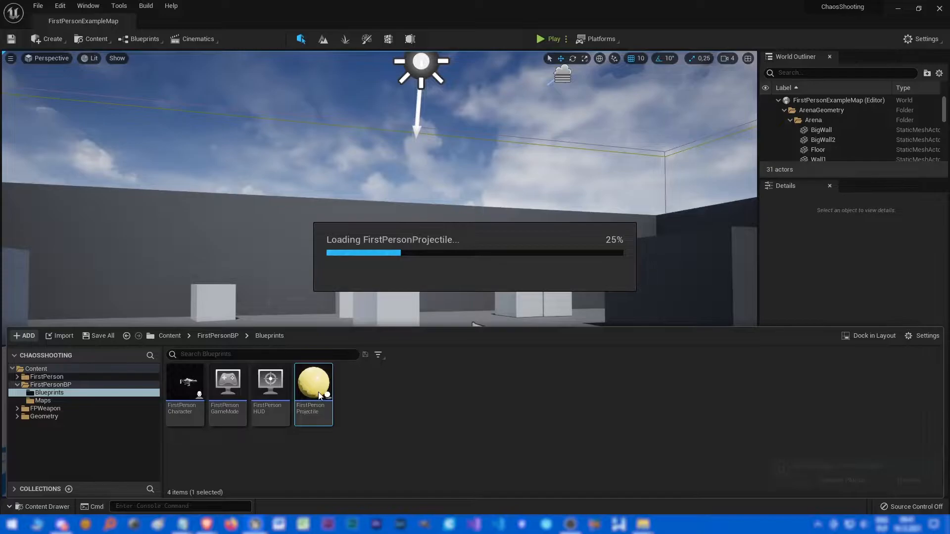
pyautogui.doubleClick(313, 381)
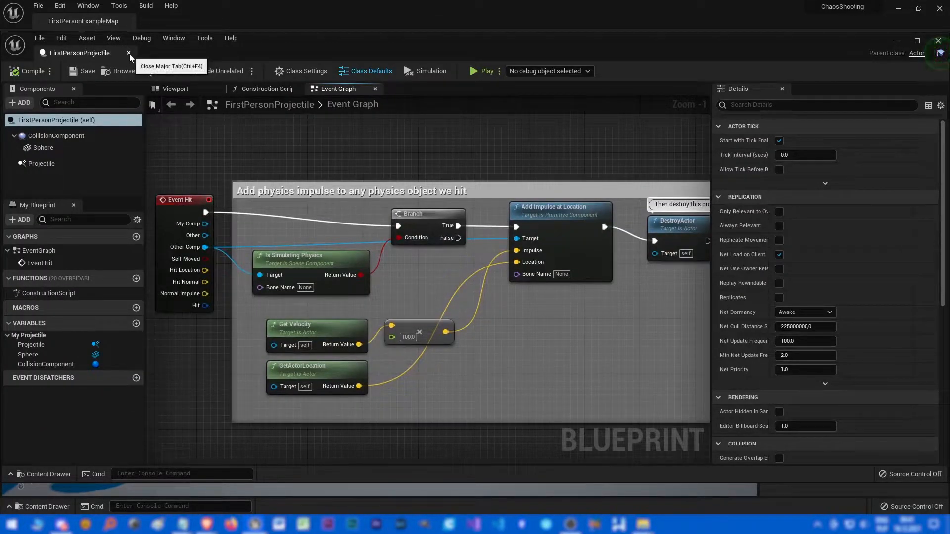
pyautogui.click(128, 52)
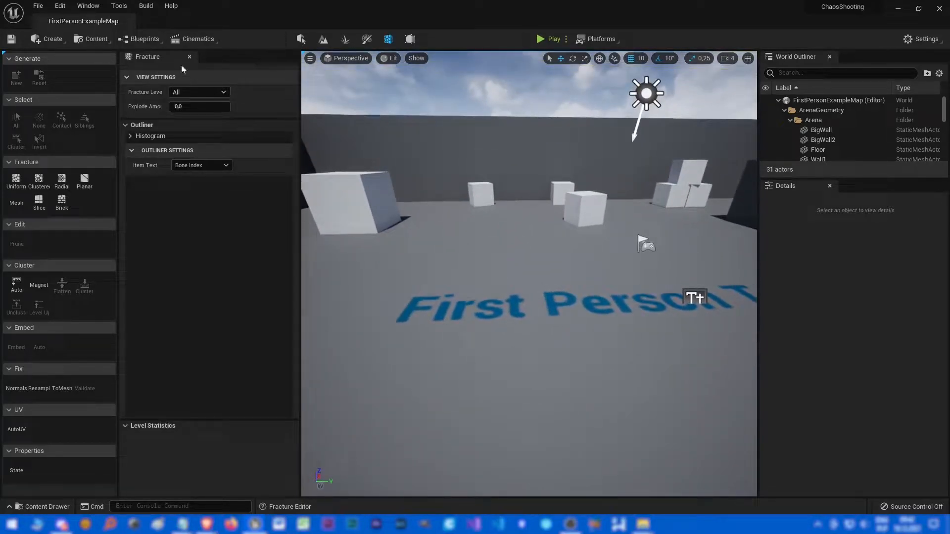
# Place a cube from Create > Shapes, then replace it with a sphere in the level.
pyautogui.click(52, 39)
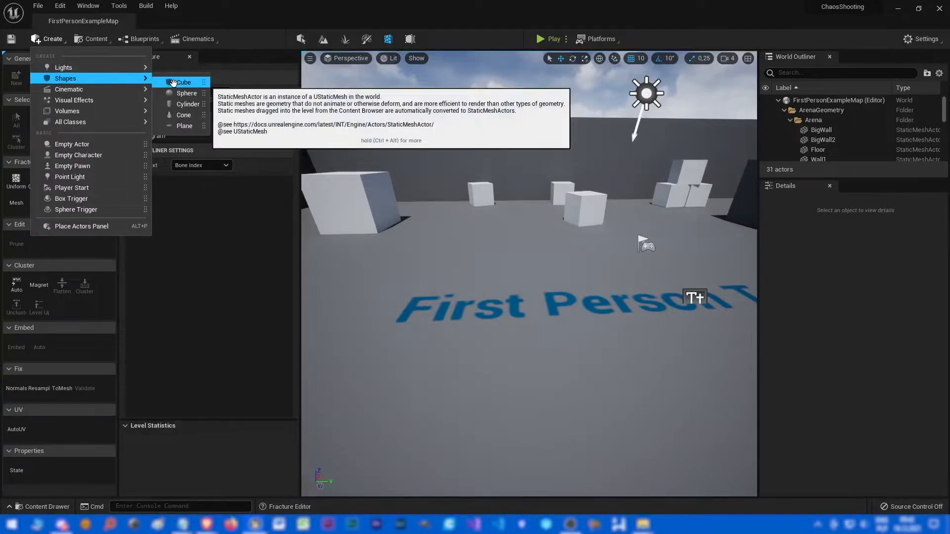
pyautogui.click(182, 83)
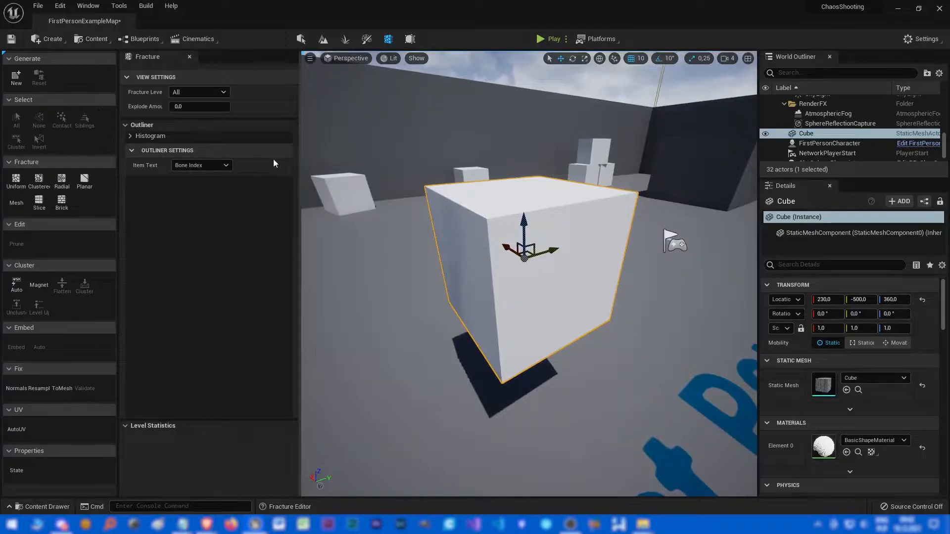
pyautogui.click(52, 38)
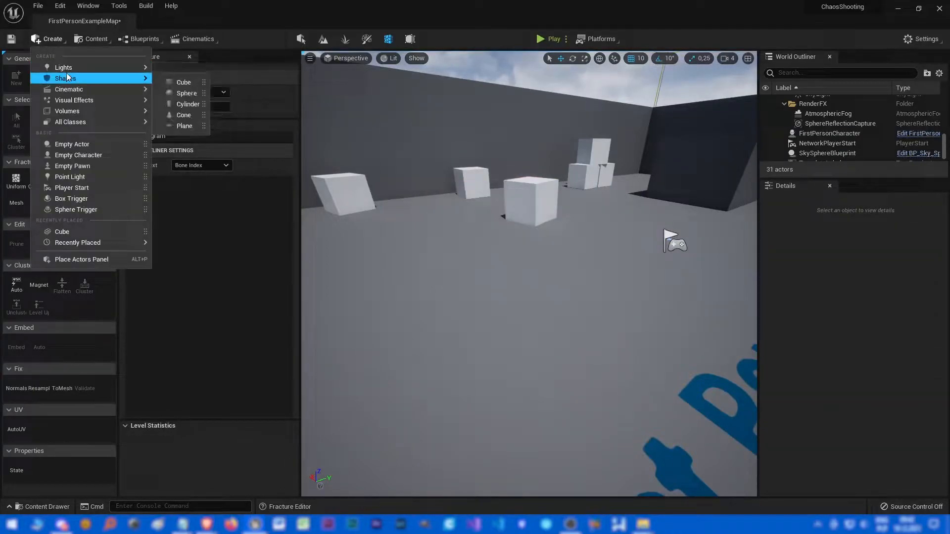
pyautogui.click(187, 93)
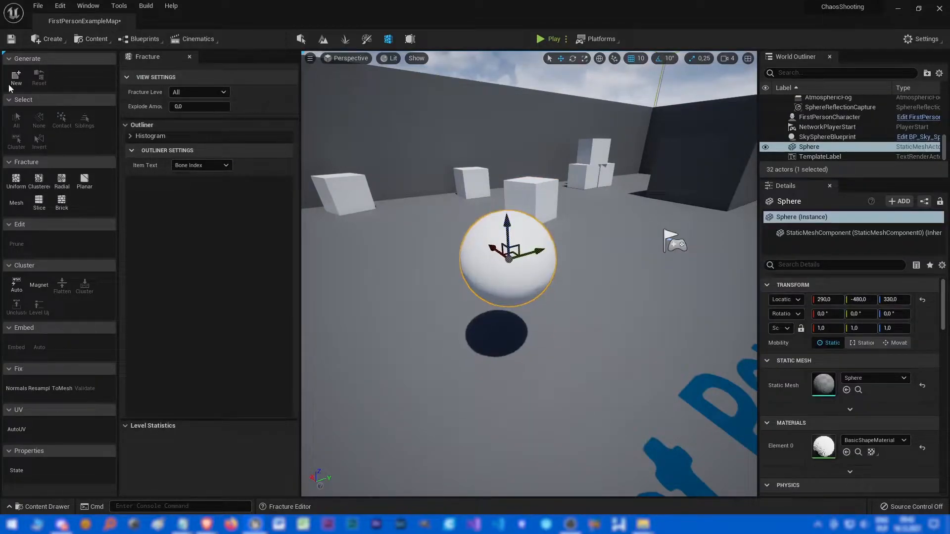
pyautogui.moveTo(728, 292)
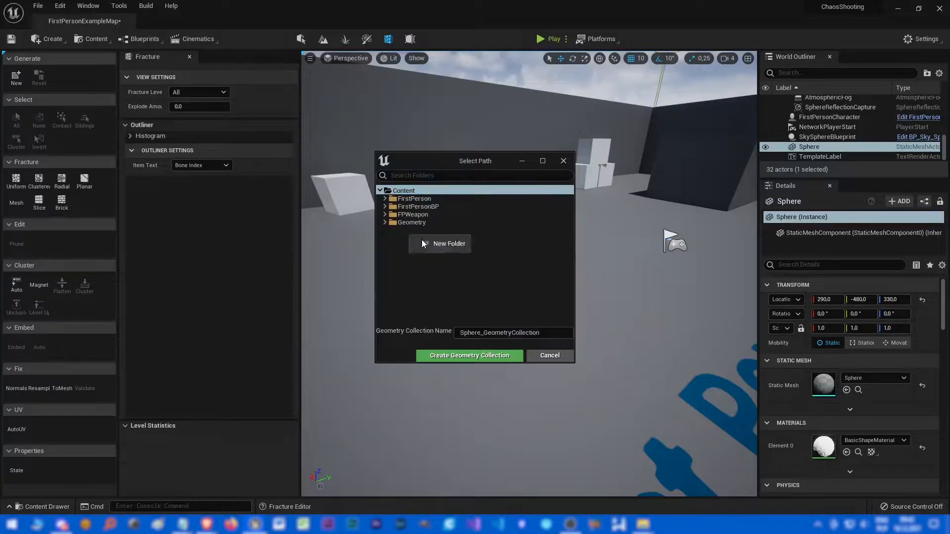
# Make a new Bullet folder and create geometry collection Bullet_GC from the sphere.
pyautogui.click(448, 244)
pyautogui.write('Bullet')
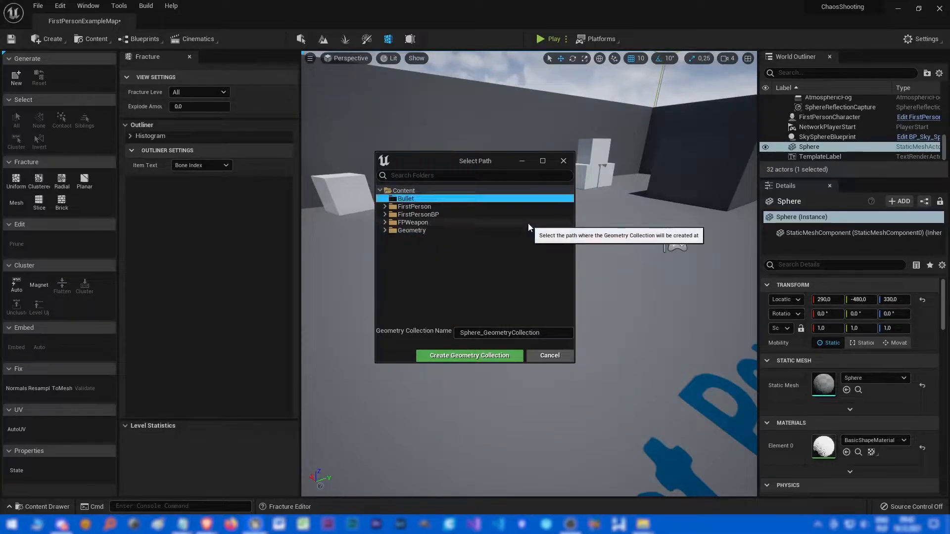
pyautogui.click(512, 332)
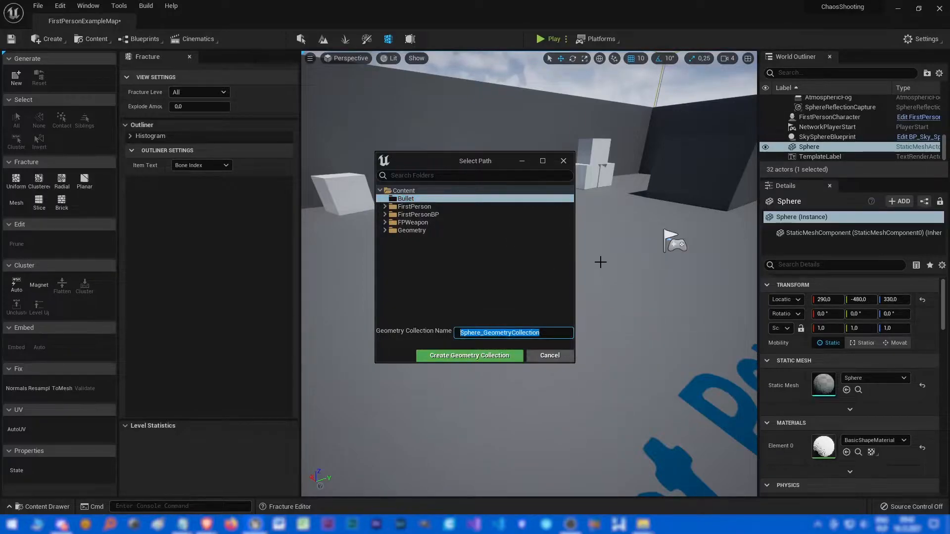
pyautogui.write('Bullet_GC')
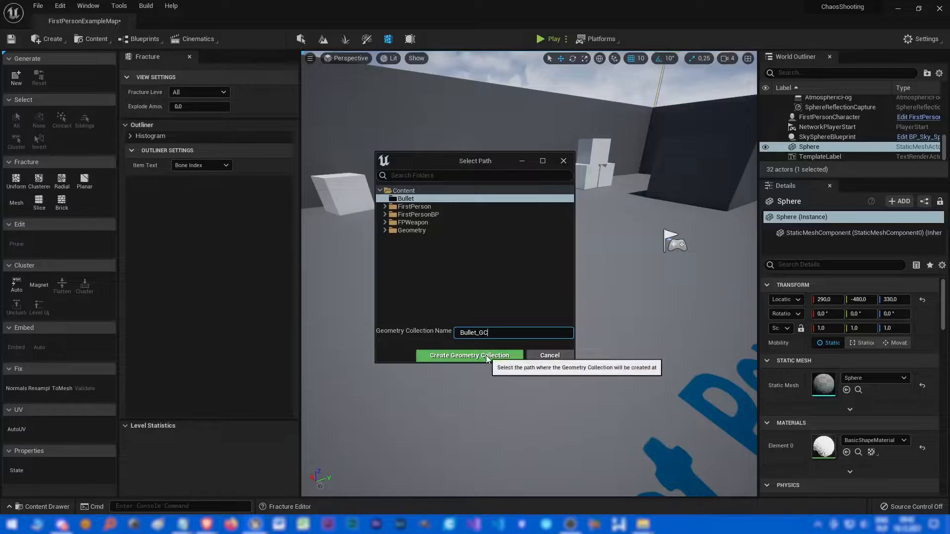
pyautogui.click(469, 355)
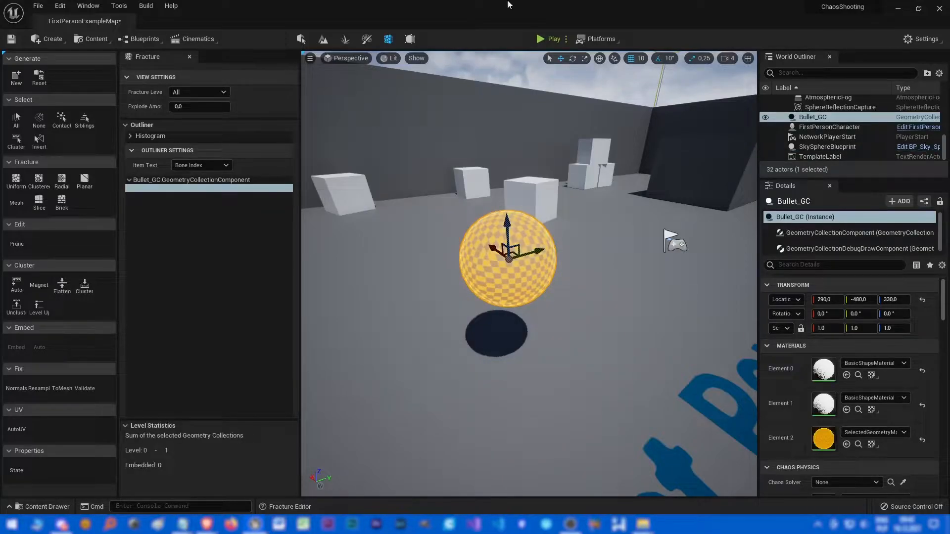
pyautogui.click(540, 39)
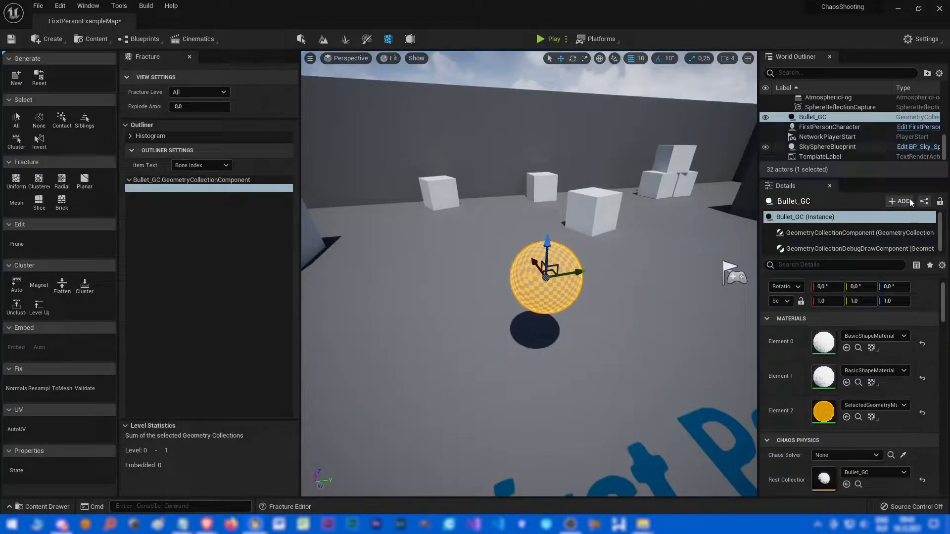
# Convert the selected collection actor into blueprint BP_Bullet_GC with GeometryCollectionActor parent.
pyautogui.click(926, 200)
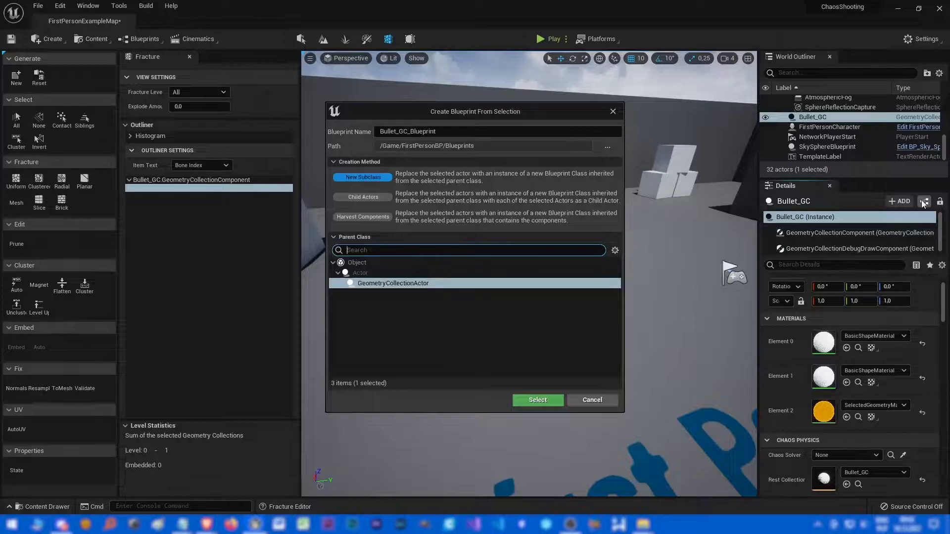
pyautogui.moveTo(447, 207)
pyautogui.write('BP_')
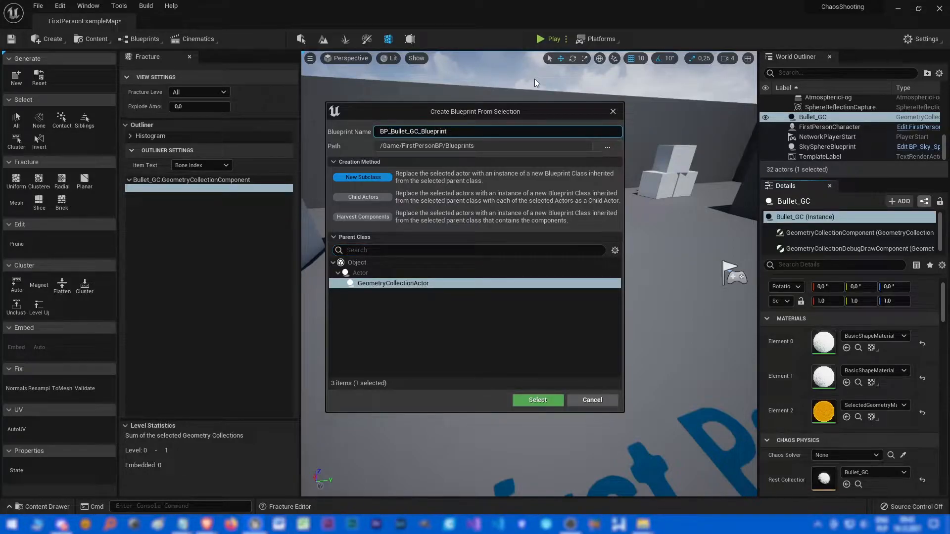
pyautogui.doubleClick(436, 131)
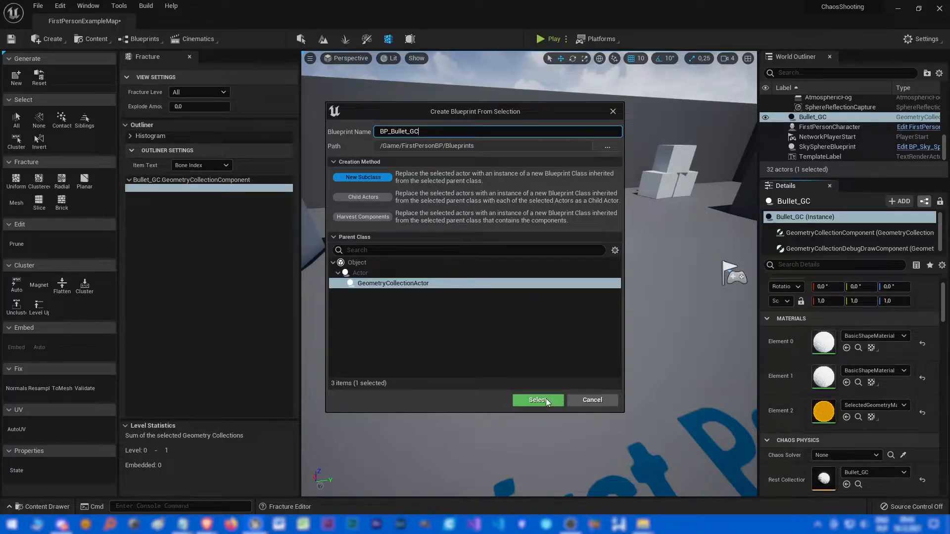
pyautogui.click(536, 400)
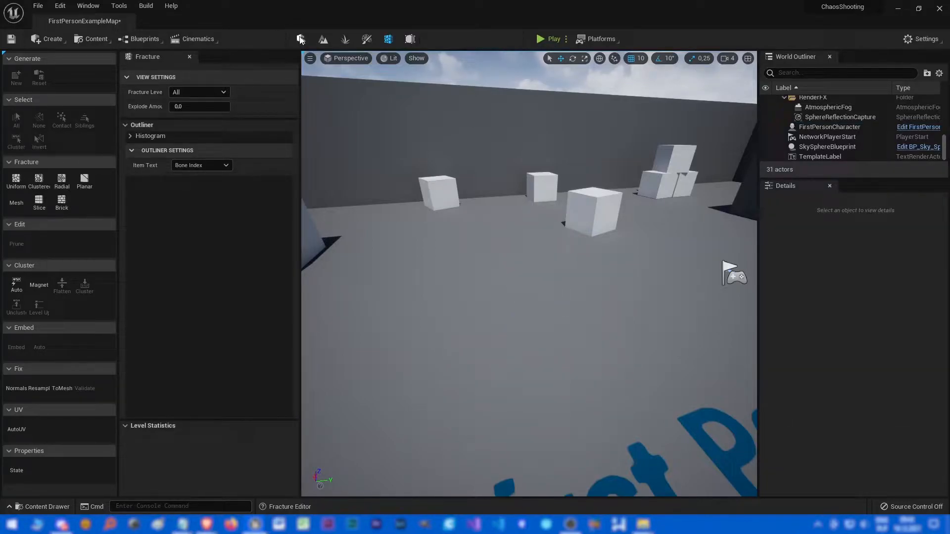
# Exit Fracture mode and open the FirstPersonCharacter blueprint's event graph from the Blueprints folder.
pyautogui.click(189, 56)
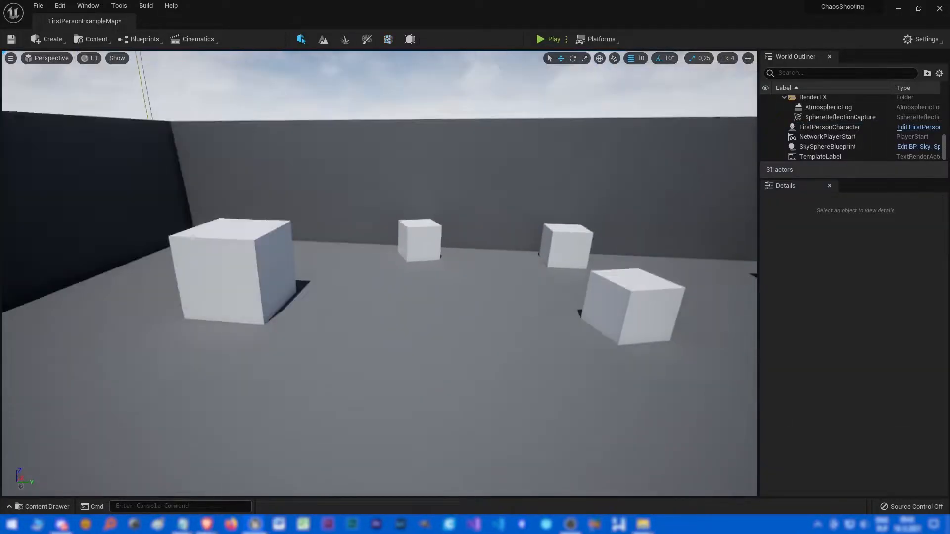
pyautogui.click(45, 507)
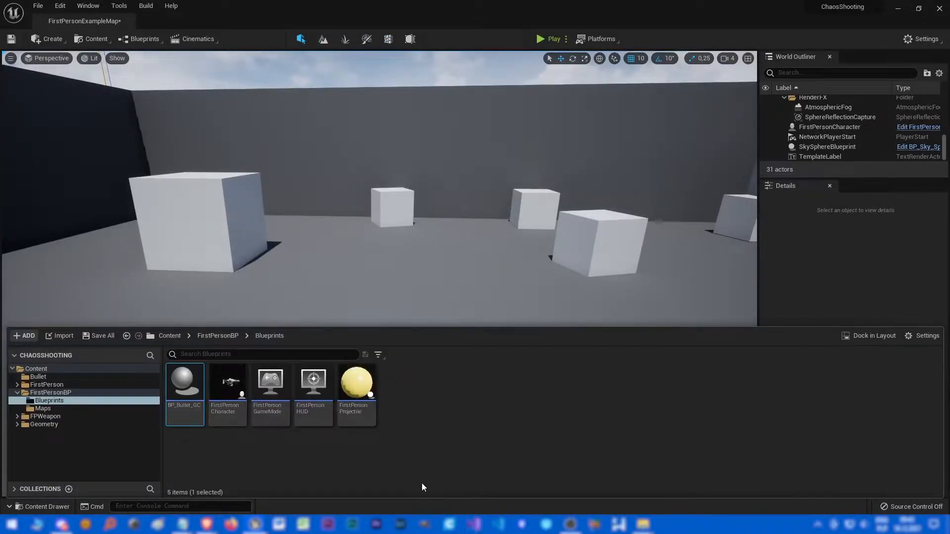
pyautogui.rightClick(356, 385)
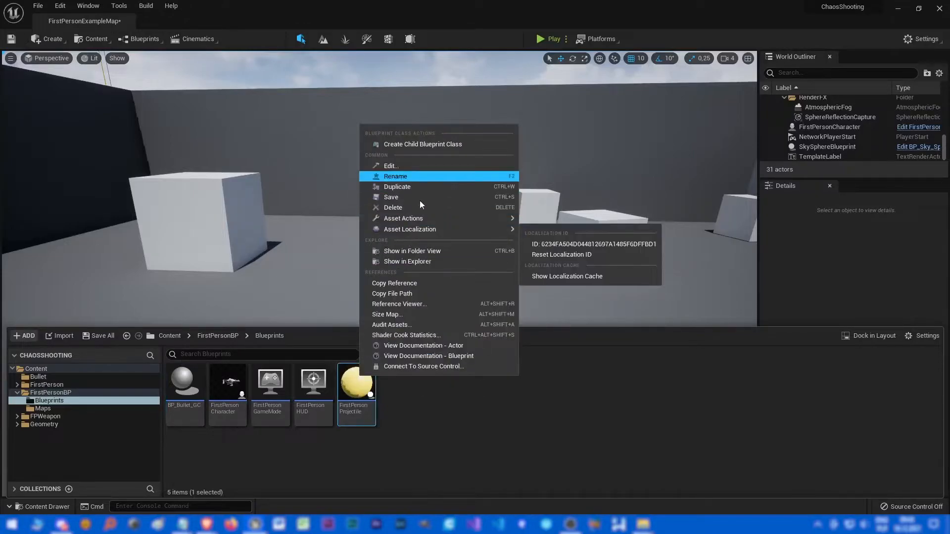
pyautogui.click(398, 304)
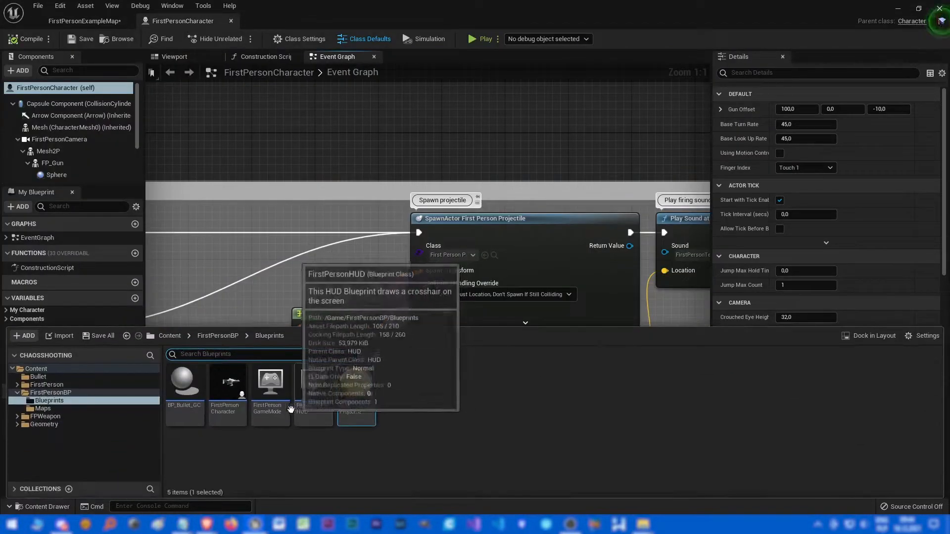
# Browse the Bullet folder's Bullet_GC asset and search the content for 'bullet'.
pyautogui.click(38, 376)
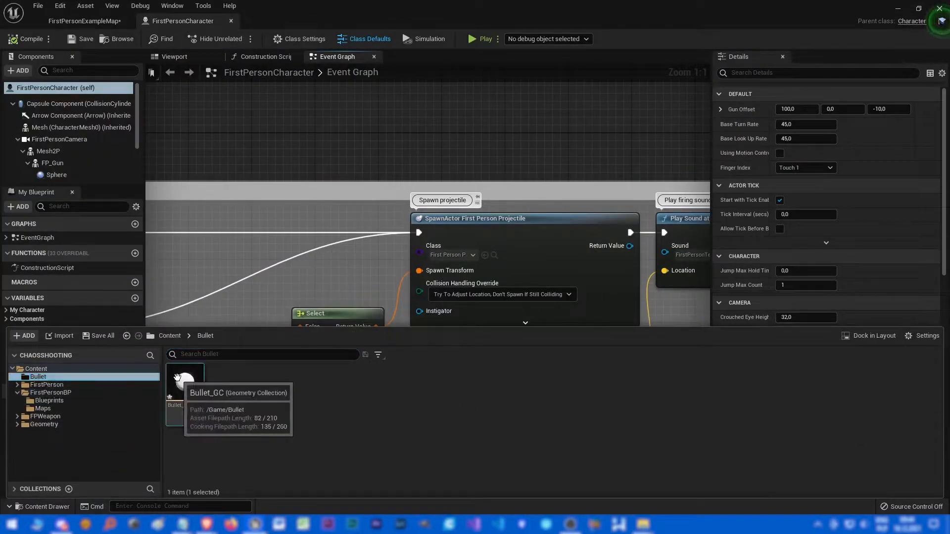
pyautogui.doubleClick(185, 376)
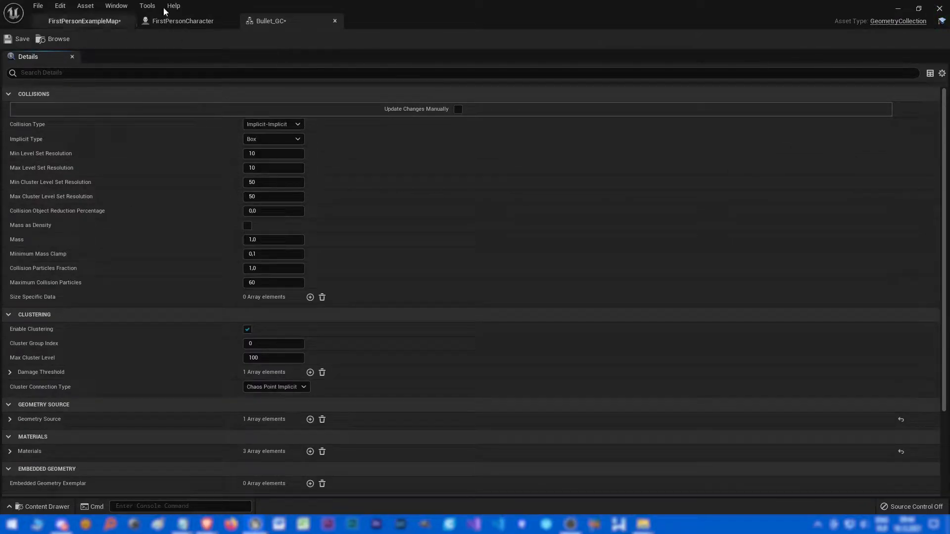
pyautogui.click(183, 21)
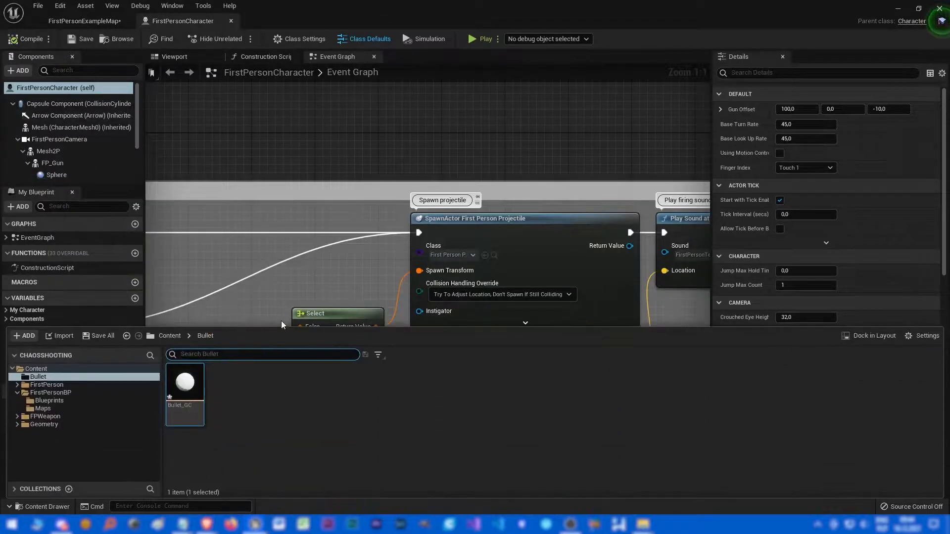
pyautogui.click(36, 368)
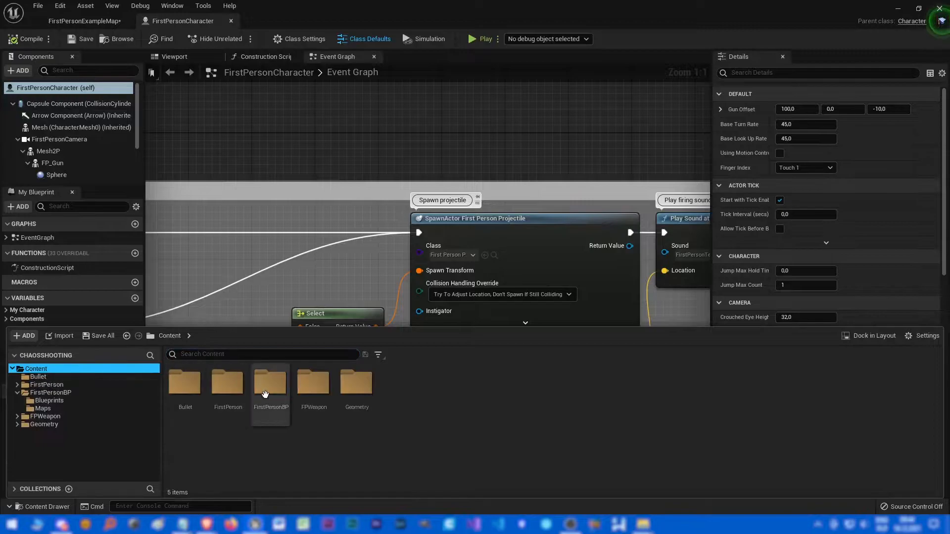
pyautogui.moveTo(245, 460)
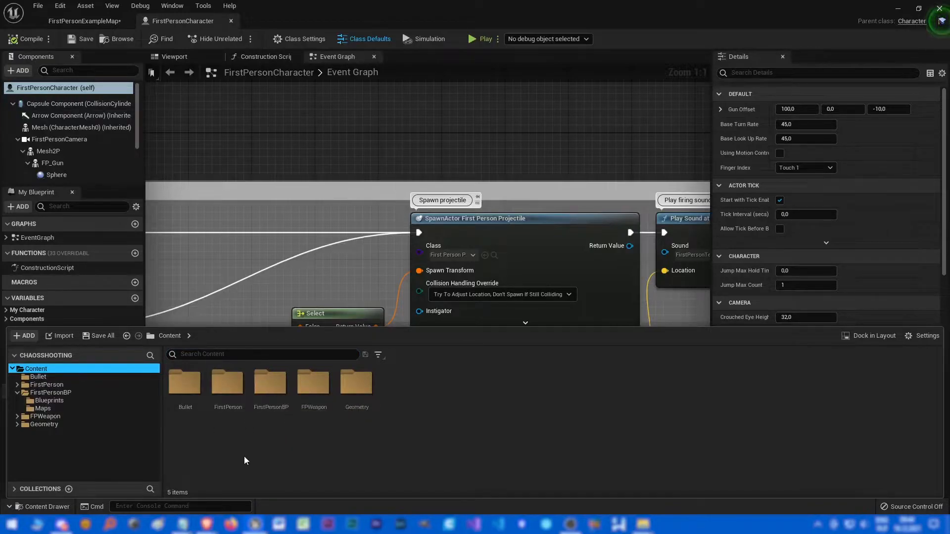
pyautogui.click(263, 354)
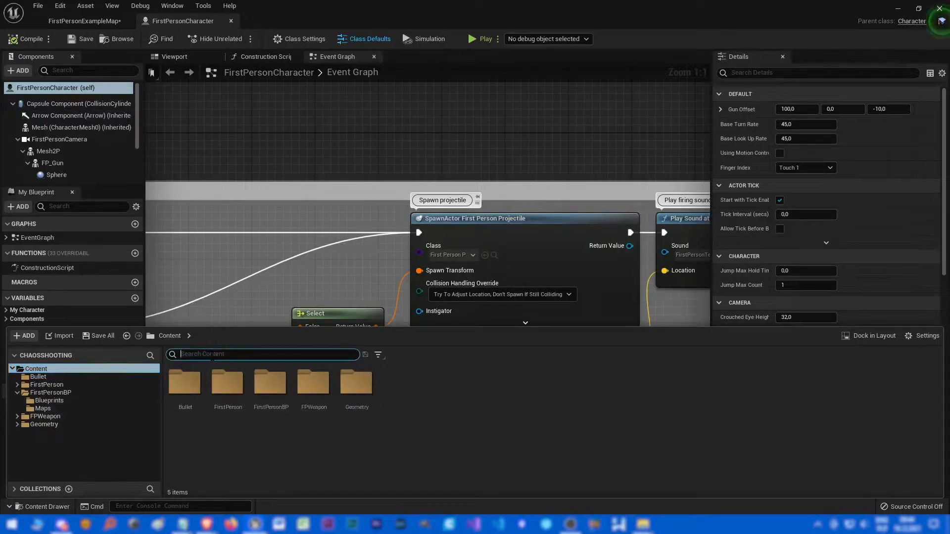
pyautogui.write('bullet')
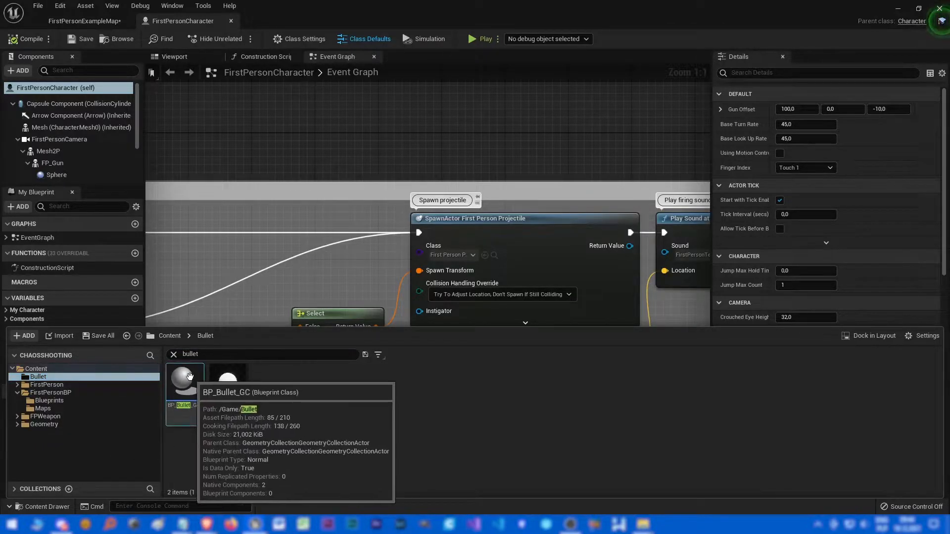
# Open BP_Bullet_GC in the full editor and select its geometry collection component's materials.
pyautogui.doubleClick(185, 385)
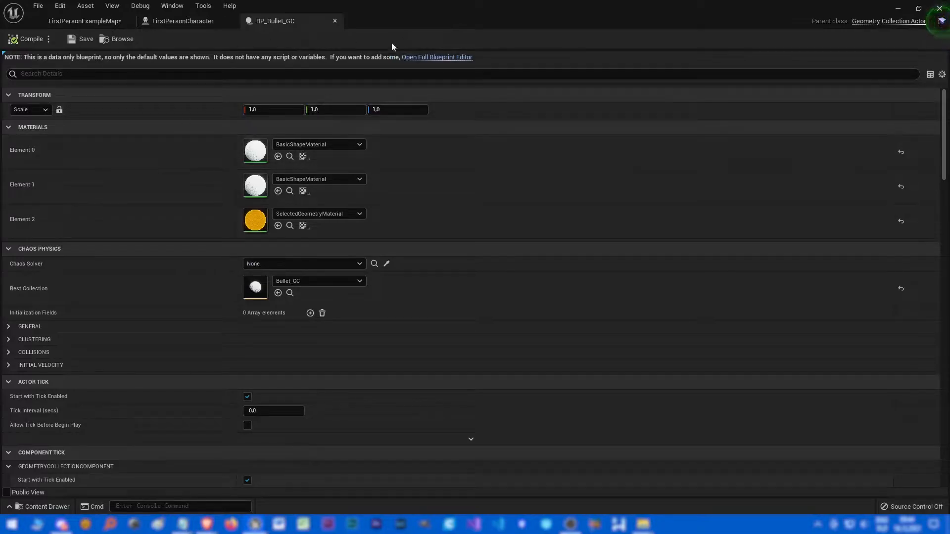
pyautogui.moveTo(436, 57)
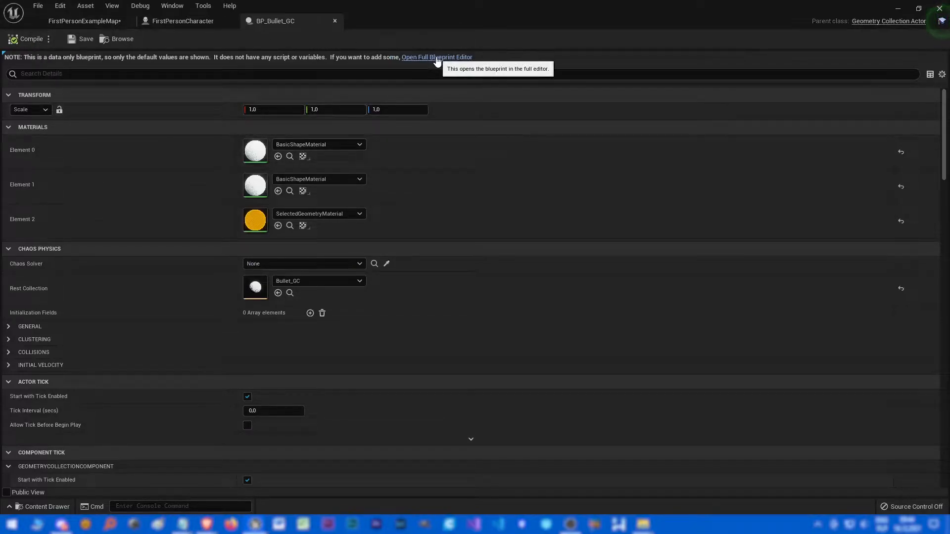
pyautogui.click(436, 57)
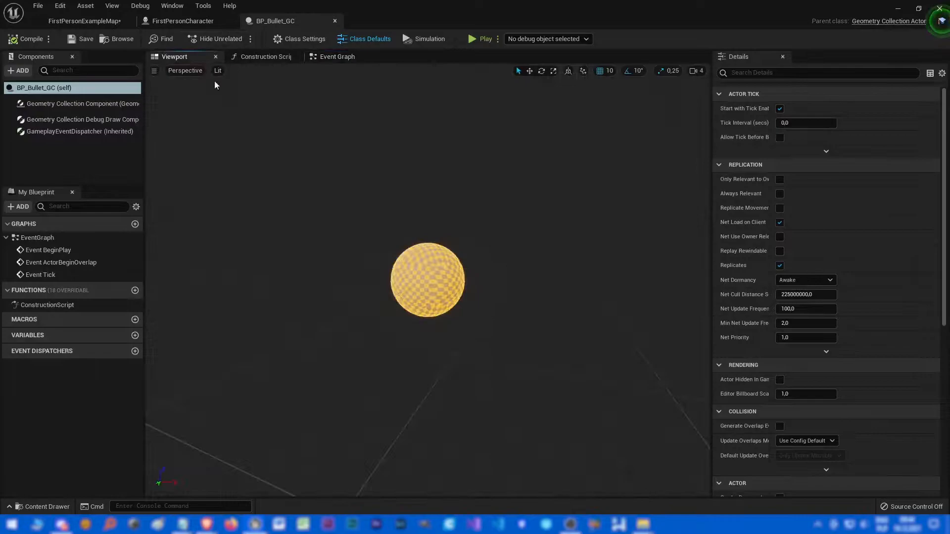
pyautogui.click(82, 104)
pyautogui.write('ye')
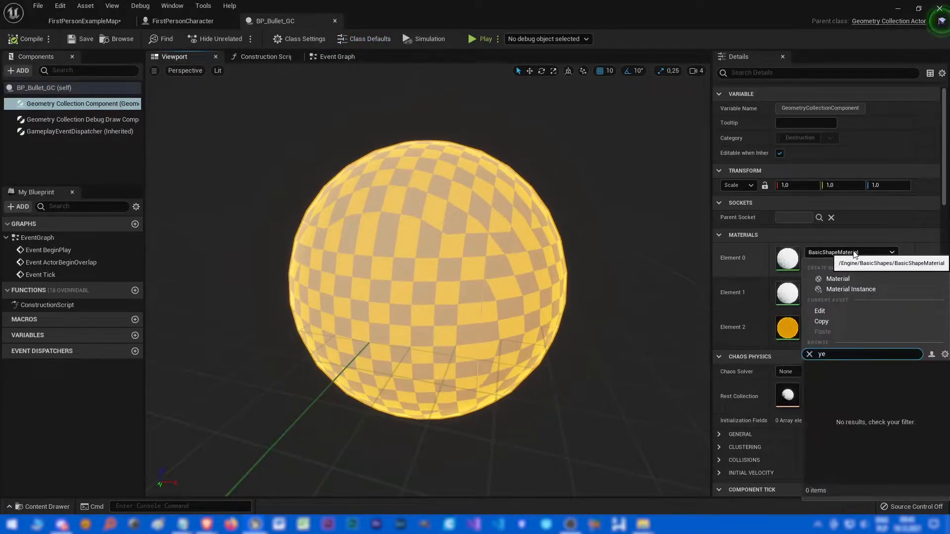
pyautogui.write('bullet')
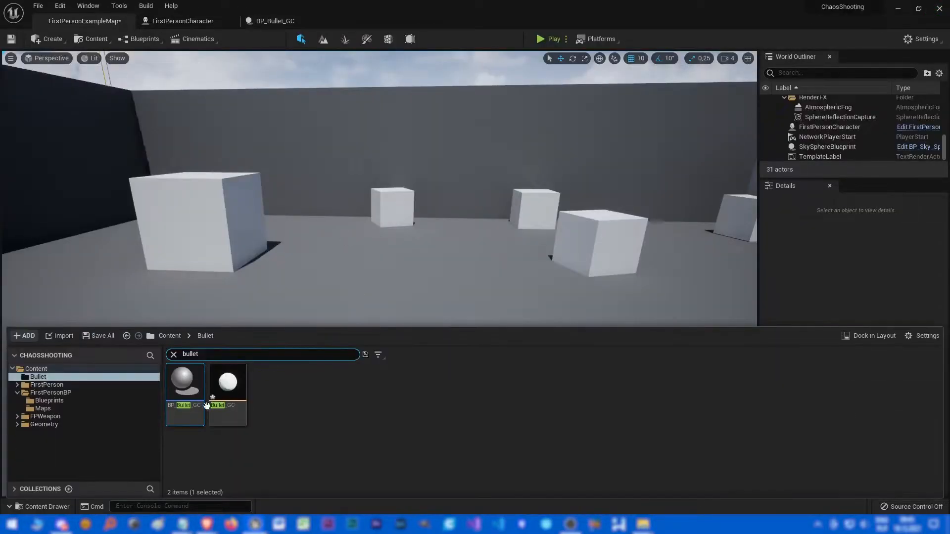
# Check which material the FirstPersonProjectile sphere uses, then return to the bullet blueprint.
pyautogui.click(50, 401)
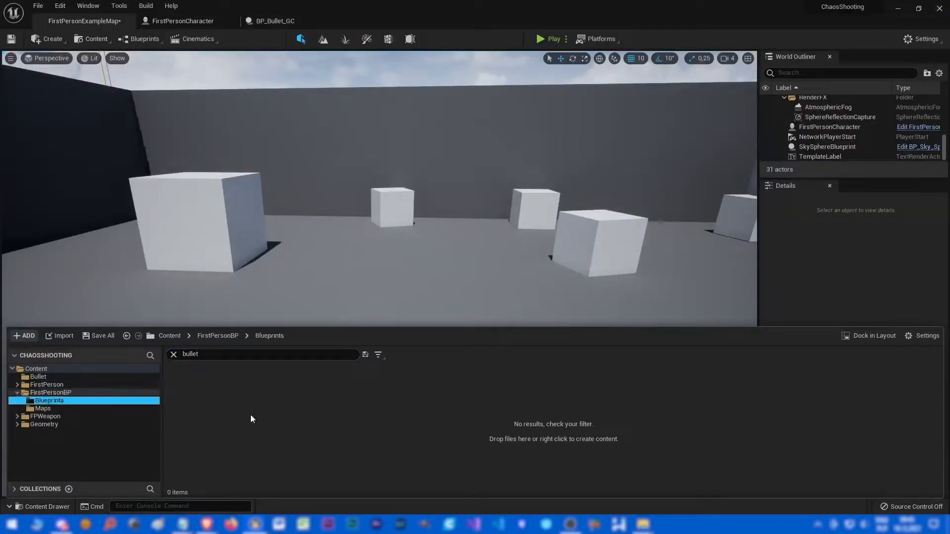
pyautogui.click(174, 354)
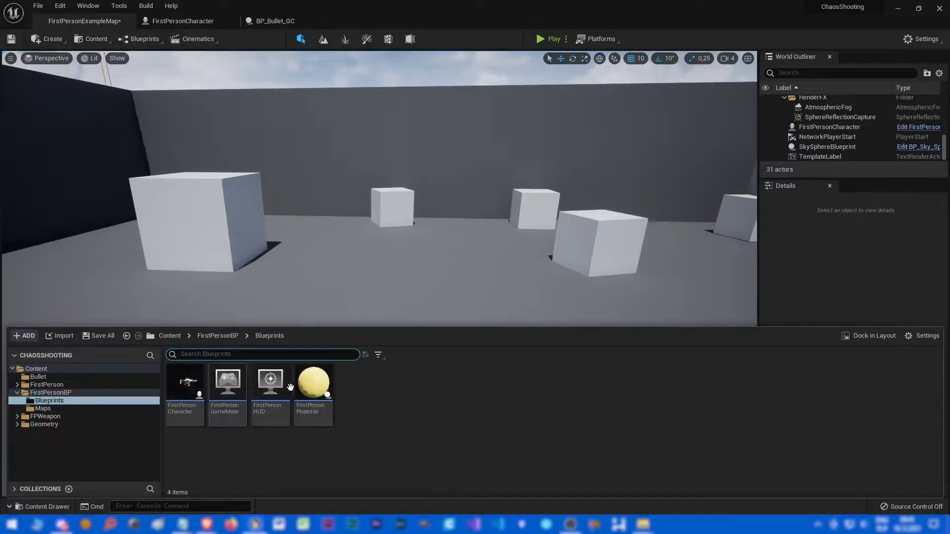
pyautogui.doubleClick(314, 382)
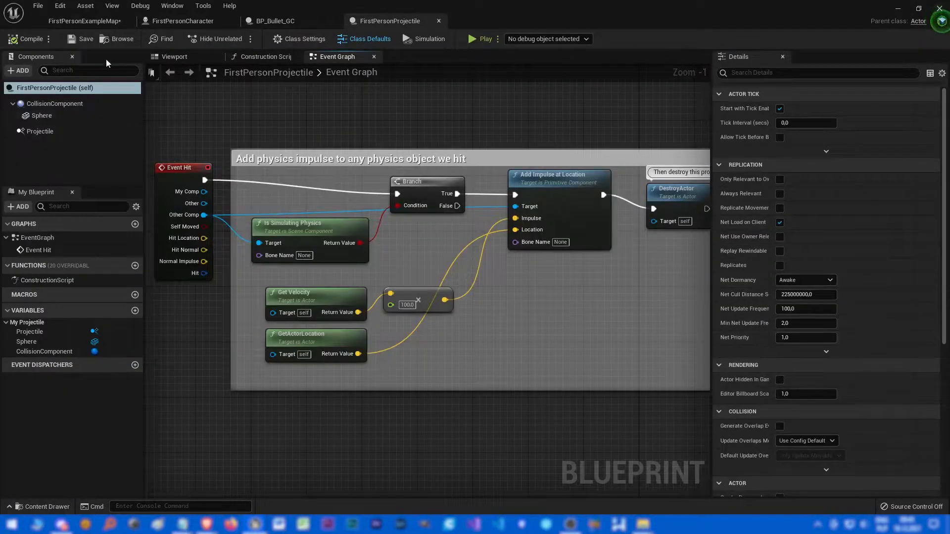
pyautogui.click(41, 115)
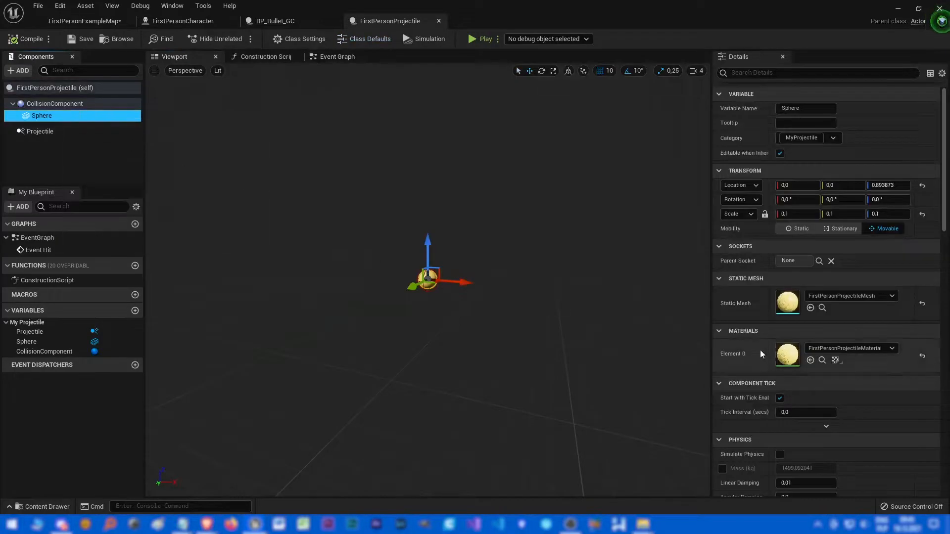
pyautogui.click(182, 21)
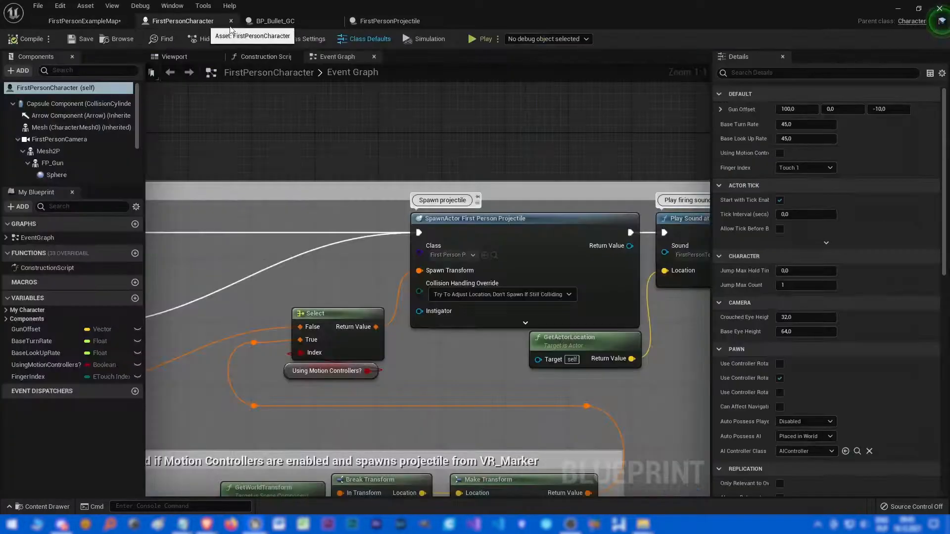
pyautogui.click(271, 21)
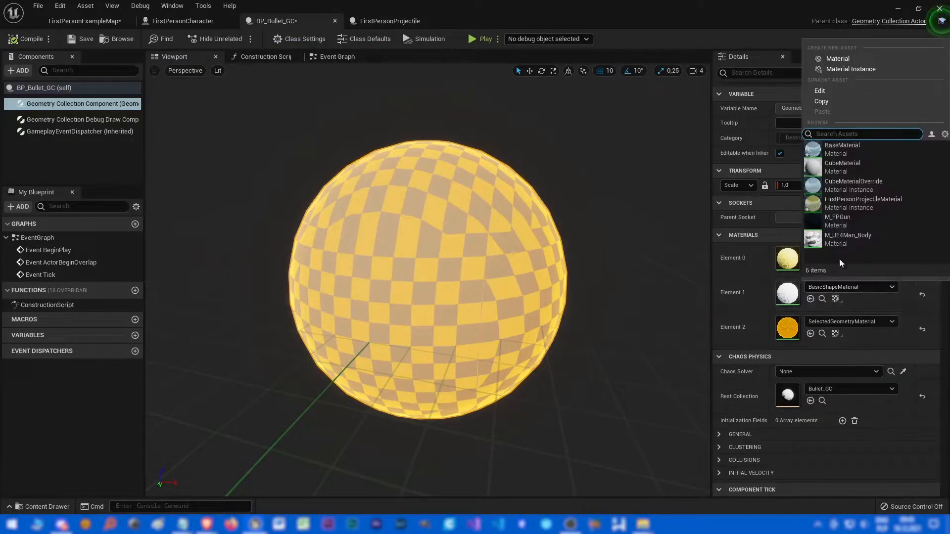
# Assign FirstPersonProjectileMaterial to the bullet sphere's Element 0 and close the blueprint.
pyautogui.click(863, 199)
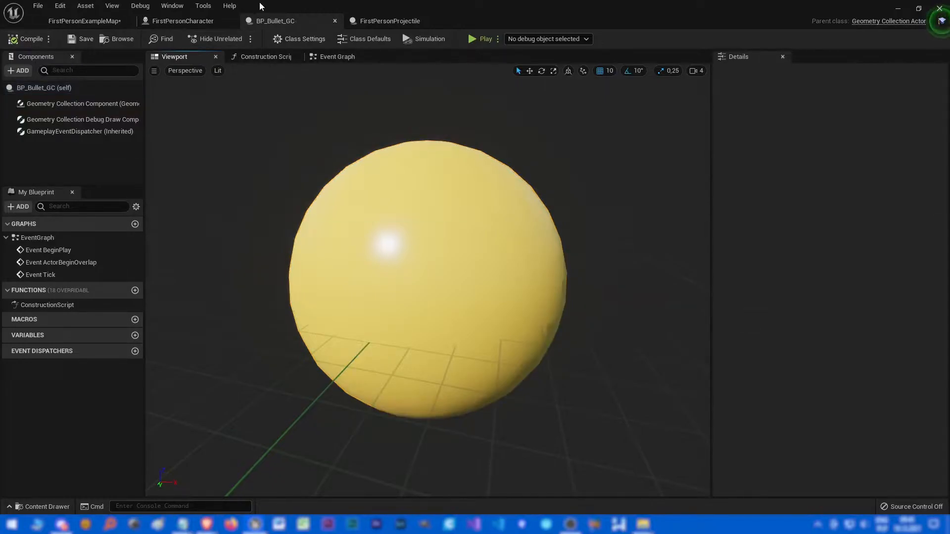
pyautogui.moveTo(333, 20)
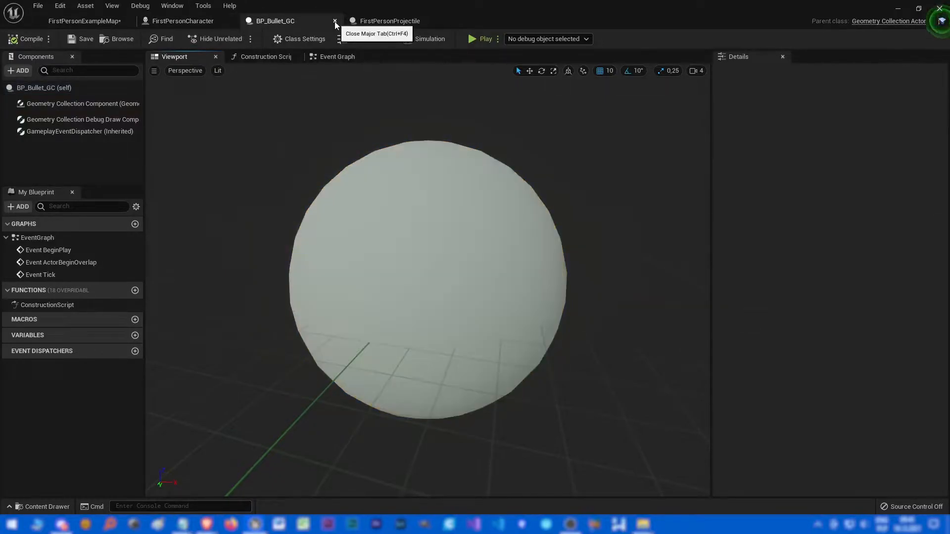
pyautogui.click(334, 21)
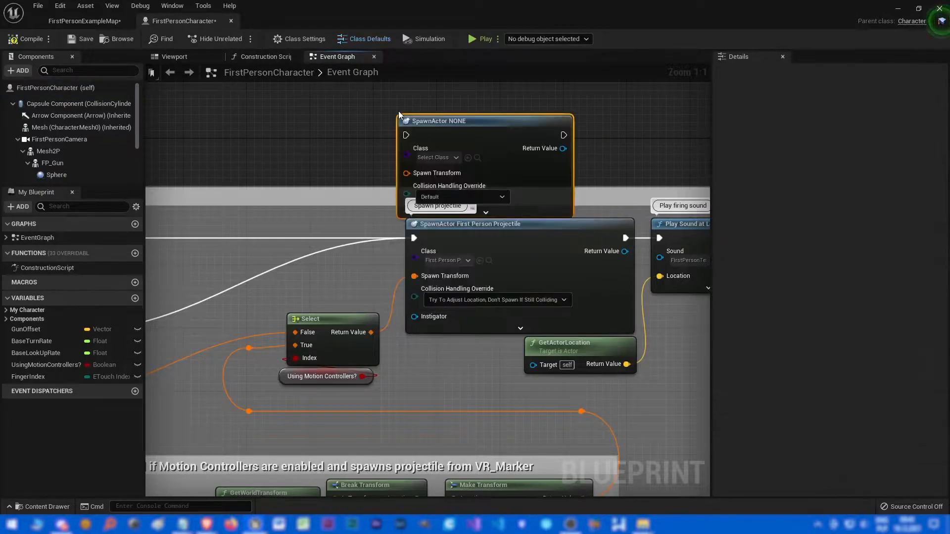
# Set the new SpawnActor node's class to BP_Bullet_GC and play the level to test firing.
pyautogui.click(437, 158)
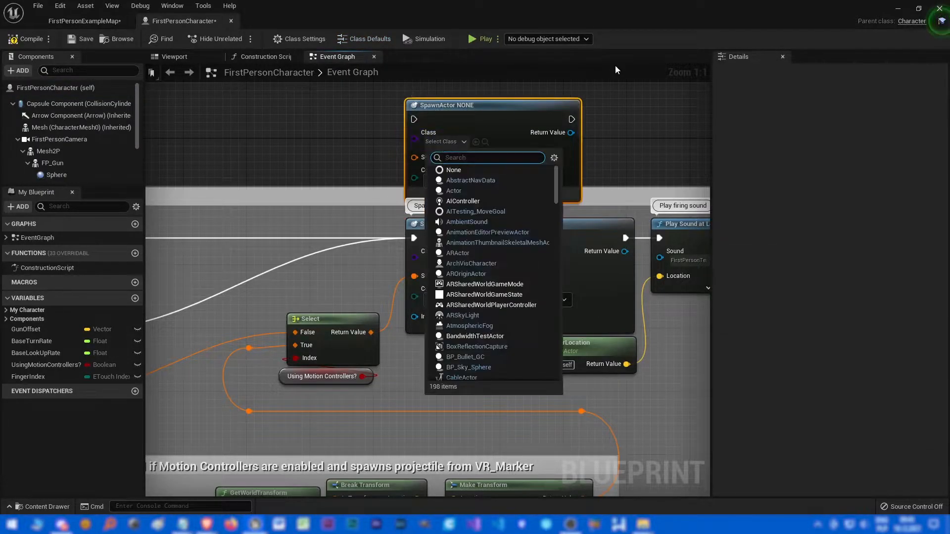
pyautogui.write('bull')
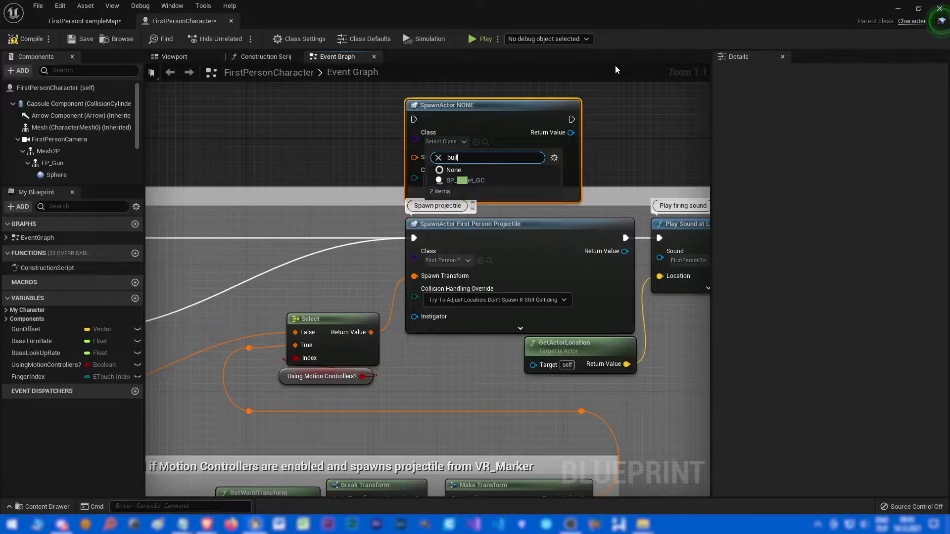
pyautogui.click(468, 180)
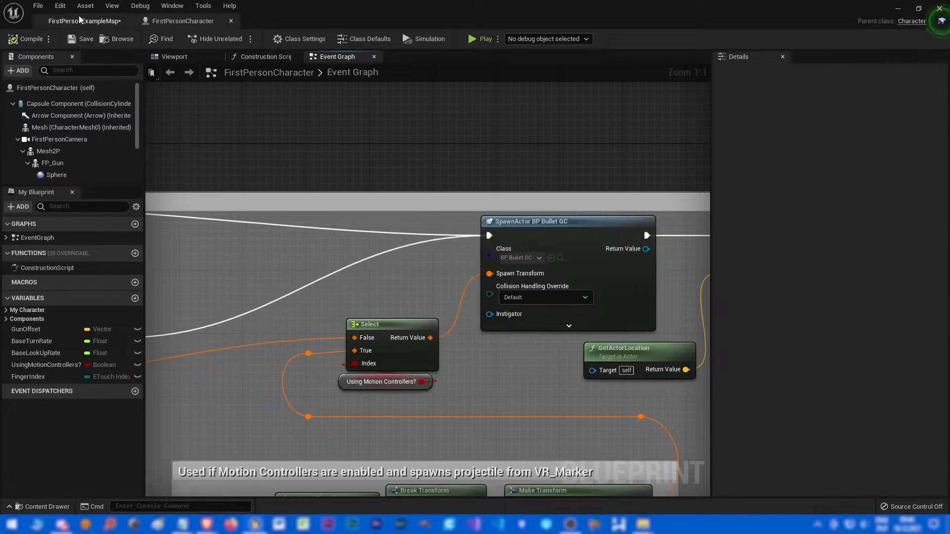
pyautogui.click(478, 39)
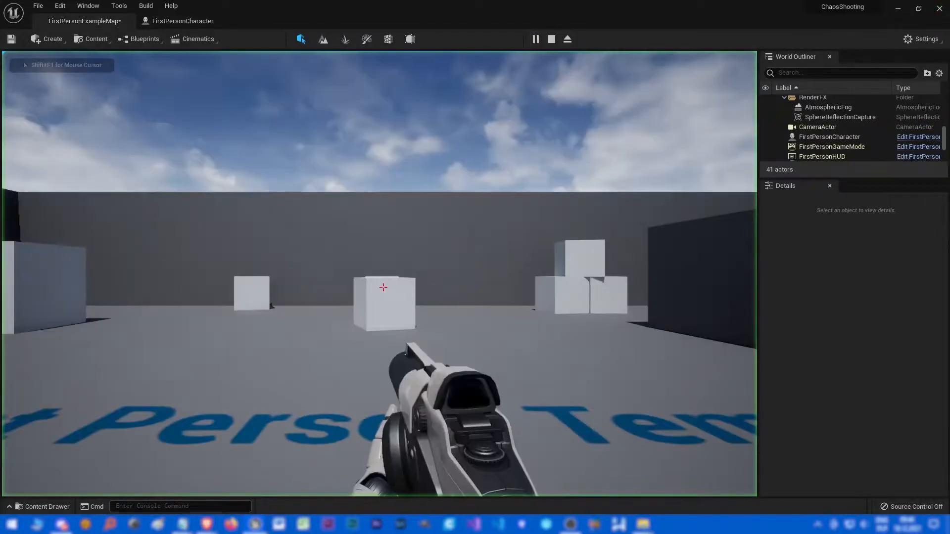
# Fire the gun in play, then stop and return to the FirstPersonExampleMap level editor.
pyautogui.click(382, 287)
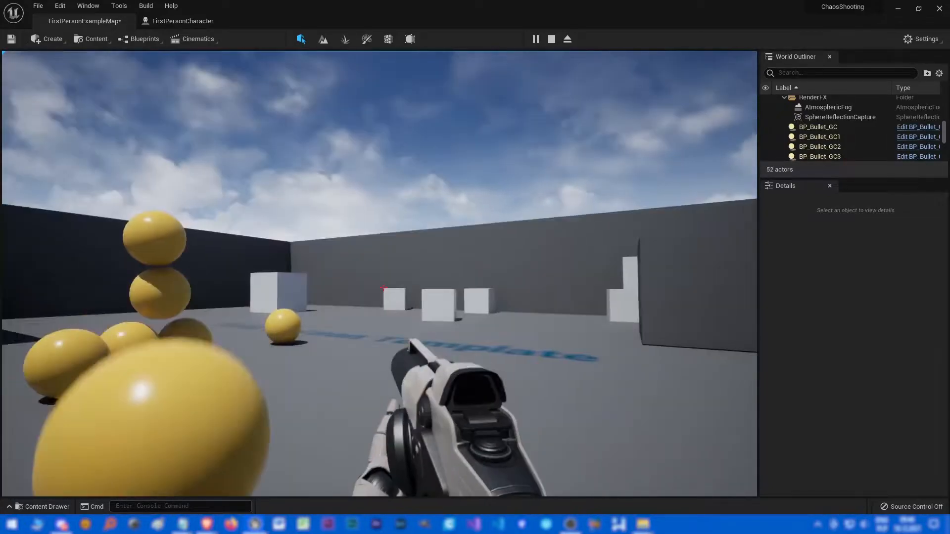
pyautogui.click(182, 20)
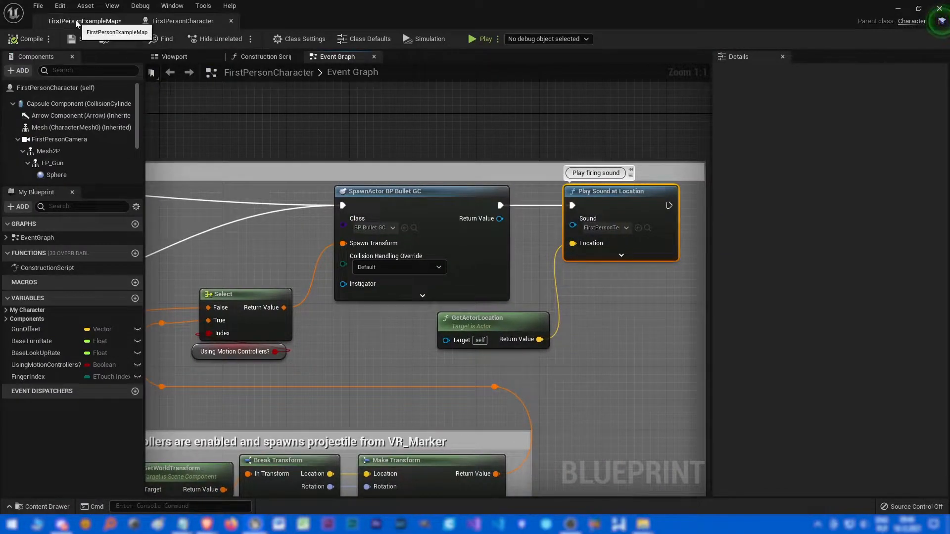
pyautogui.click(83, 21)
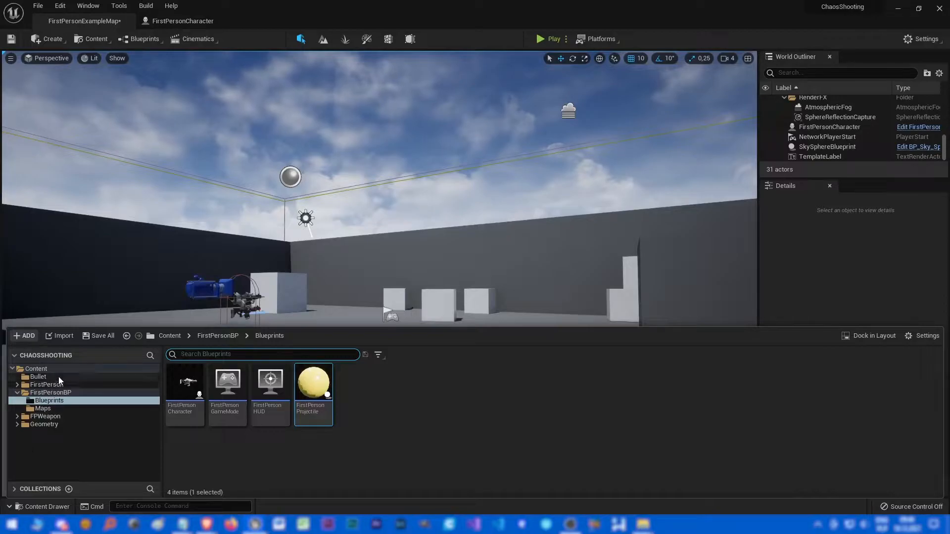
# Create a new Blueprint Class actor named ChaosShootForce in the Bullet folder.
pyautogui.click(38, 376)
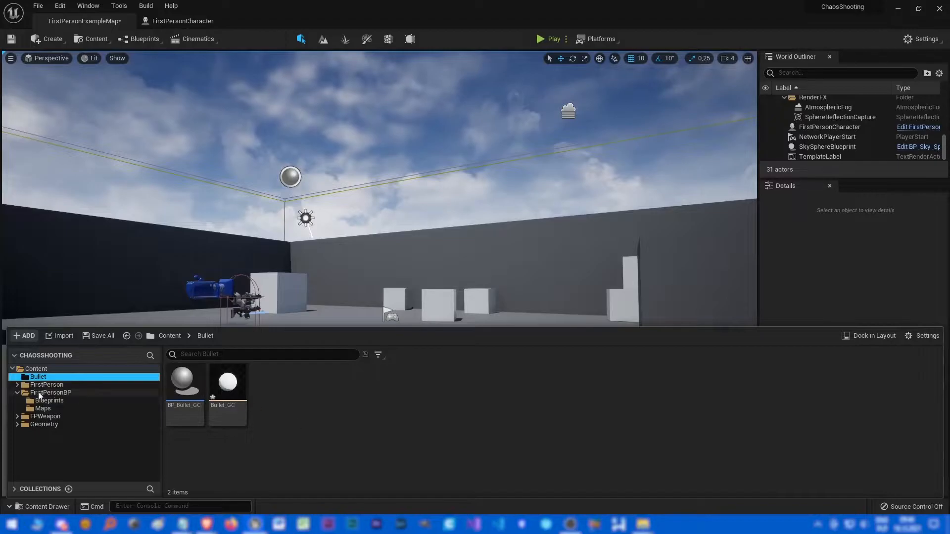
pyautogui.click(24, 336)
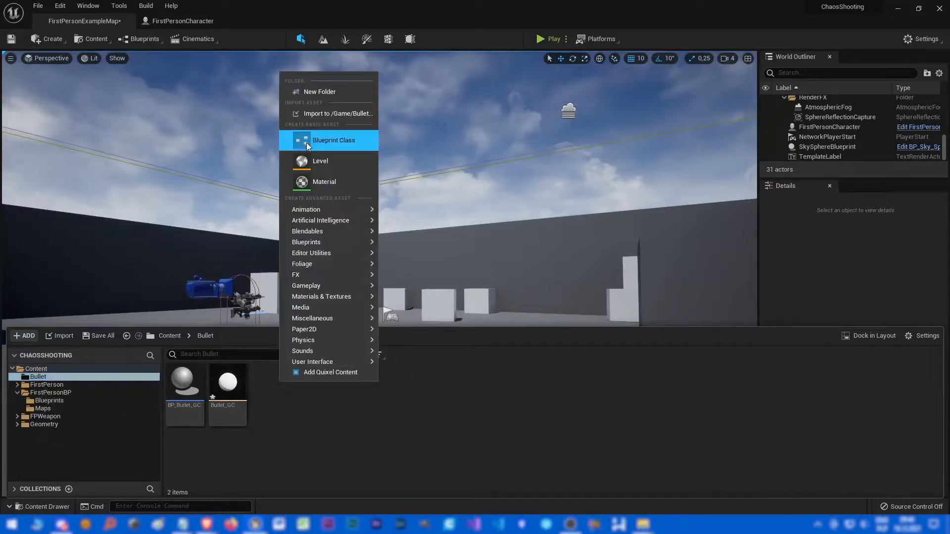
pyautogui.click(333, 139)
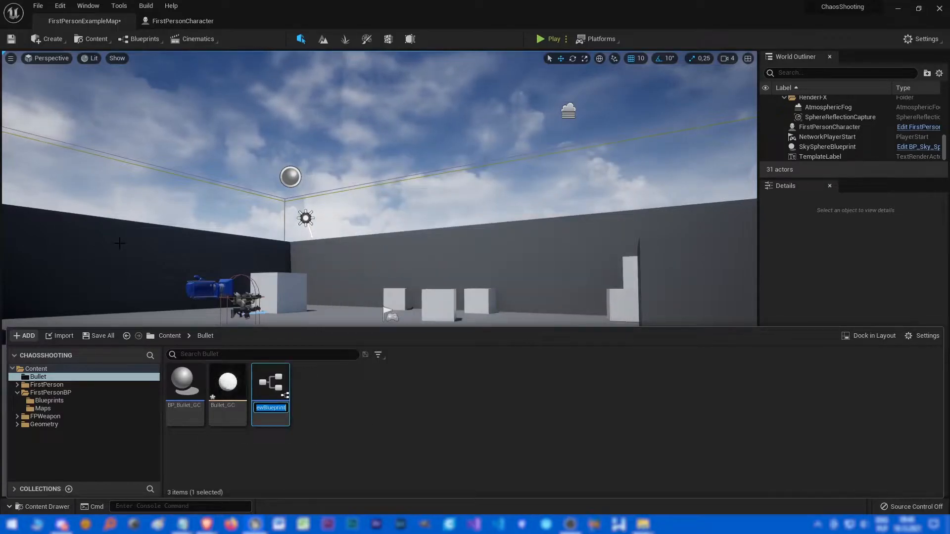
pyautogui.write('c')
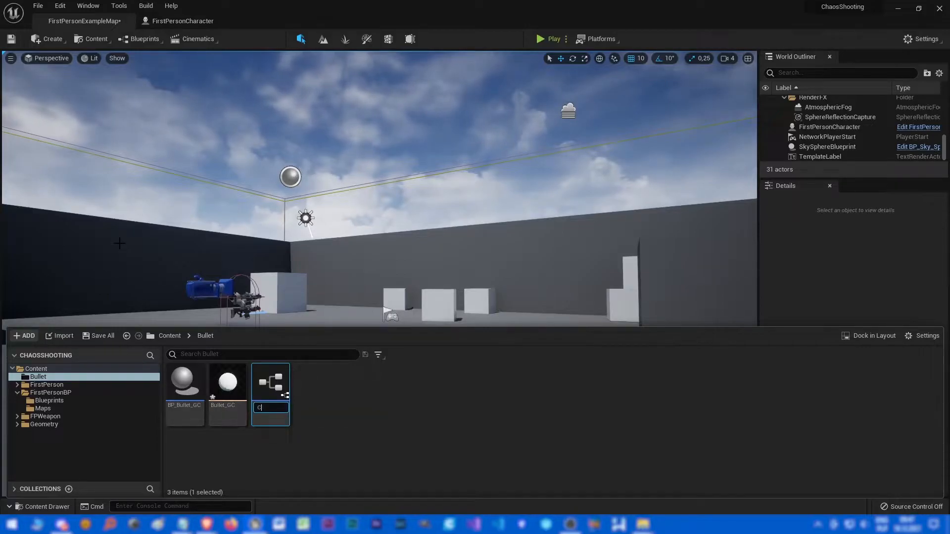
pyautogui.write('osShootForce')
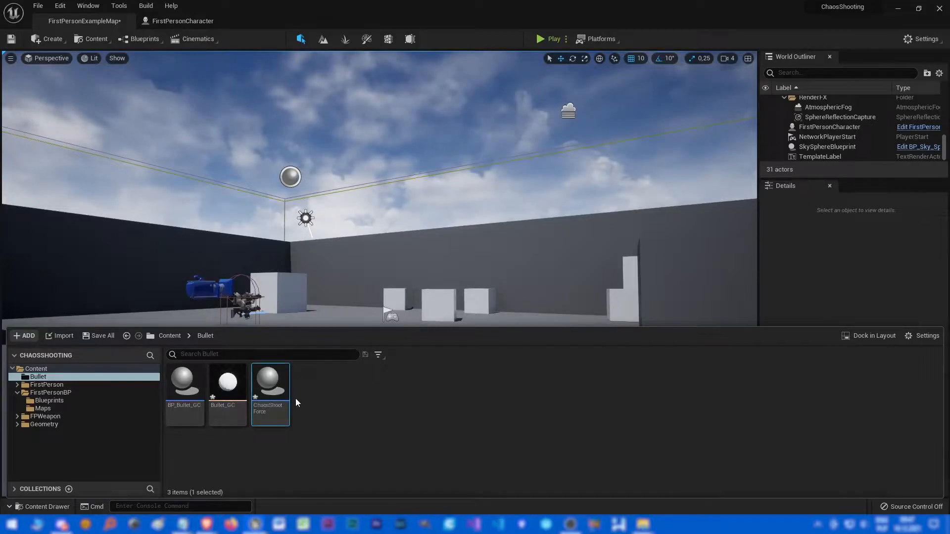
# Briefly view the Bullet_GC geometry collection, then open ChaosShootForce in the blueprint editor.
pyautogui.doubleClick(228, 381)
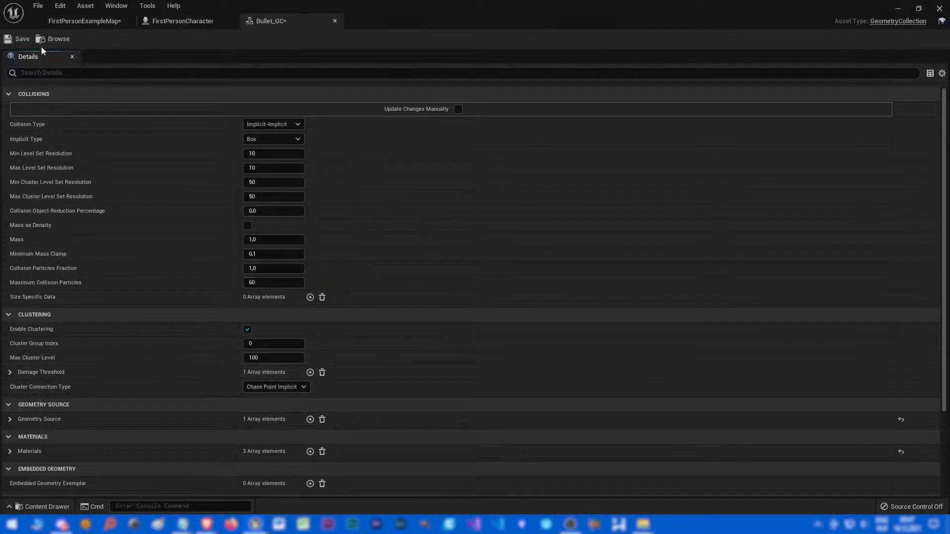
pyautogui.moveTo(333, 23)
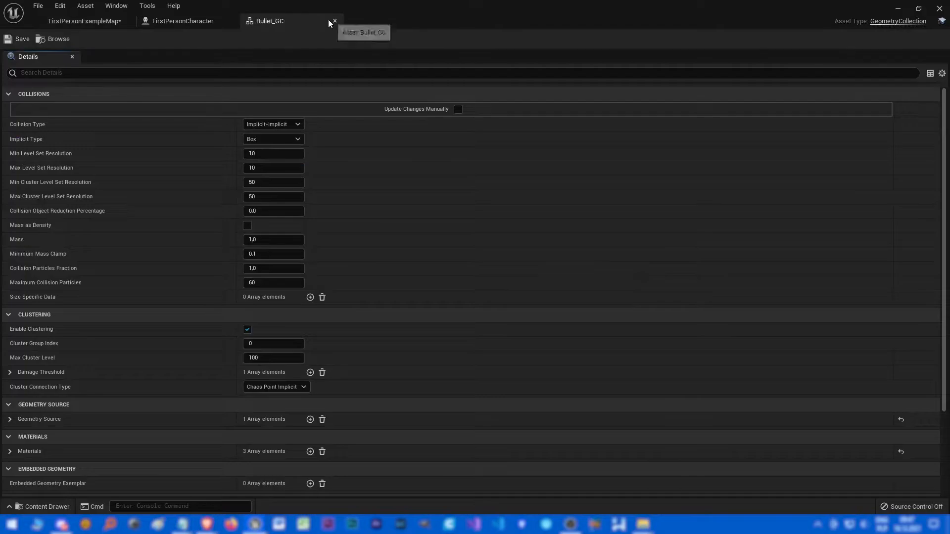
pyautogui.click(334, 21)
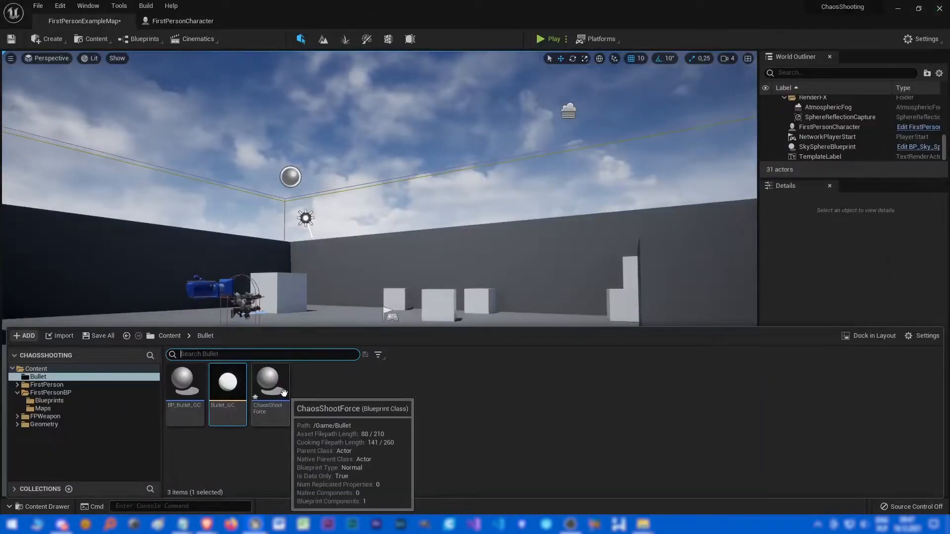
pyautogui.doubleClick(268, 382)
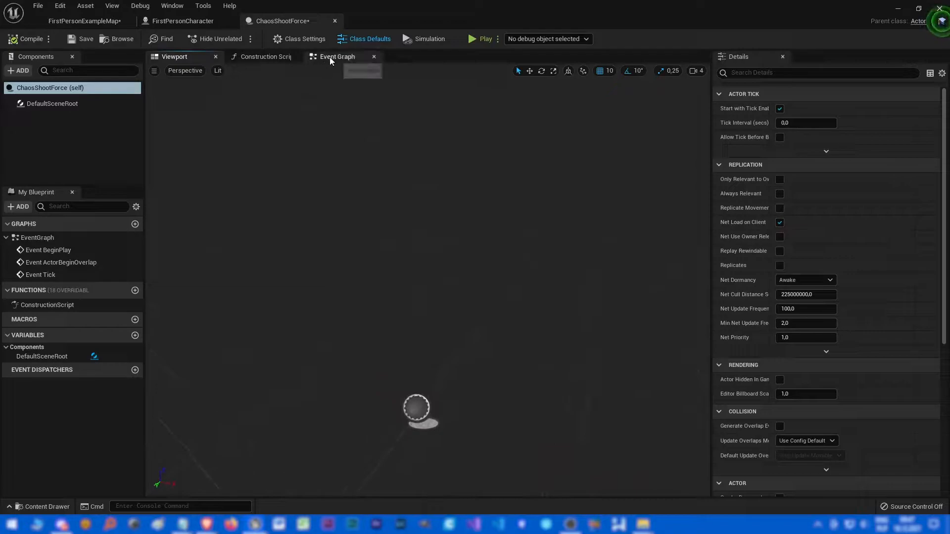
# Add a custom event node to the Event Graph and name it Fire.
pyautogui.click(337, 56)
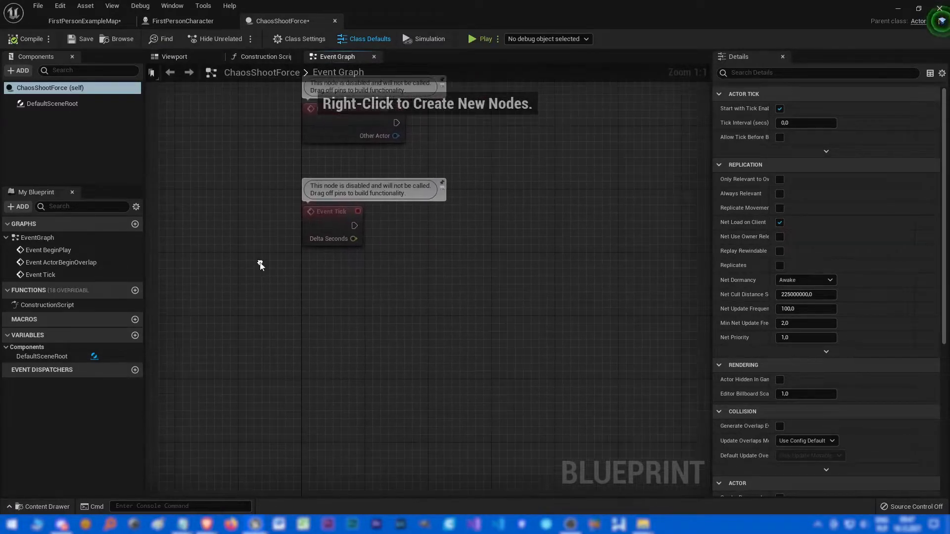
pyautogui.rightClick(510, 236)
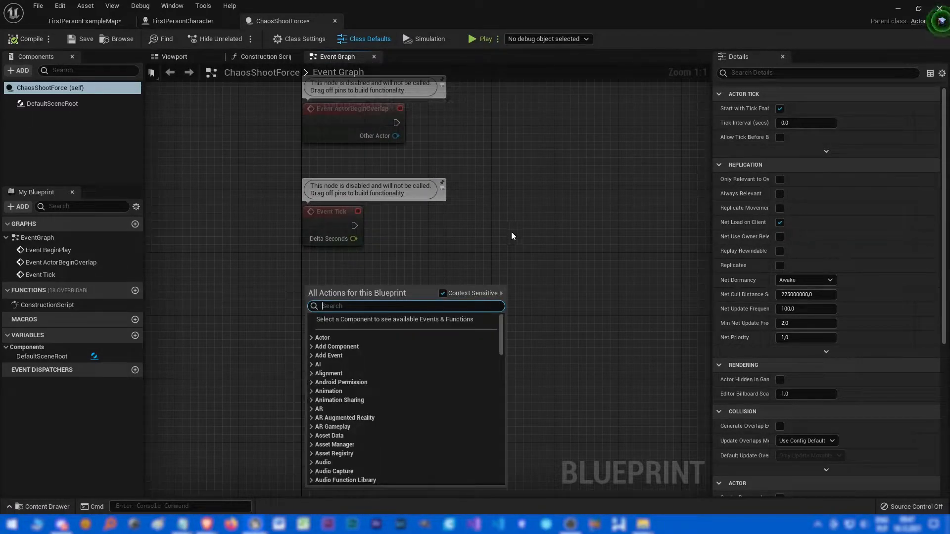
pyautogui.write('custom')
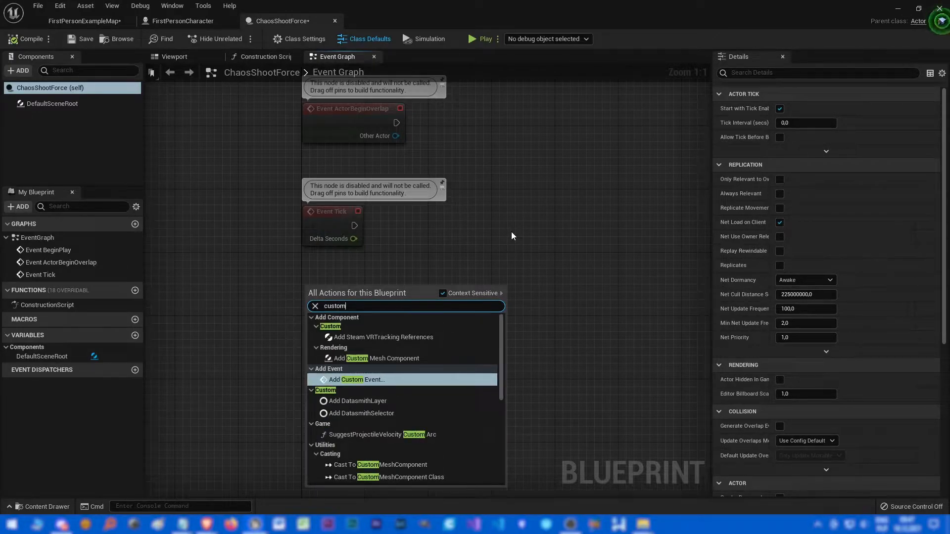
pyautogui.click(357, 379)
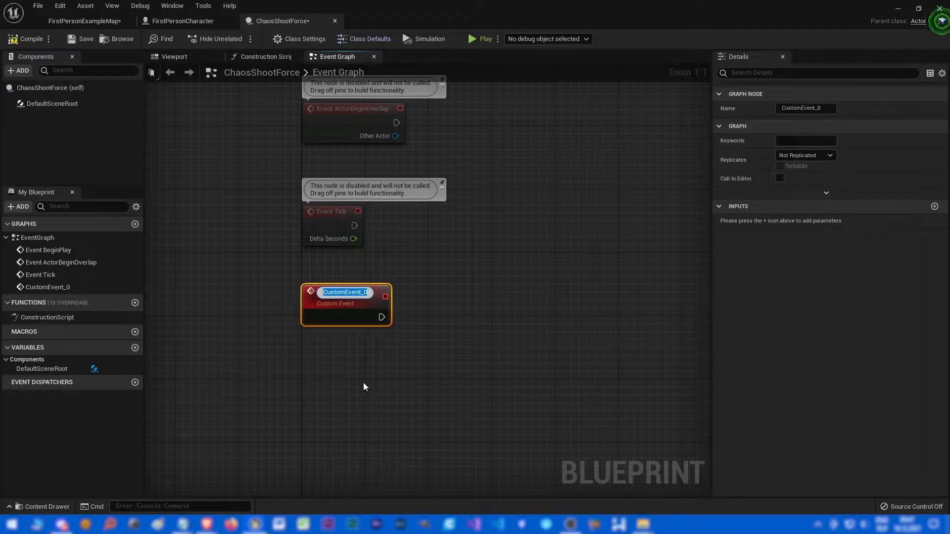
pyautogui.write('Fire')
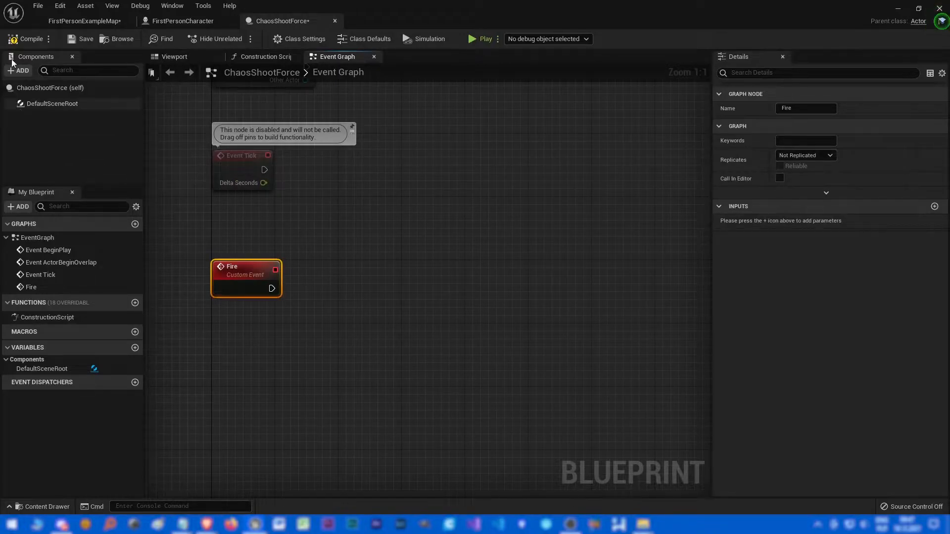
pyautogui.moveTo(17, 71)
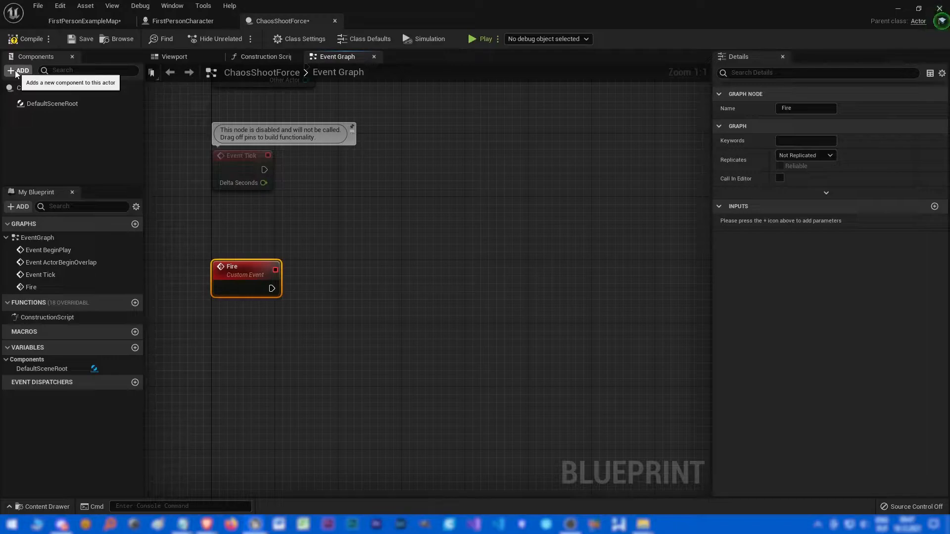
# Add FieldSystem and Arrow components to ChaosShootForce and check the arrow in the viewport.
pyautogui.click(18, 70)
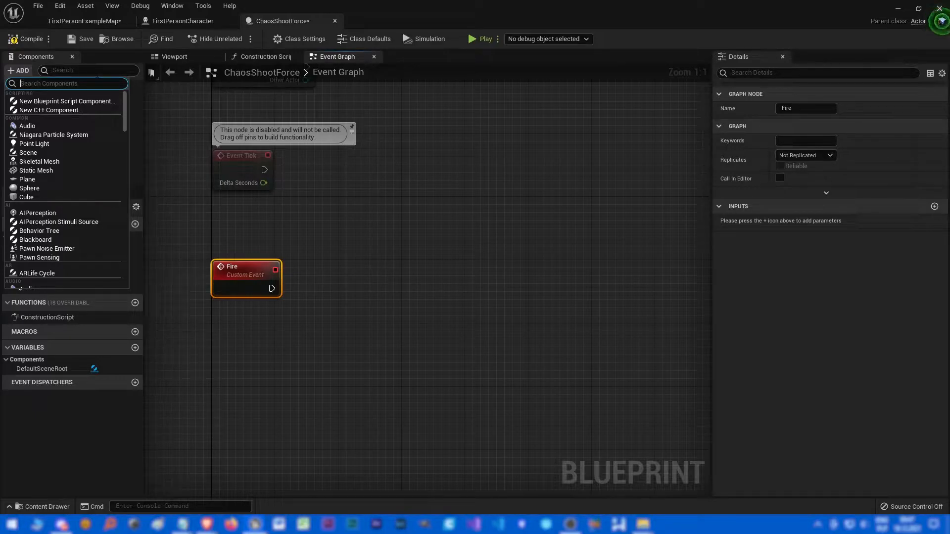
pyautogui.write('field')
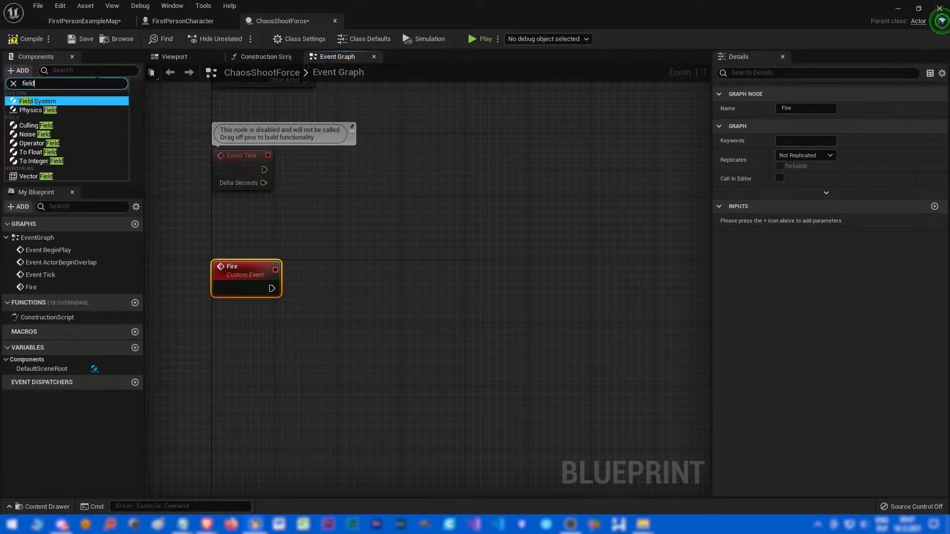
pyautogui.click(38, 101)
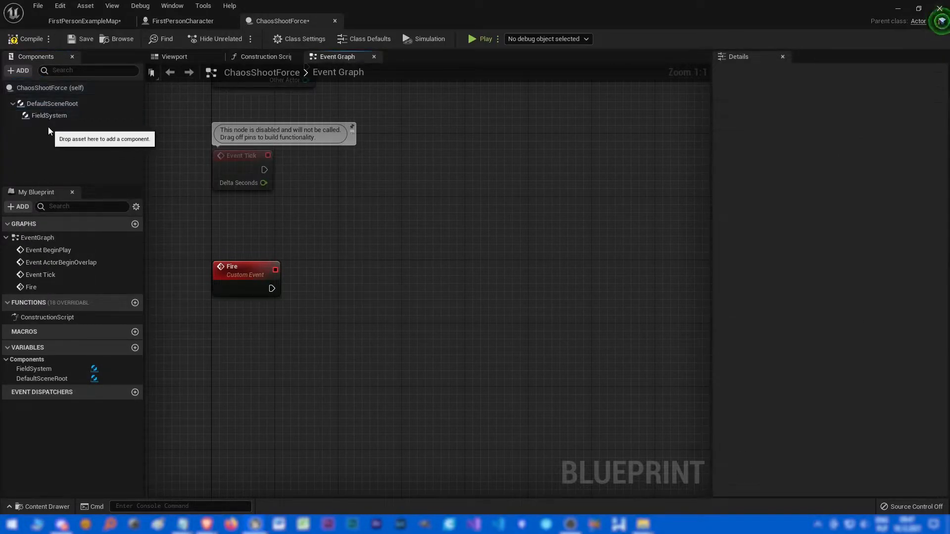
pyautogui.click(18, 71)
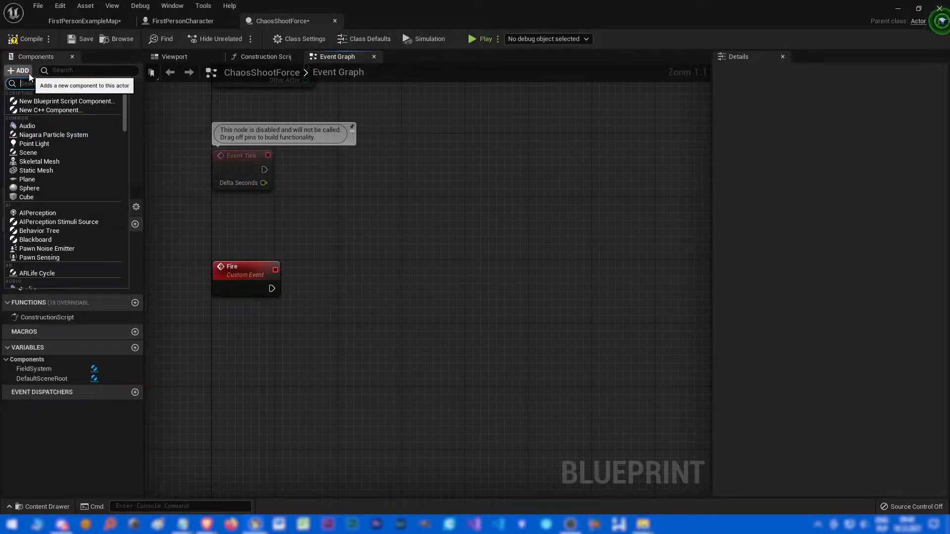
pyautogui.write('arrow')
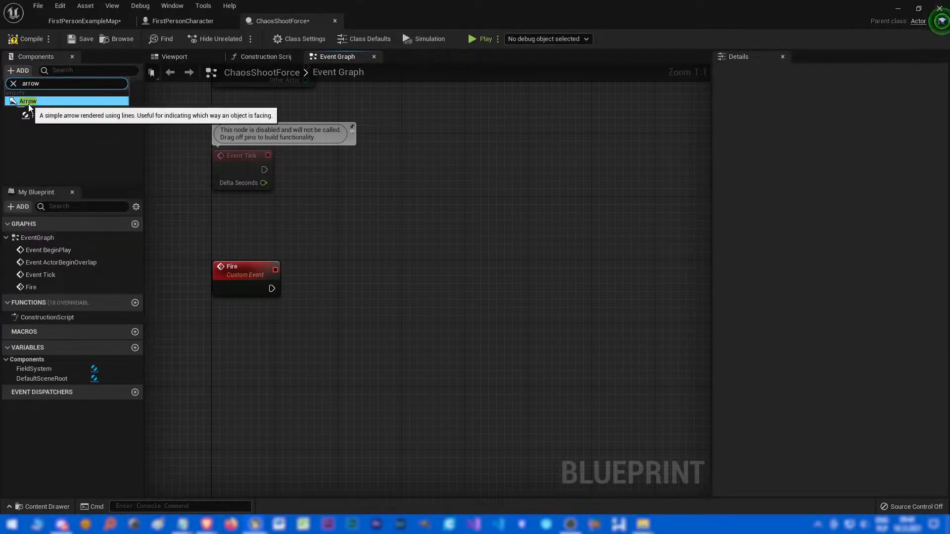
pyautogui.click(28, 101)
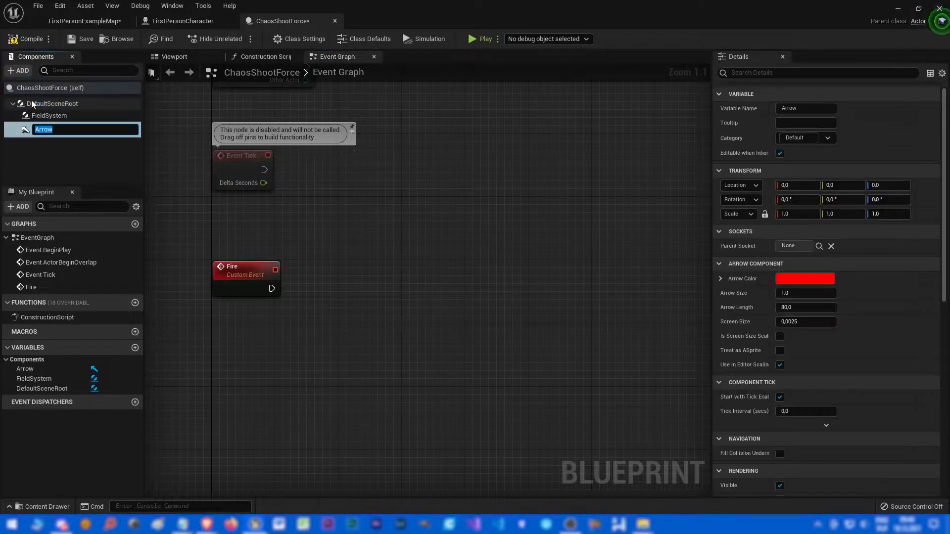
pyautogui.click(174, 56)
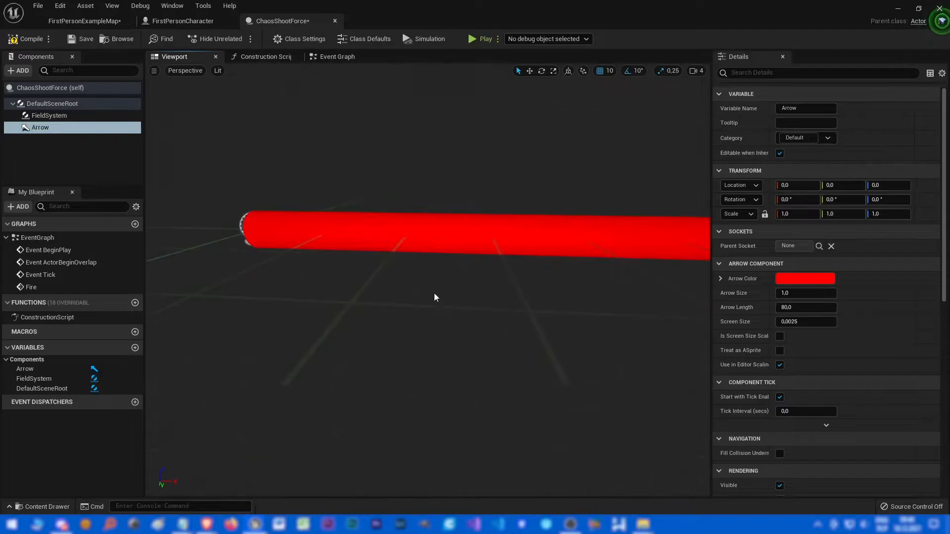
pyautogui.click(336, 56)
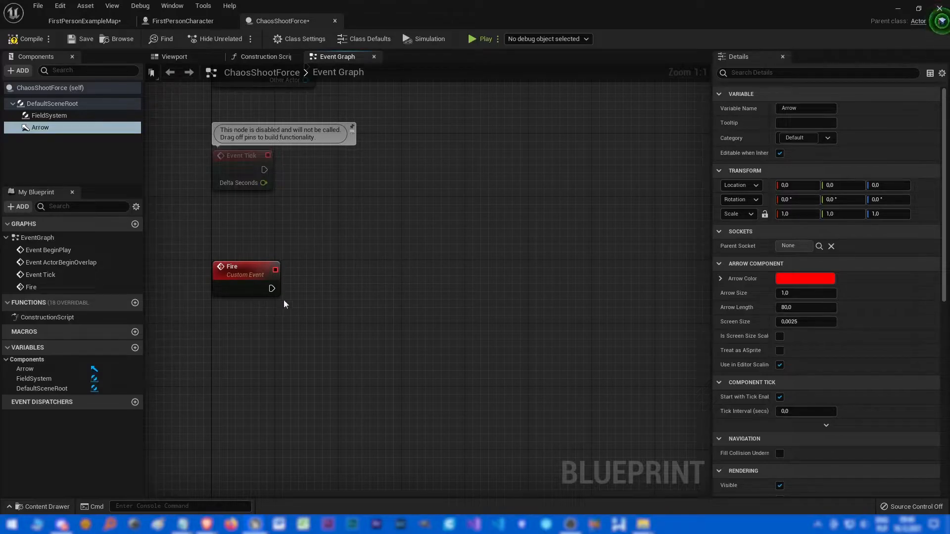
# Add a Sphere component with no overlap events, Can Character Step On off, attached to DefaultSceneRoot.
pyautogui.click(18, 71)
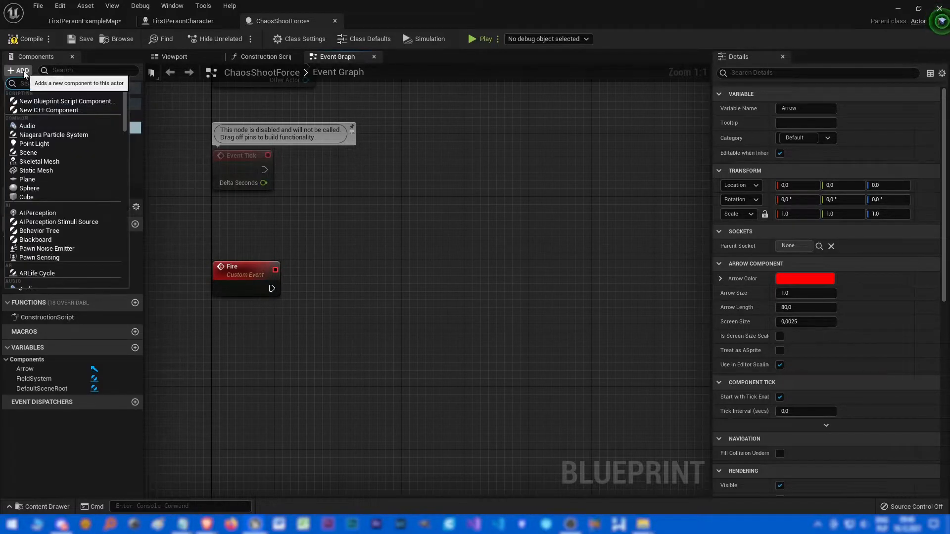
pyautogui.write('sph')
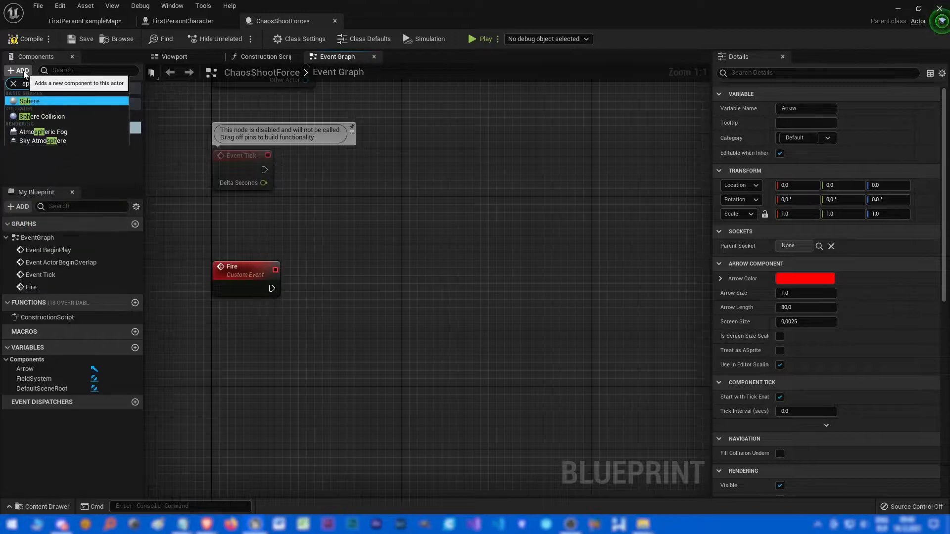
pyautogui.click(29, 101)
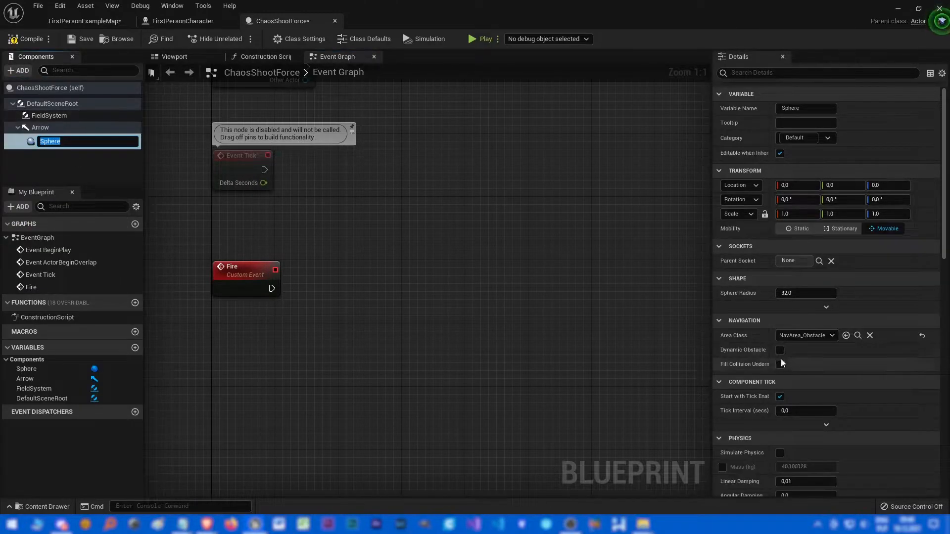
pyautogui.scroll(-3)
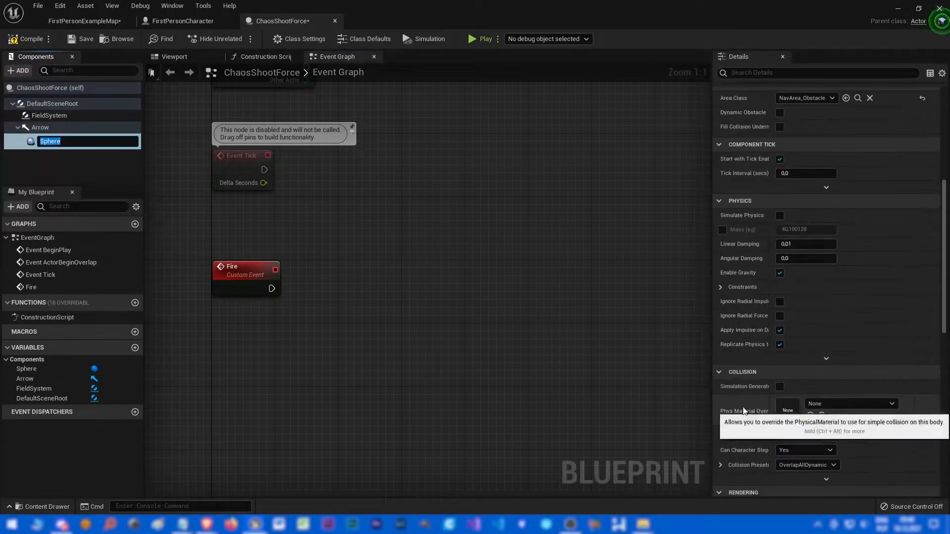
pyautogui.click(833, 465)
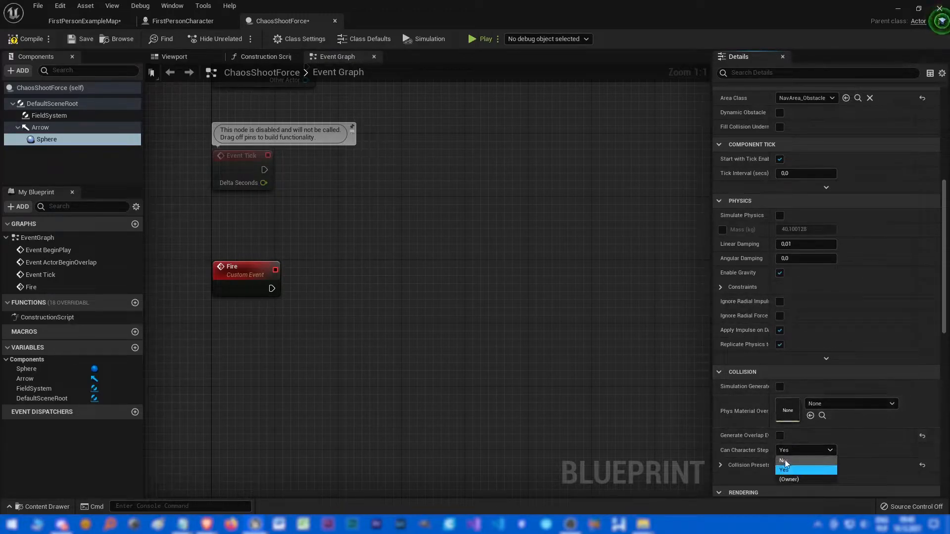
pyautogui.click(785, 460)
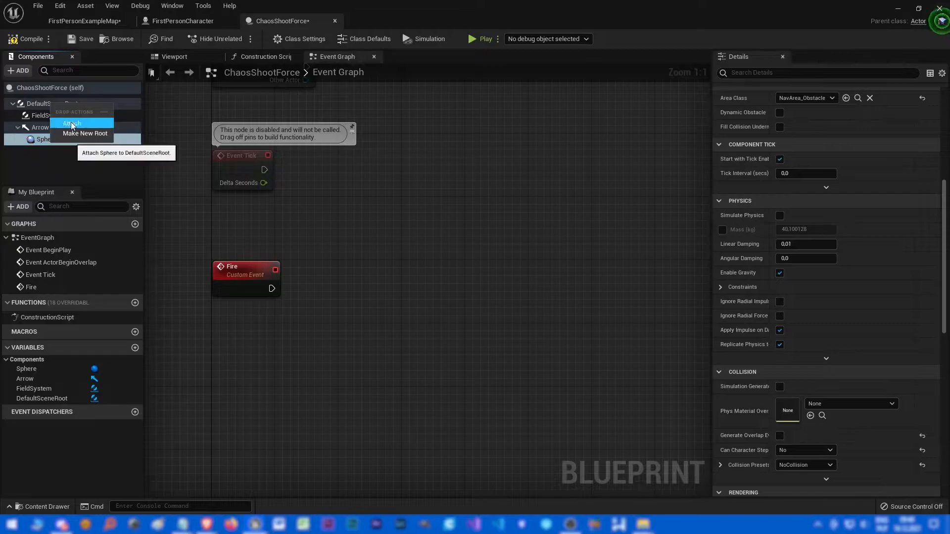
pyautogui.click(174, 56)
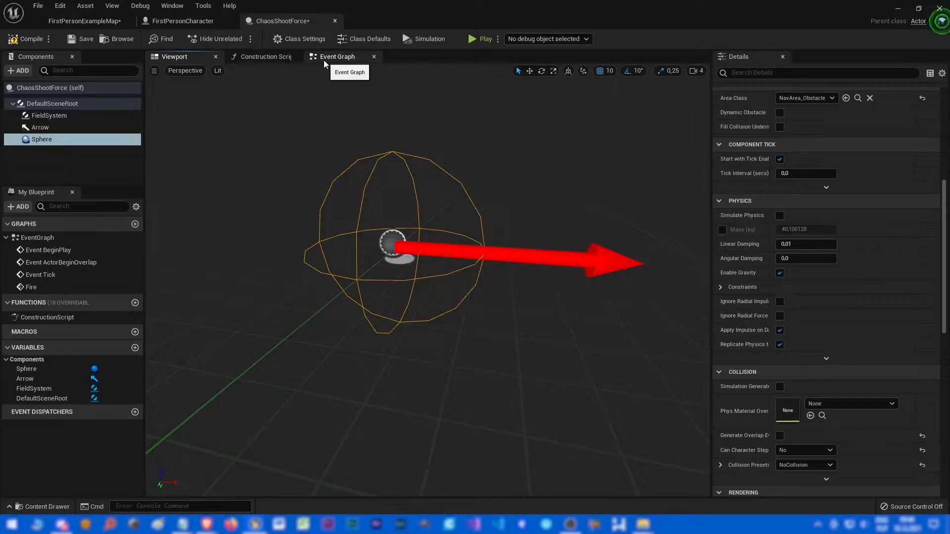
pyautogui.click(335, 56)
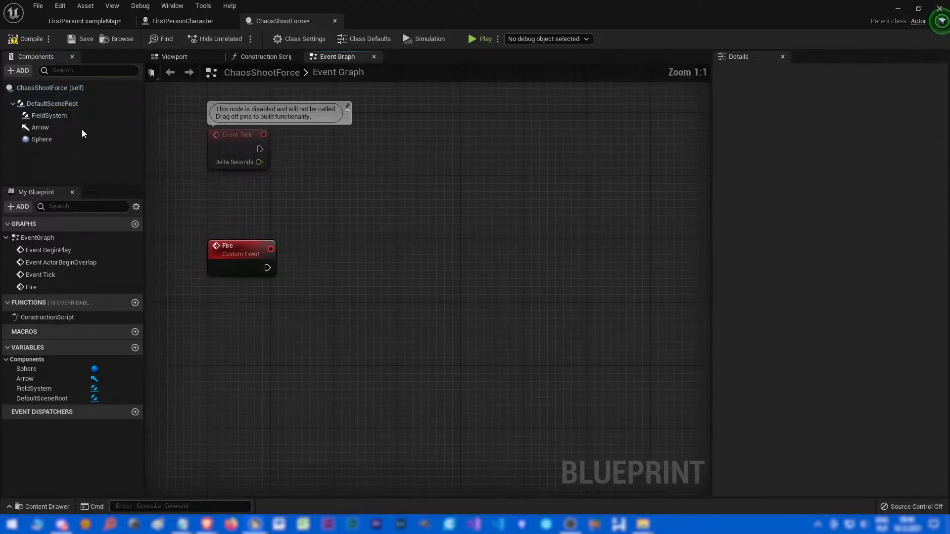
pyautogui.moveTo(48, 115)
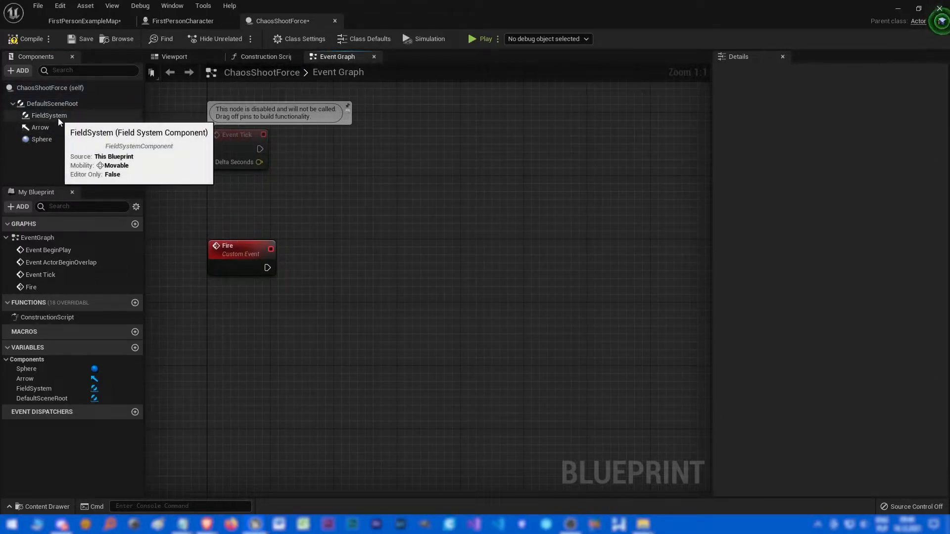
# Wire Fire into an Add Transient Field node targeting FieldSystem, with the field enabled.
pyautogui.click(48, 115)
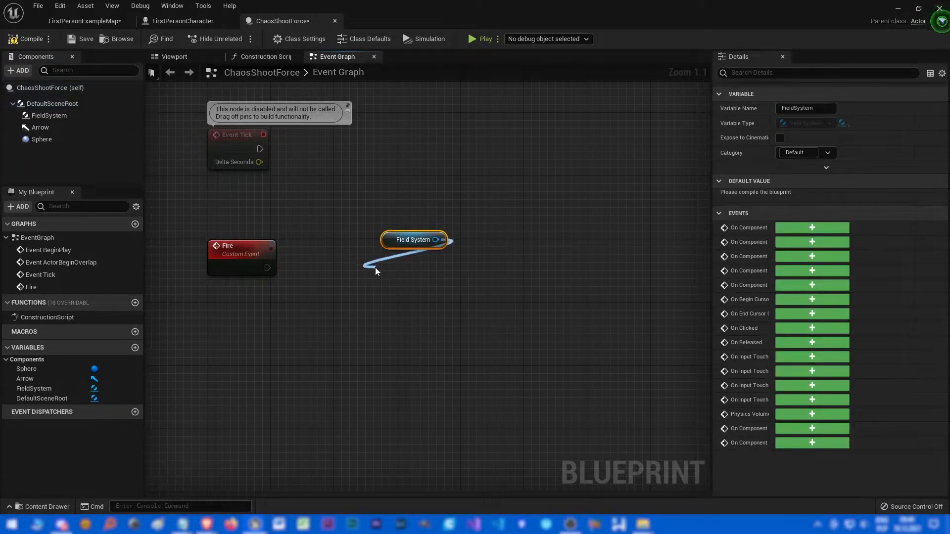
pyautogui.write('add field')
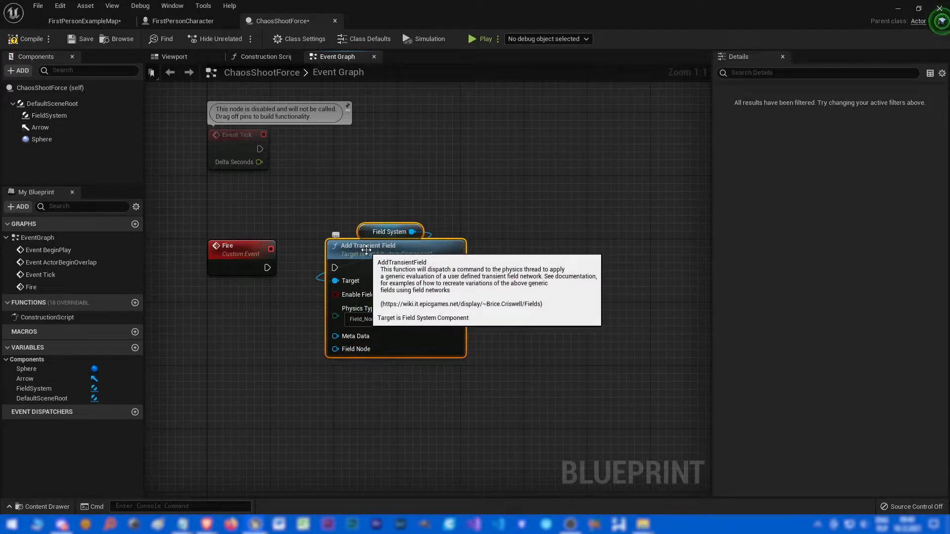
pyautogui.moveTo(316, 258)
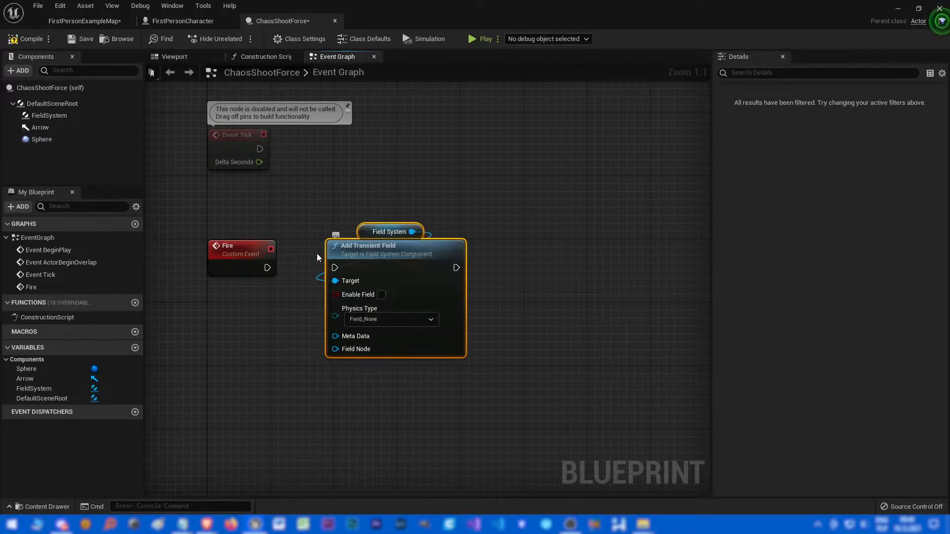
pyautogui.moveTo(273, 266); pyautogui.dragTo(333, 268)
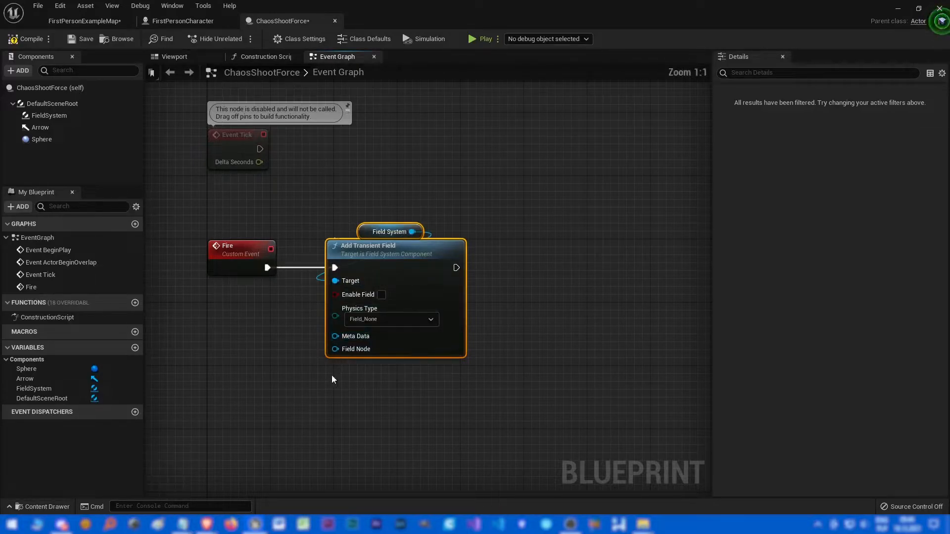
pyautogui.moveTo(408, 338)
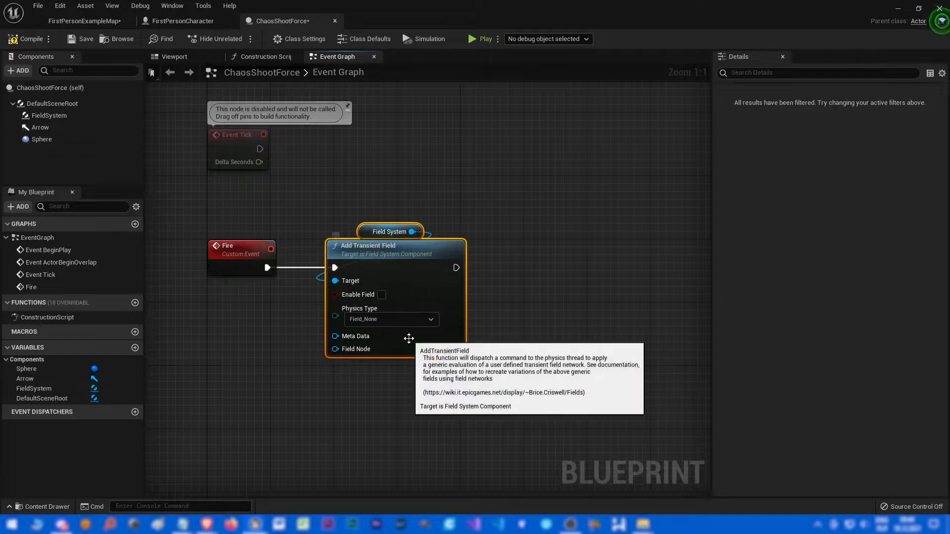
pyautogui.click(381, 295)
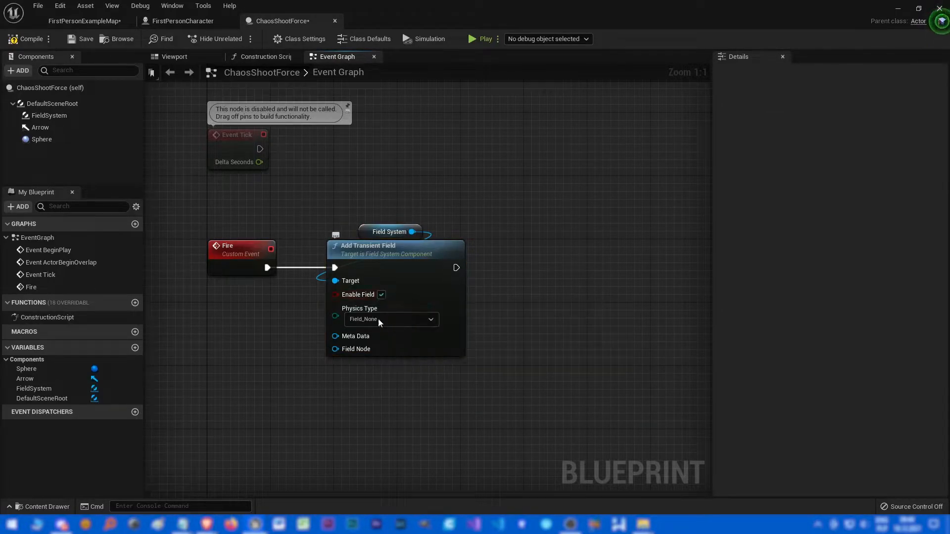
# Set the transient field's physics type to Linear Velocity.
pyautogui.click(392, 320)
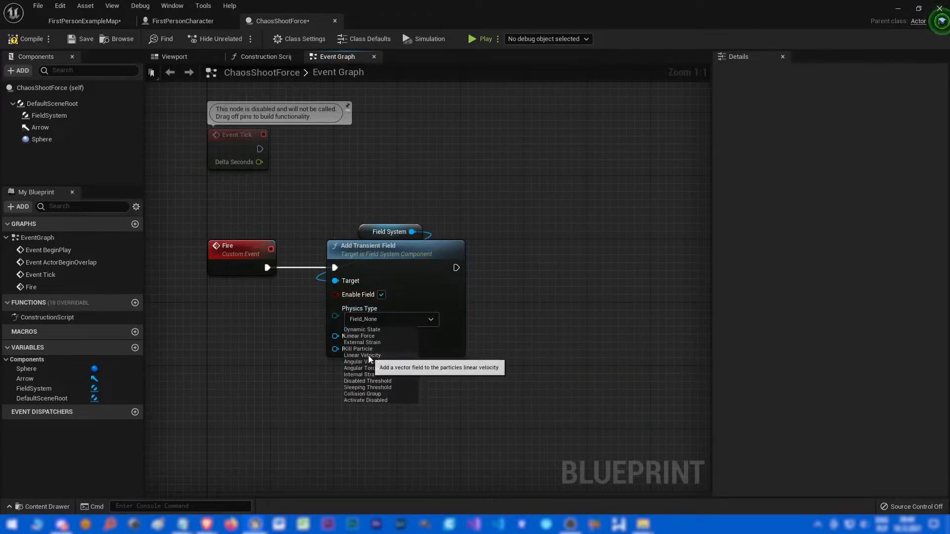
pyautogui.click(362, 355)
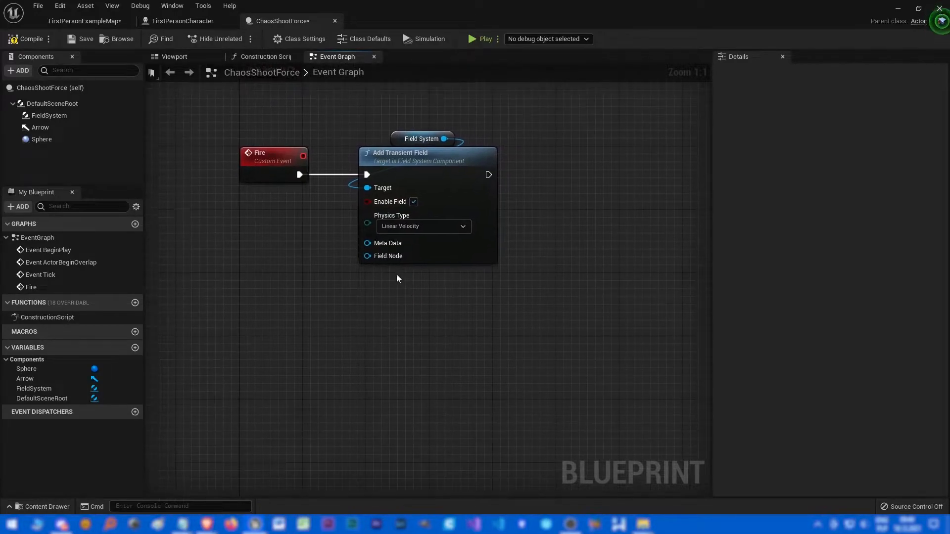
pyautogui.click(414, 138)
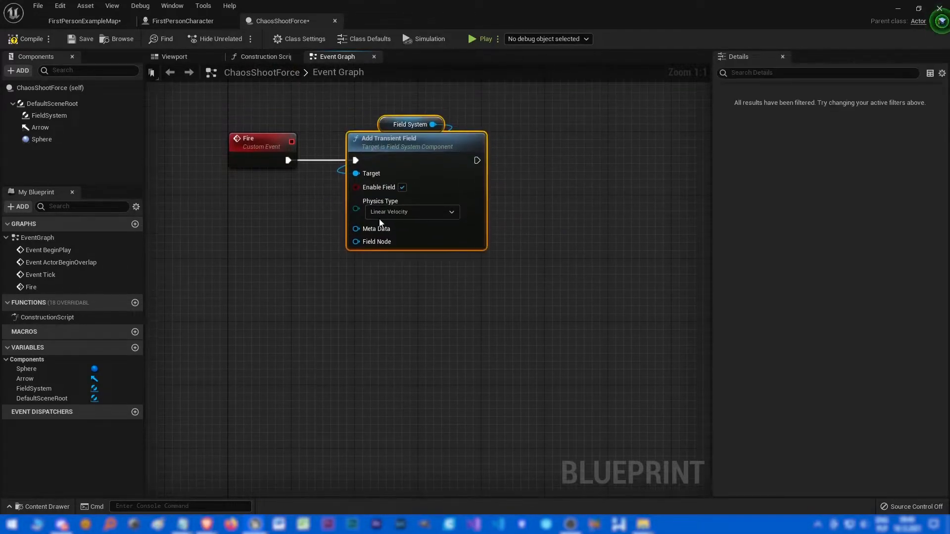
pyautogui.click(337, 261)
pyautogui.write('radial')
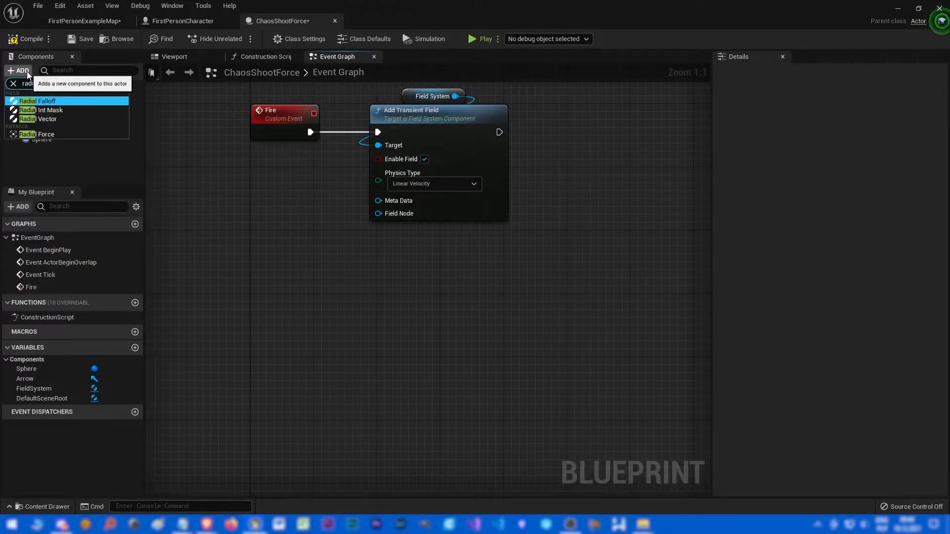
# Add RadialFalloff, UniformVector and OperatorField components and drop a RadialFalloff reference into the graph.
pyautogui.click(38, 101)
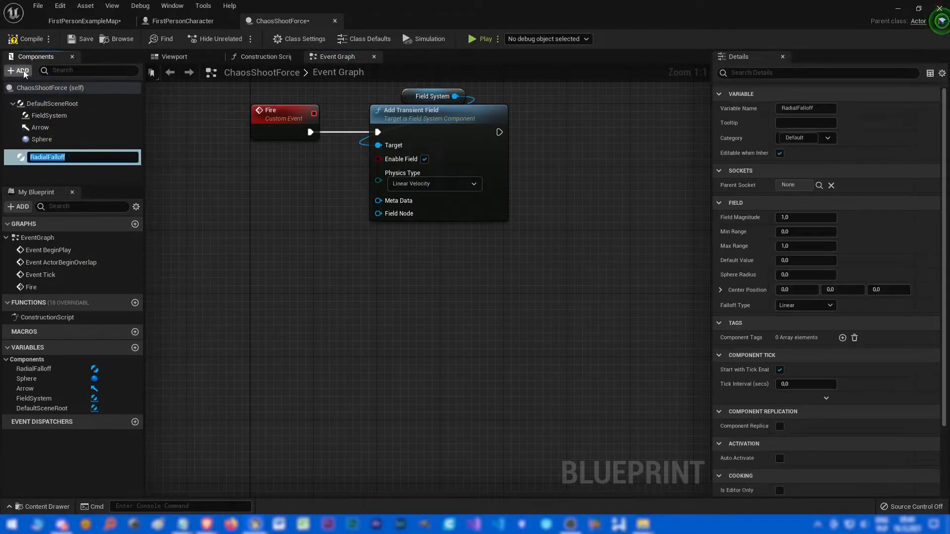
pyautogui.click(18, 70)
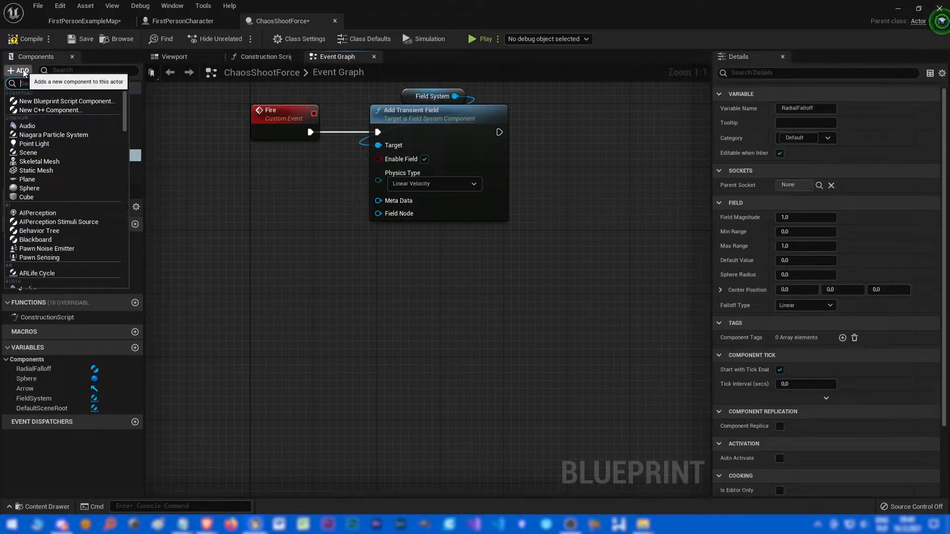
pyautogui.write('un')
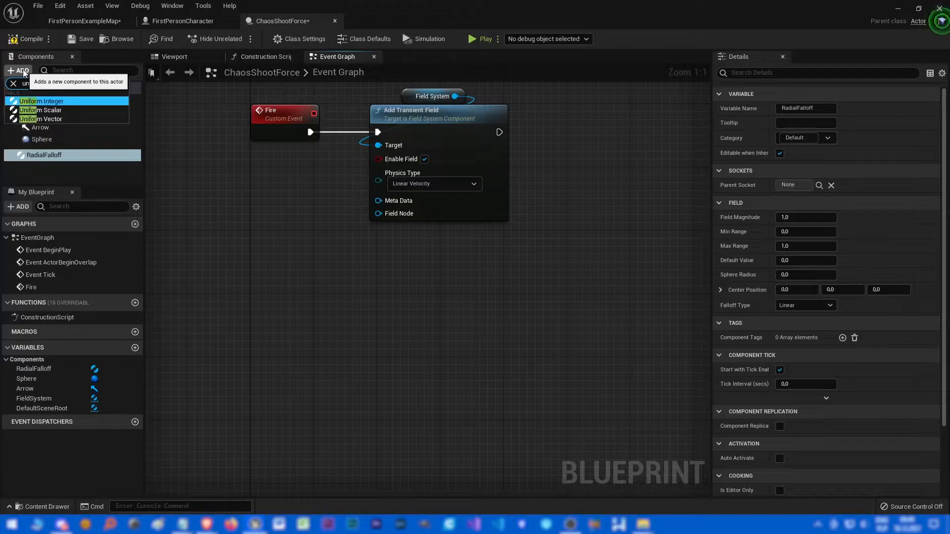
pyautogui.click(42, 119)
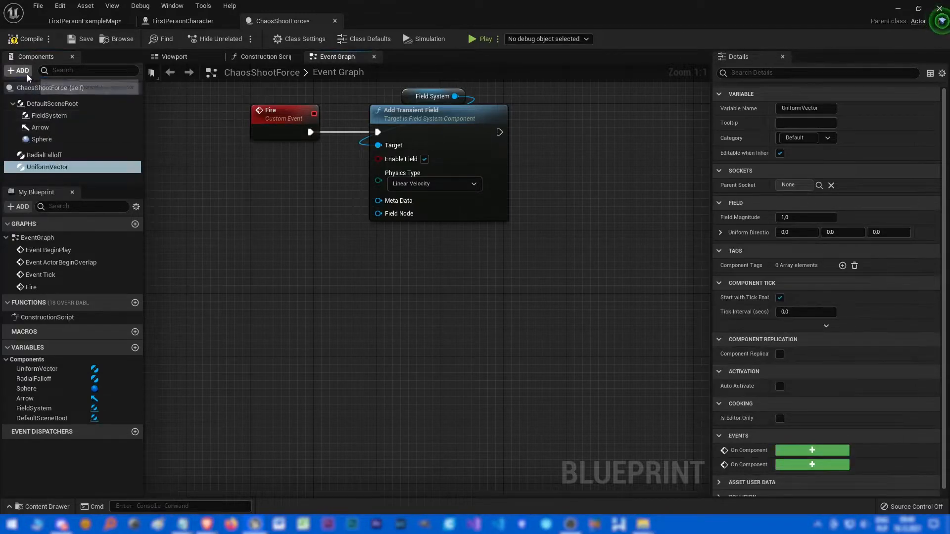
pyautogui.click(17, 70)
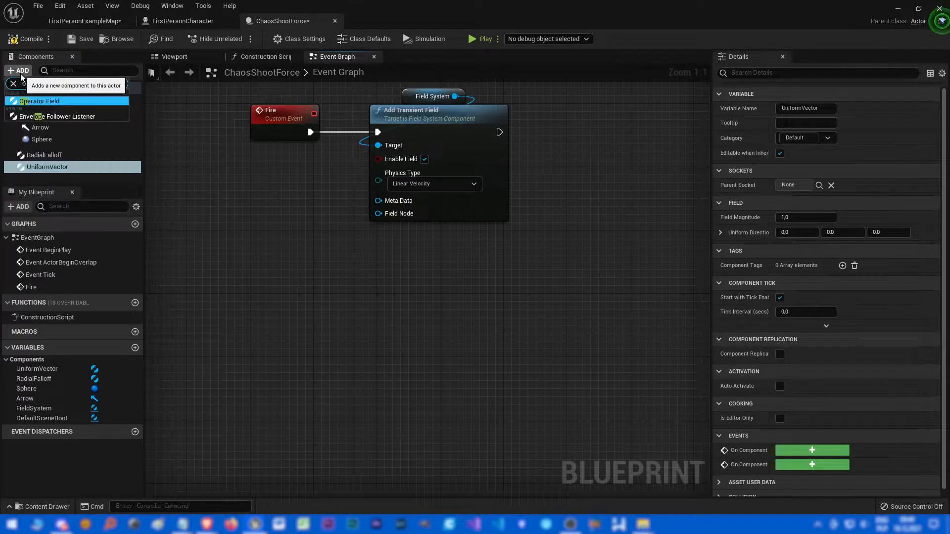
pyautogui.click(40, 101)
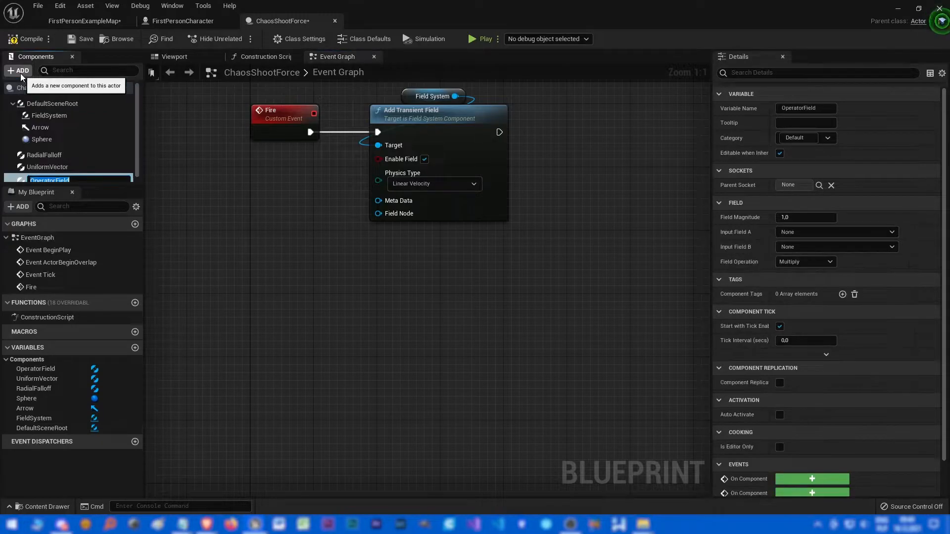
pyautogui.click(48, 159)
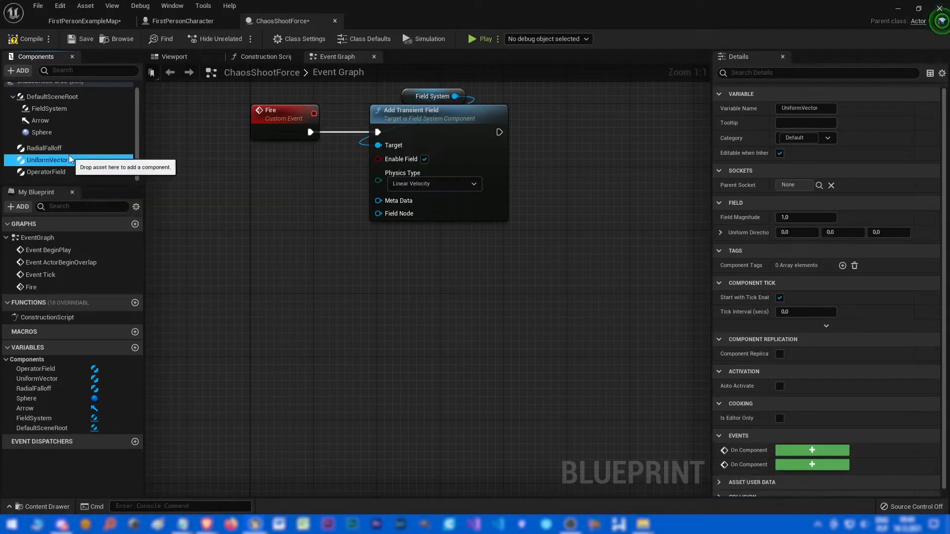
pyautogui.click(44, 147)
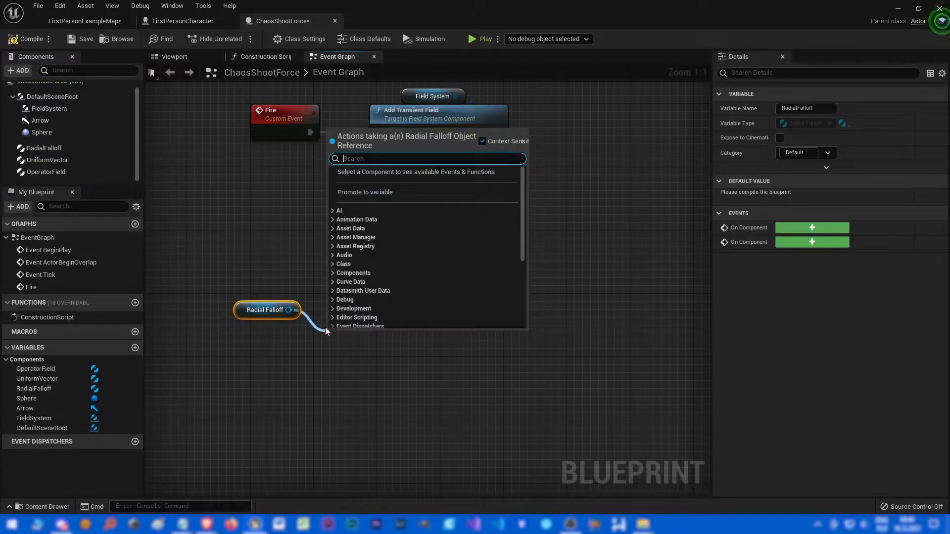
# Add Set Radial Falloff fed by the Sphere's radius and a Set Uniform Vector node for UniformVector.
pyautogui.write('set')
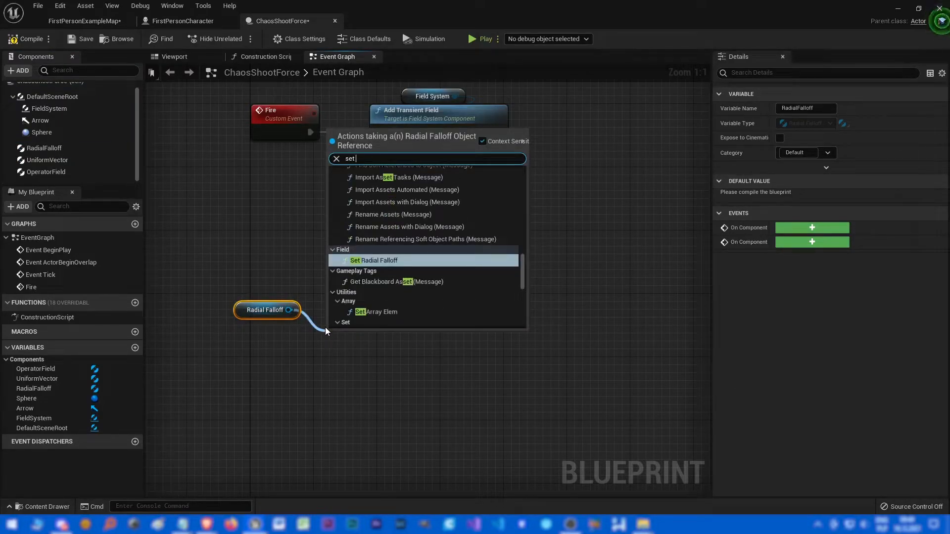
pyautogui.click(374, 260)
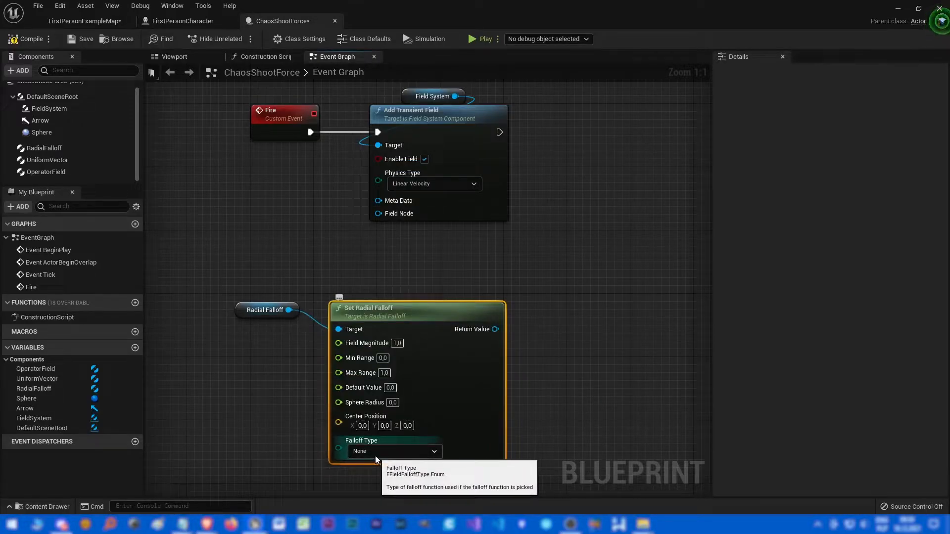
pyautogui.moveTo(460, 355)
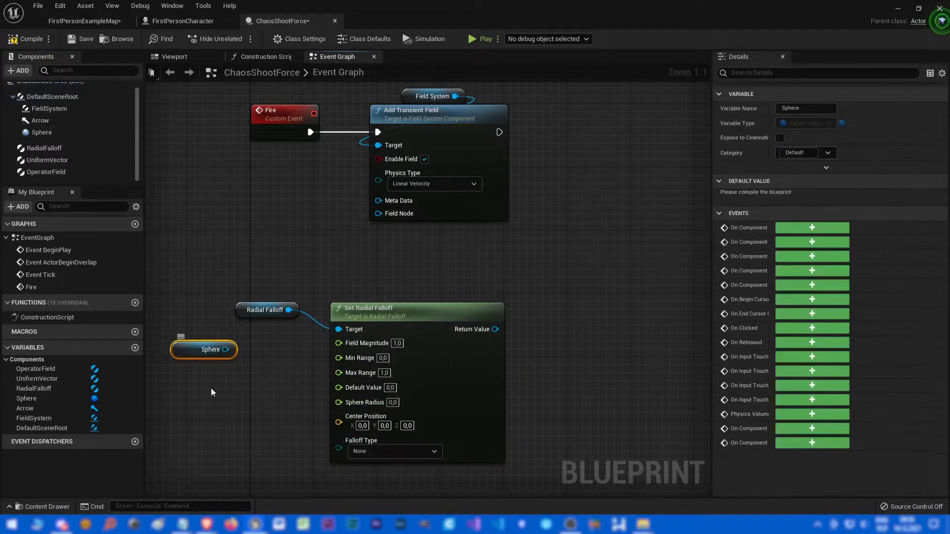
pyautogui.write('rad')
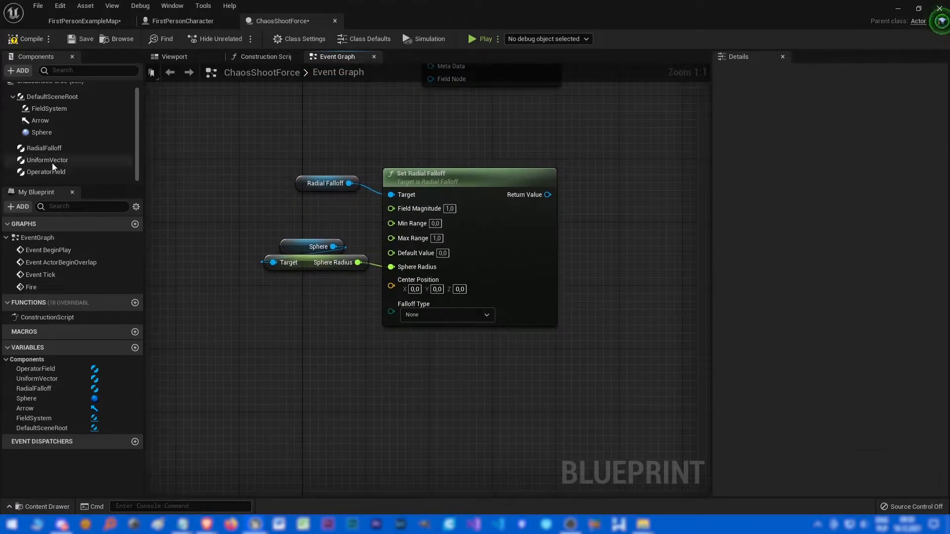
pyautogui.click(48, 160)
pyautogui.write('set')
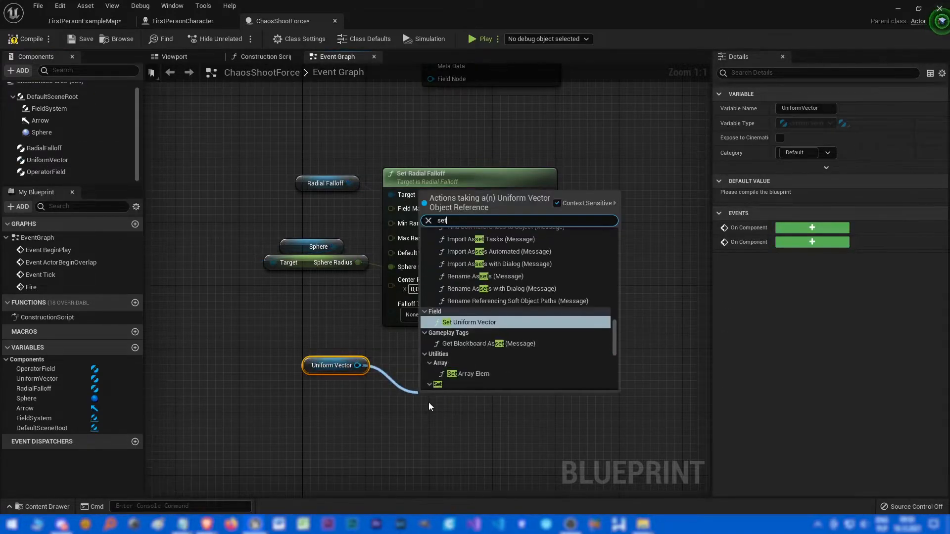
pyautogui.click(471, 322)
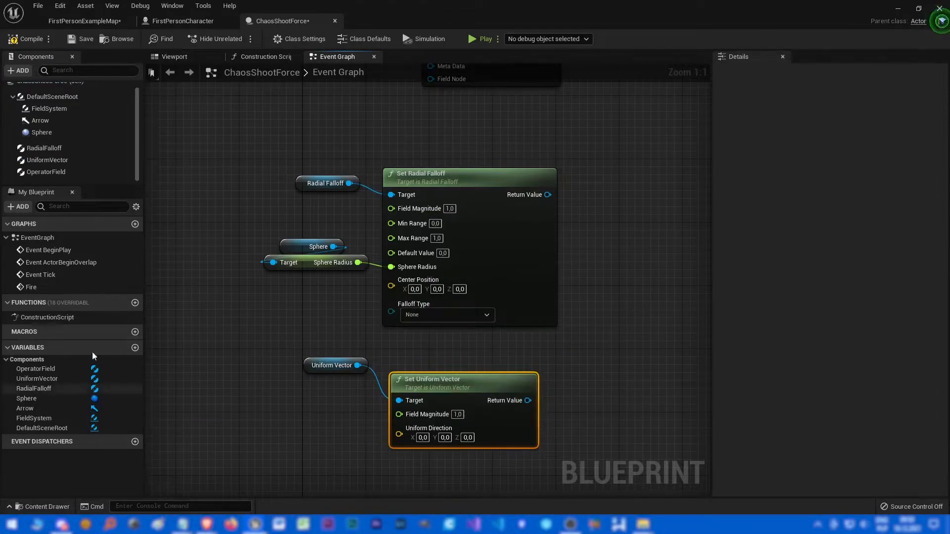
# Create a float variable forceMagnitude with default value 10000.0.
pyautogui.click(135, 347)
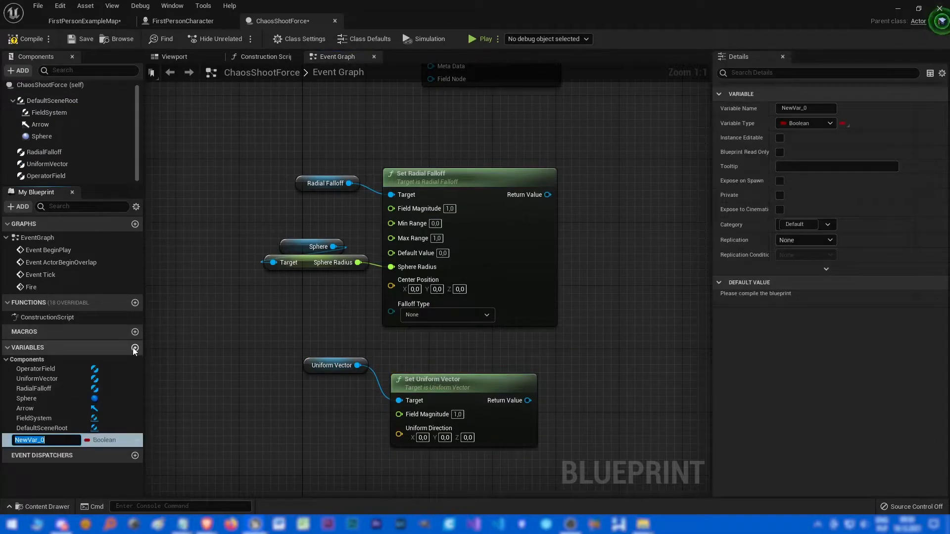
pyautogui.write('forceMagnitude')
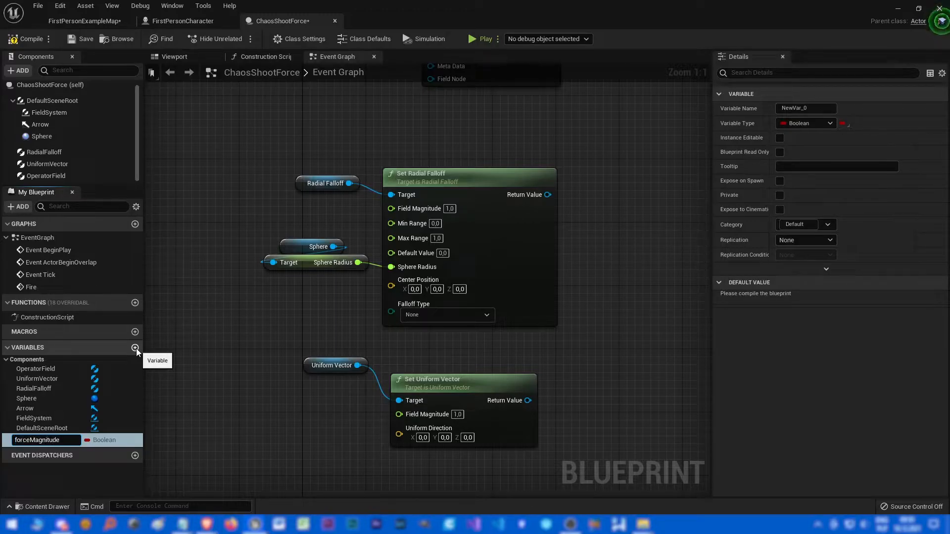
pyautogui.click(827, 123)
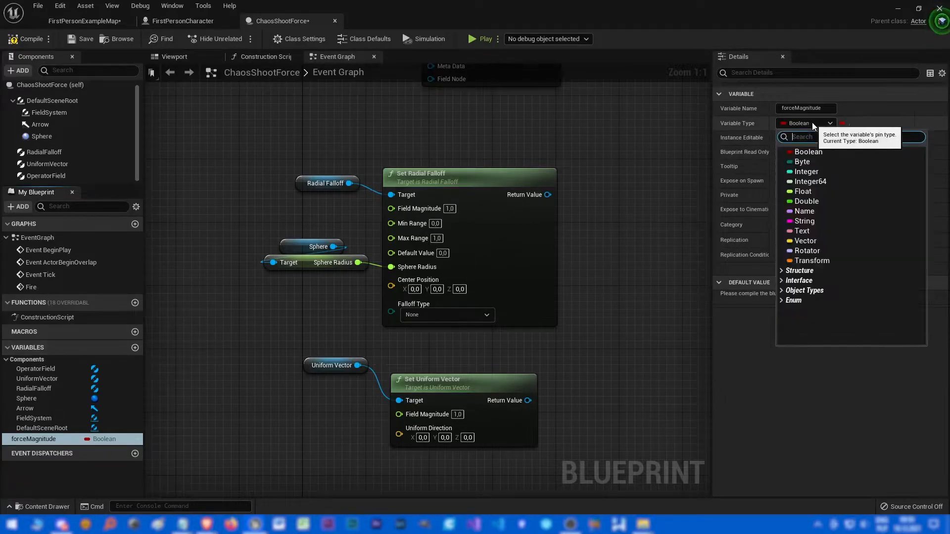
pyautogui.click(803, 191)
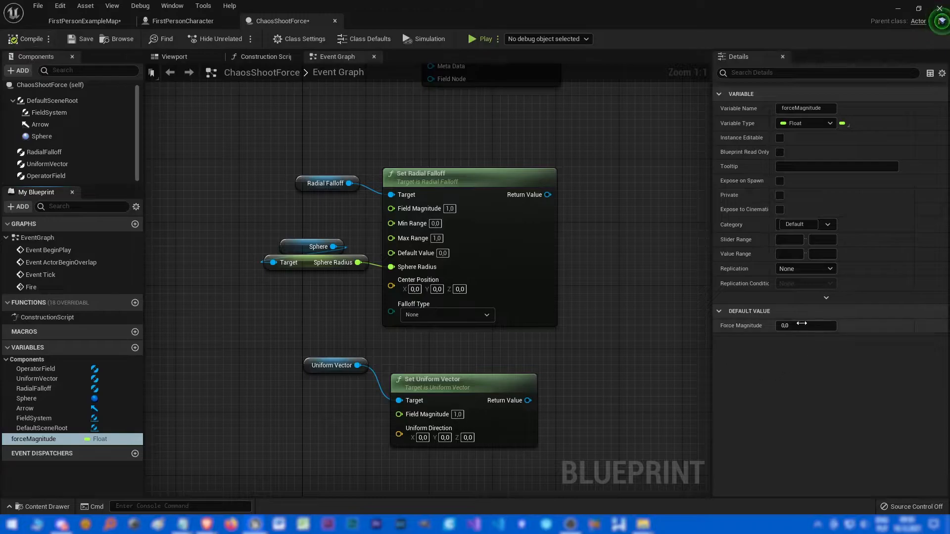
pyautogui.click(805, 325)
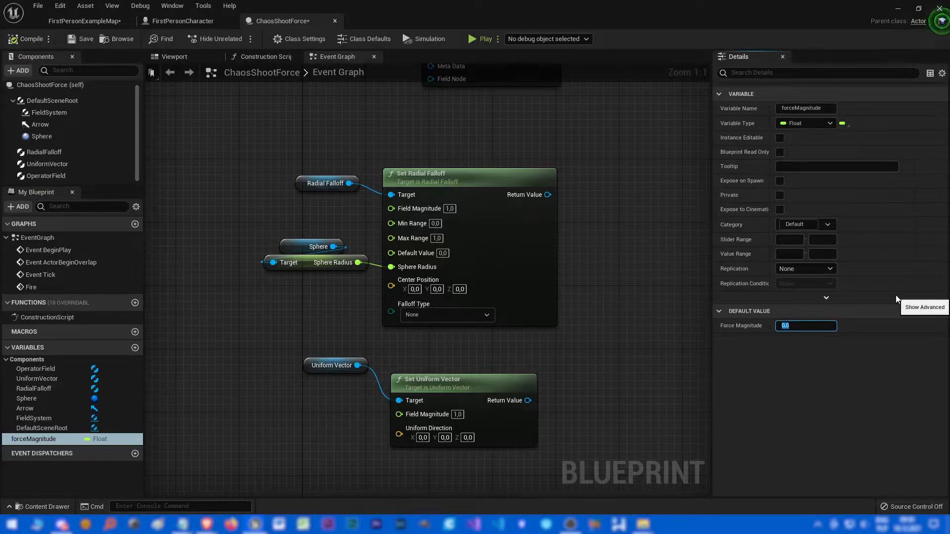
pyautogui.write('5000.0')
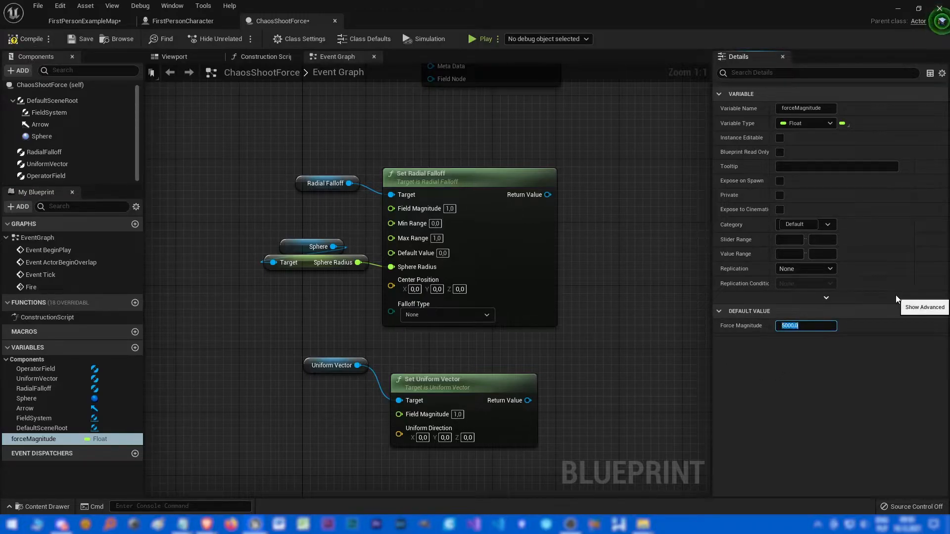
pyautogui.write('10000.0')
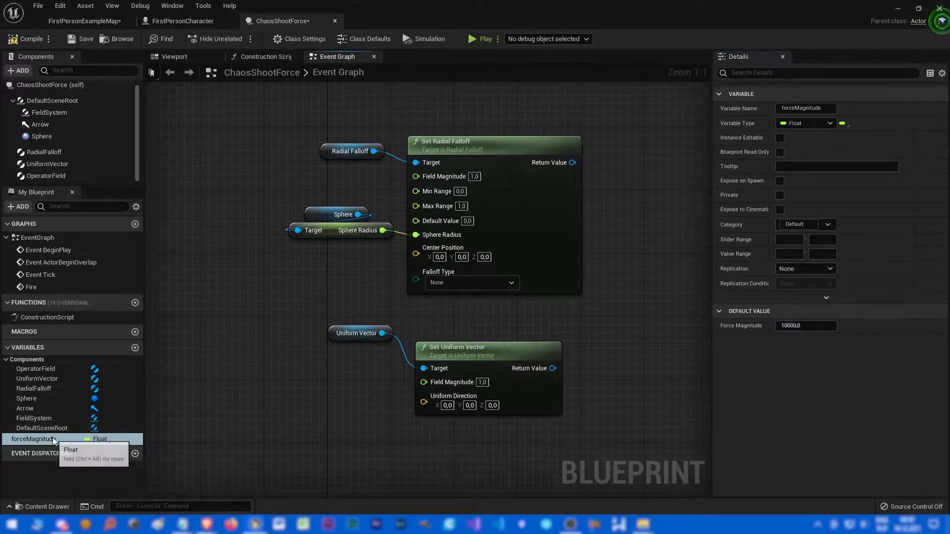
# Feed a forceMagnitude getter into Field Magnitude and place an Arrow reference in the graph.
pyautogui.moveTo(35, 438); pyautogui.dragTo(299, 388)
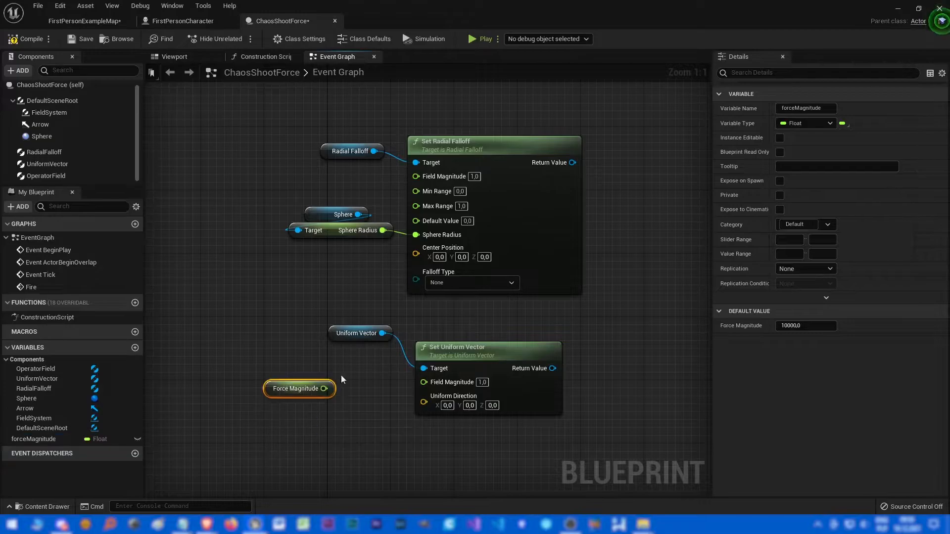
pyautogui.moveTo(325, 388); pyautogui.dragTo(417, 381)
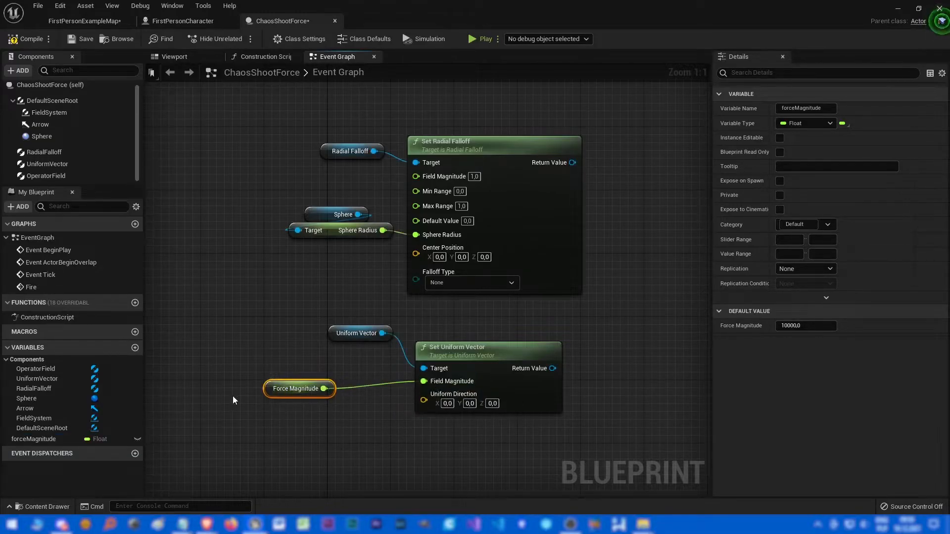
pyautogui.moveTo(299, 388); pyautogui.dragTo(354, 373)
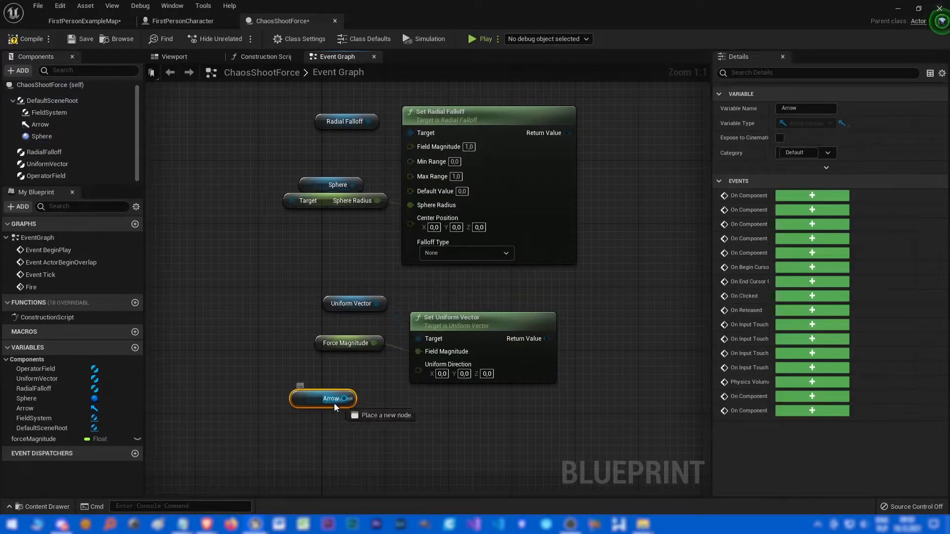
# Drive Uniform Direction from the Arrow's Get Forward Vector, target UniformVector, and bring in OperatorField.
pyautogui.write('get forwa')
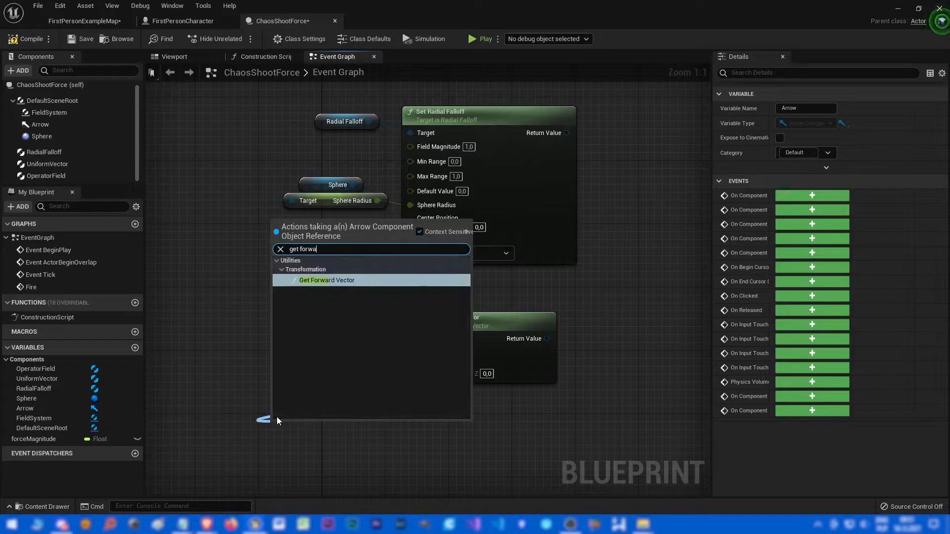
pyautogui.click(326, 280)
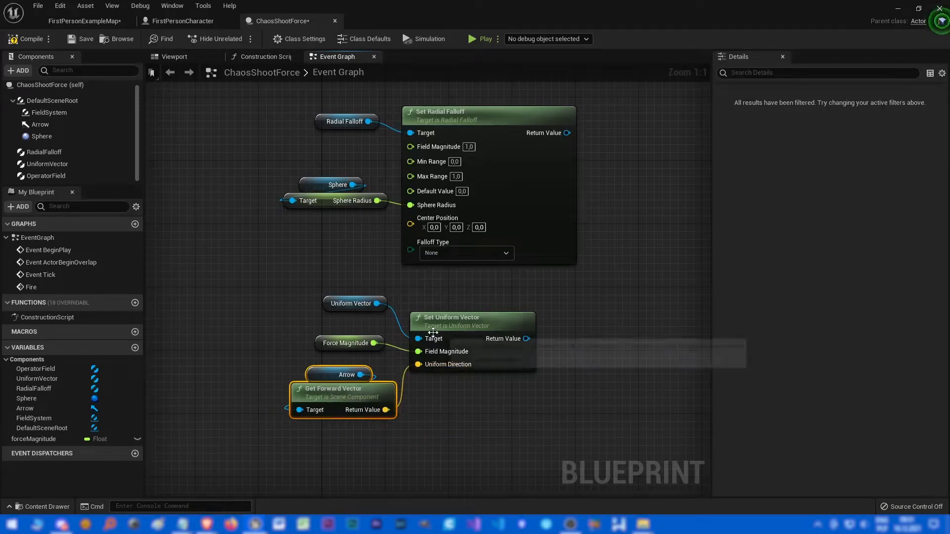
pyautogui.click(351, 311)
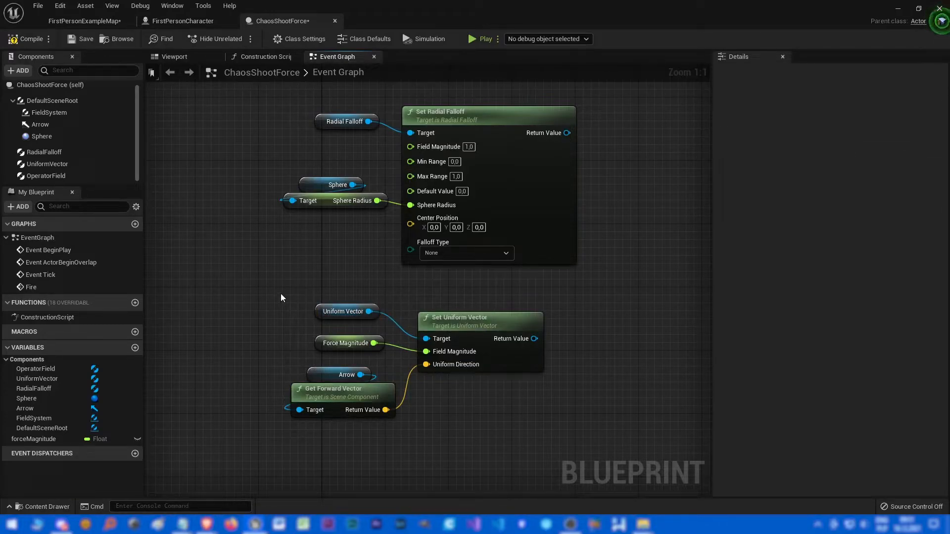
pyautogui.moveTo(271, 299)
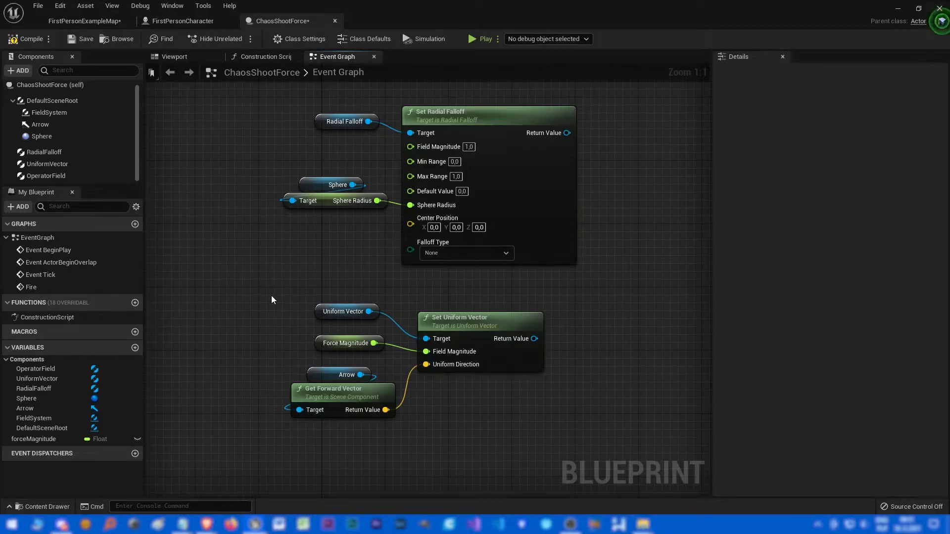
pyautogui.click(348, 344)
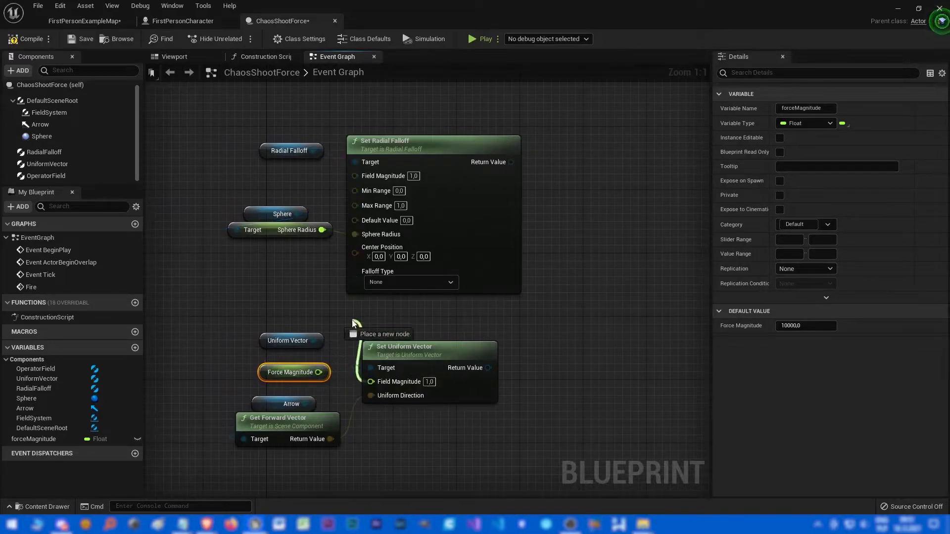
pyautogui.moveTo(294, 372); pyautogui.dragTo(436, 459)
pyautogui.write('set')
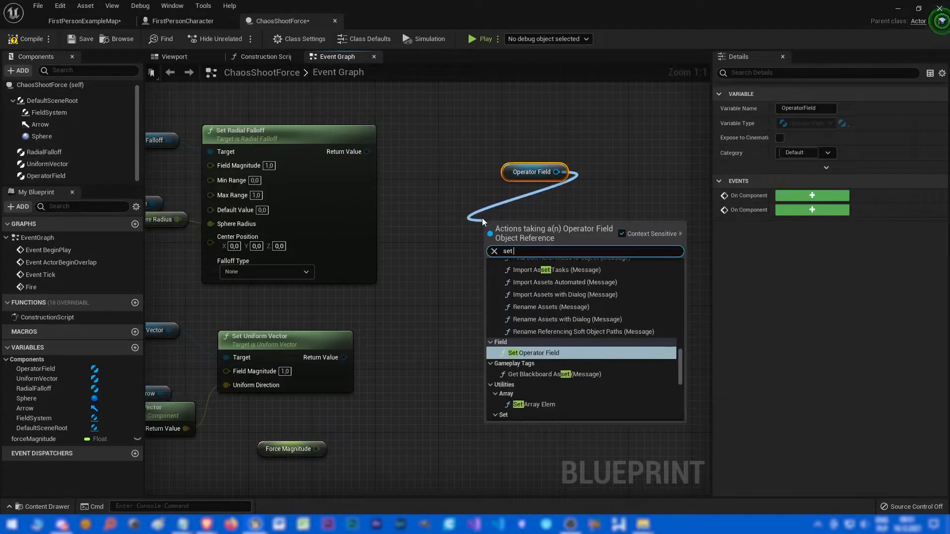
# Add Set Operator Field and centre the radial falloff on the Sphere's GetWorldLocation.
pyautogui.click(537, 352)
pyautogui.write('g')
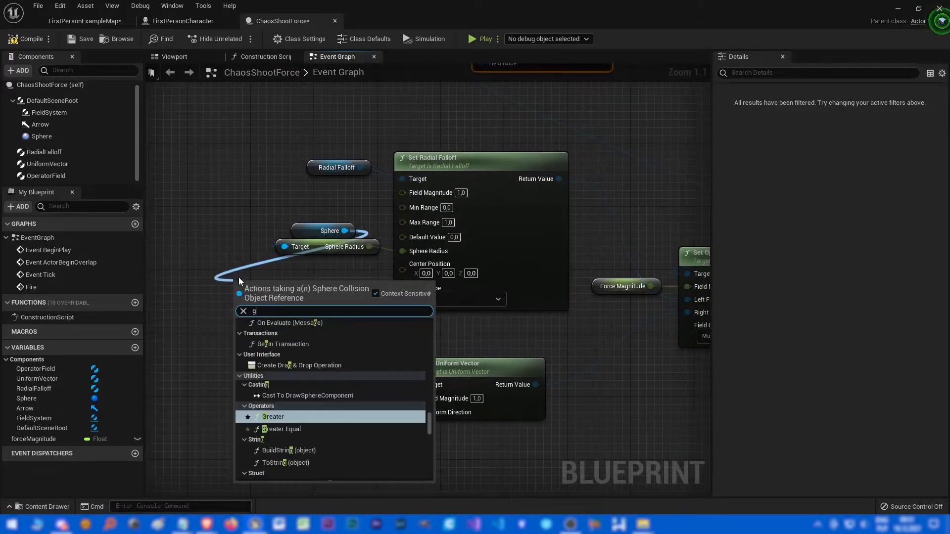
pyautogui.write('et loc')
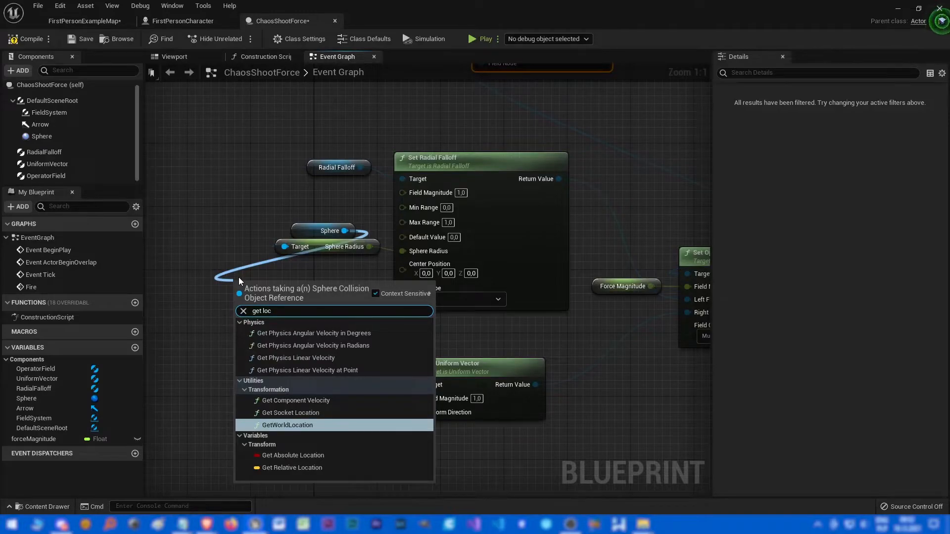
pyautogui.click(288, 424)
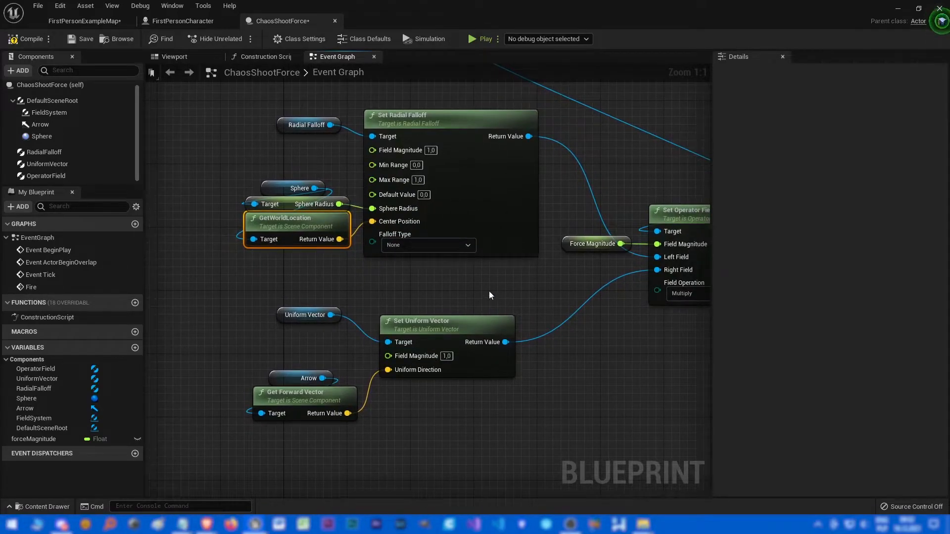
pyautogui.moveTo(491, 295); pyautogui.dragTo(406, 412)
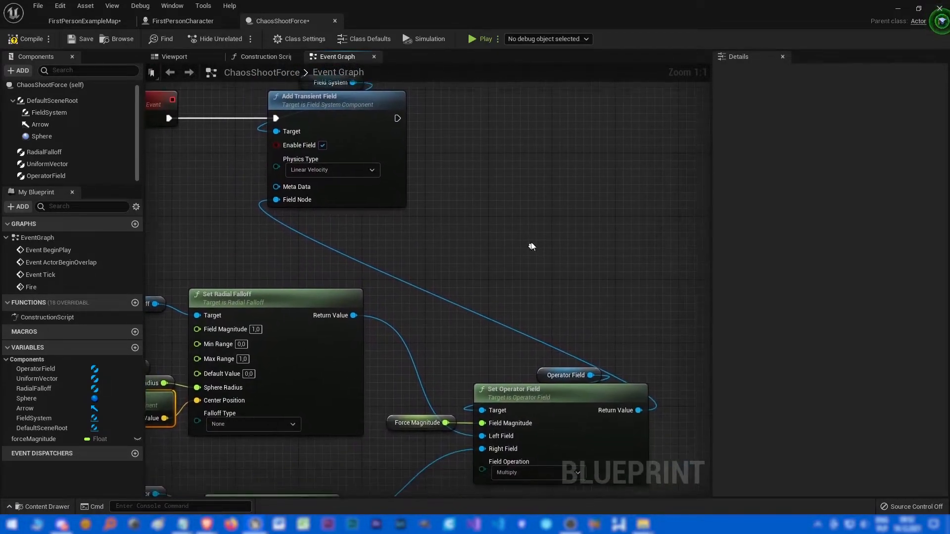
# Return via the level map to the FirstPersonCharacter event graph at the bullet spawn logic.
pyautogui.scroll(-3)
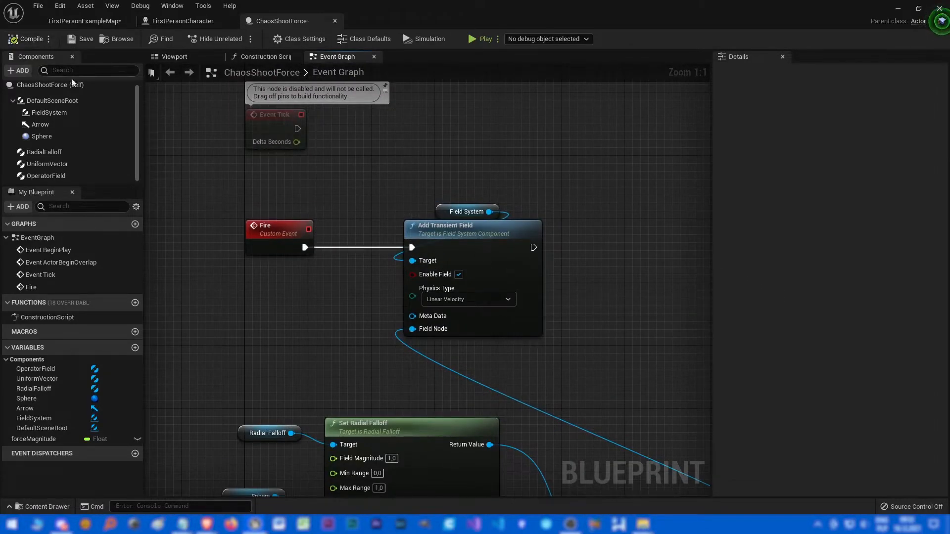
pyautogui.moveTo(83, 21)
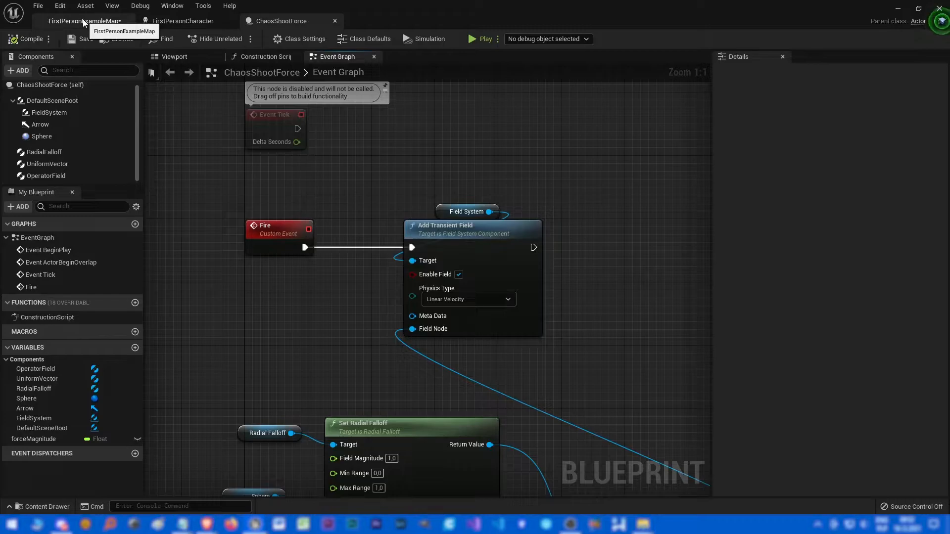
pyautogui.click(182, 20)
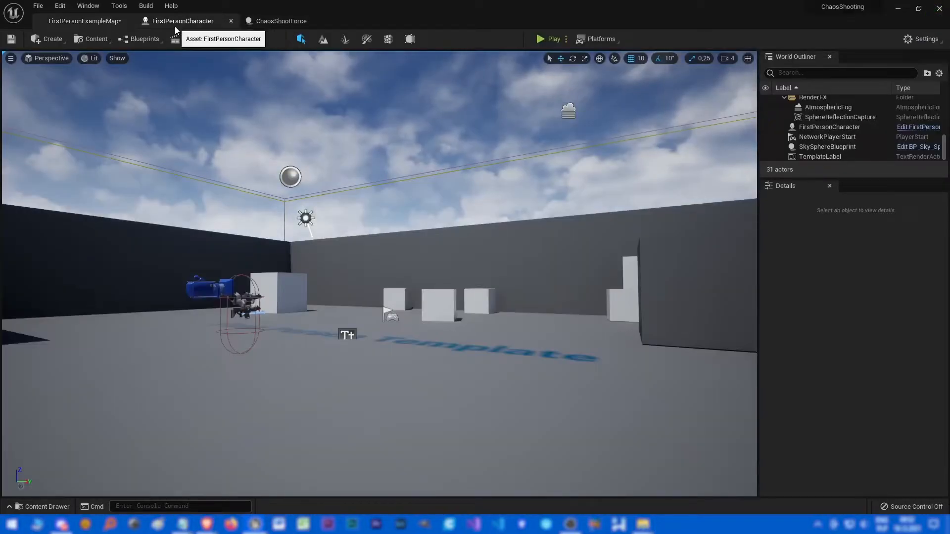
pyautogui.click(83, 21)
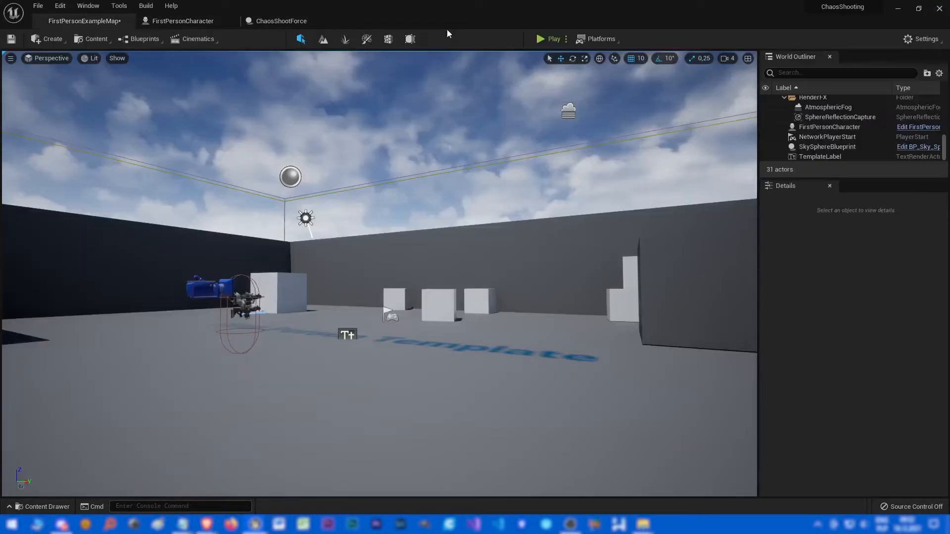
pyautogui.click(549, 38)
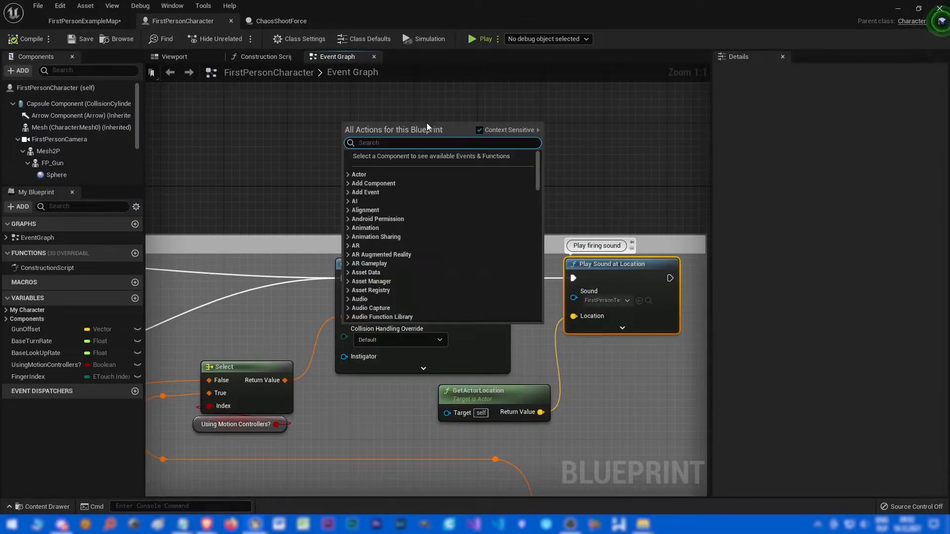
pyautogui.moveTo(417, 129)
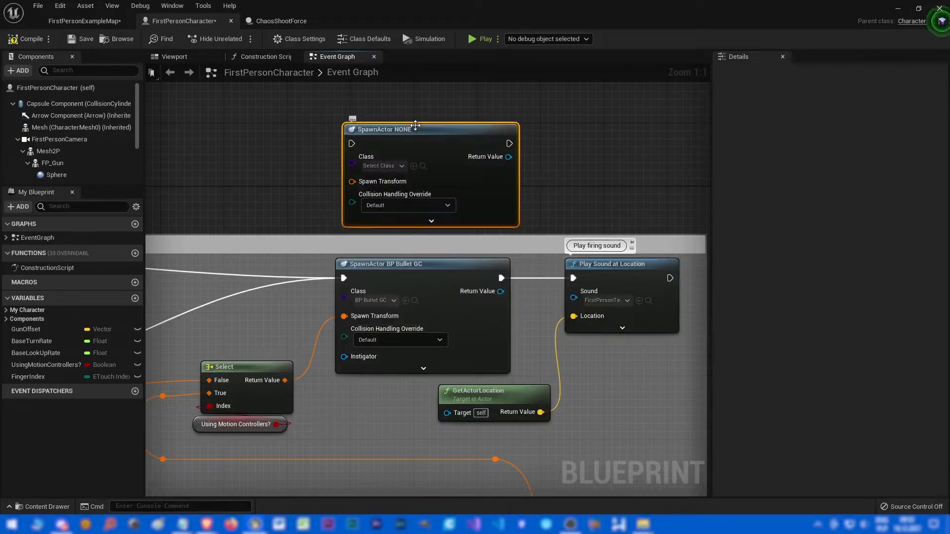
# Spawn a ChaosShootForce actor after the bullet and call its Fire event before the firing sound.
pyautogui.click(380, 165)
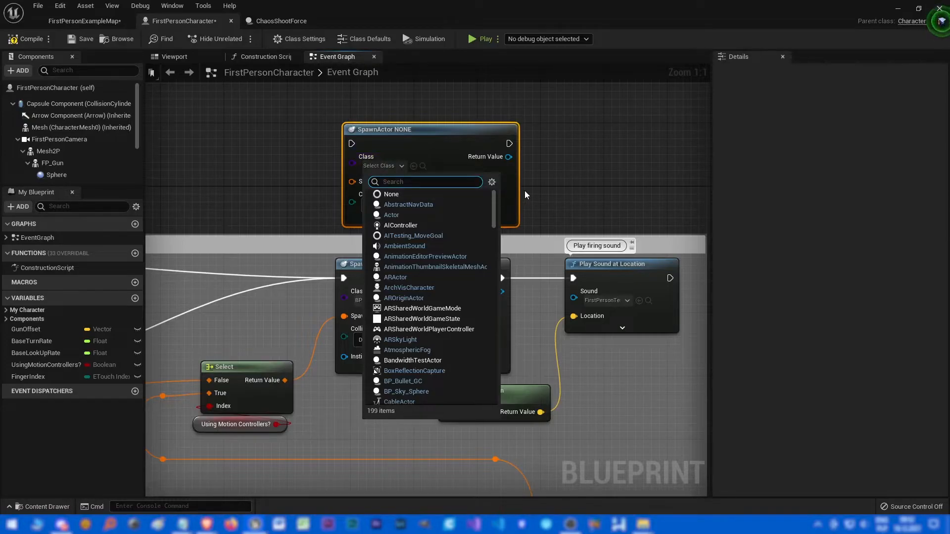
pyautogui.write('chaos')
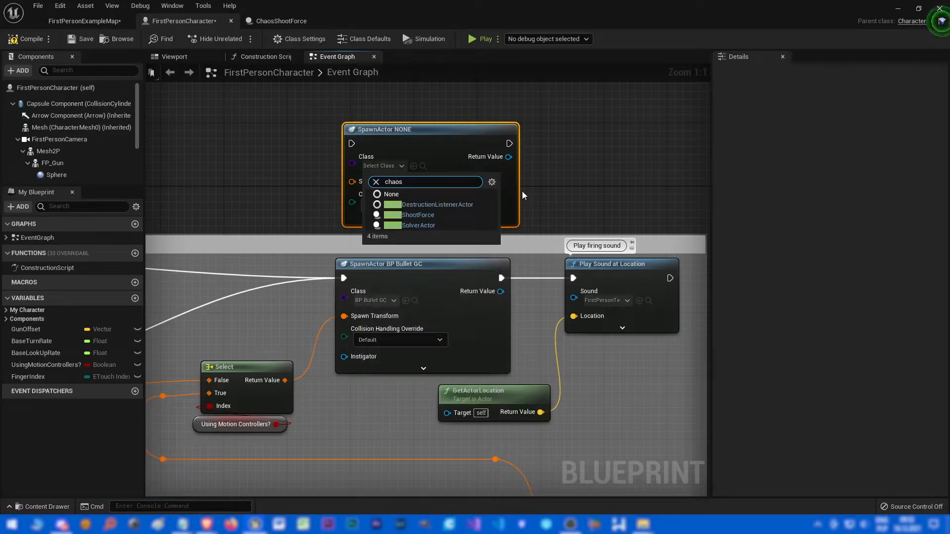
pyautogui.click(416, 215)
pyautogui.write('fire')
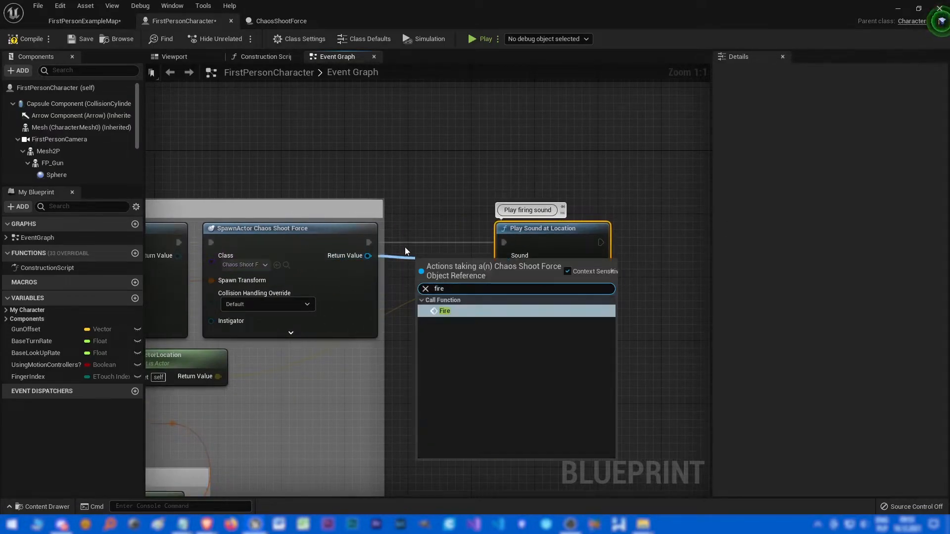
pyautogui.click(444, 311)
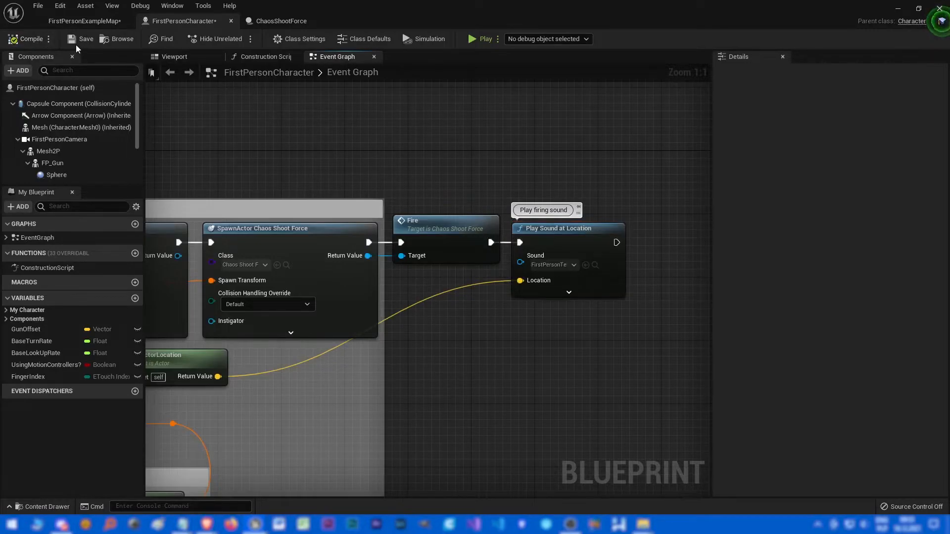
# Play the level and fire the gun at the boxes to test the force actor.
pyautogui.click(83, 21)
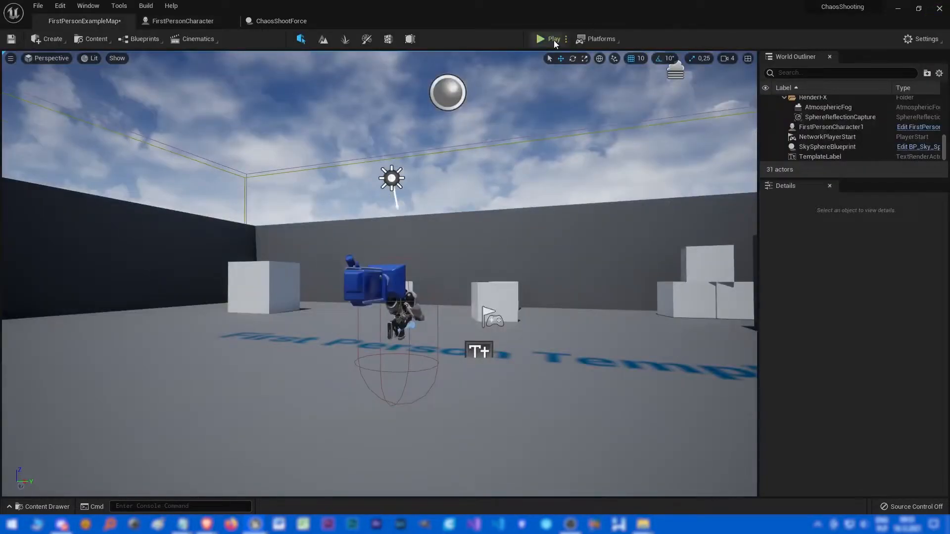
pyautogui.click(549, 39)
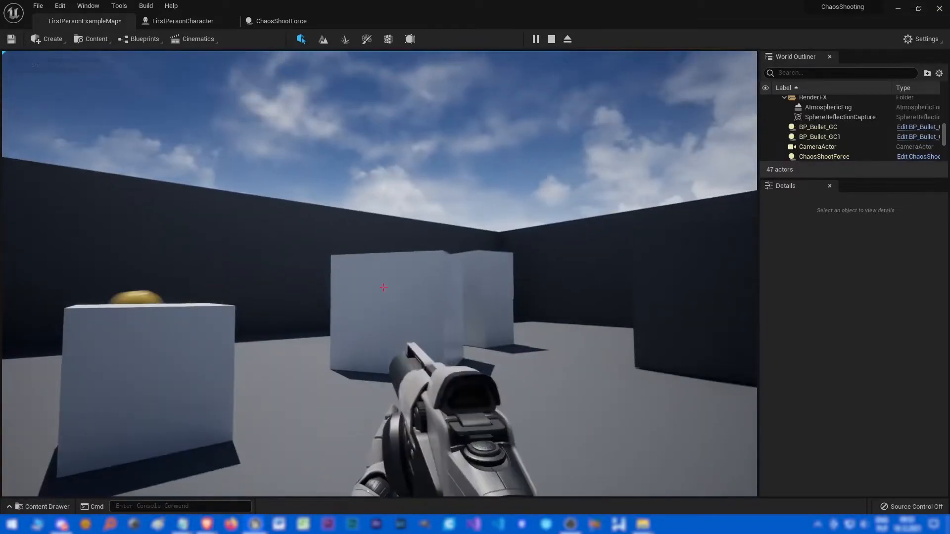
pyautogui.click(383, 287)
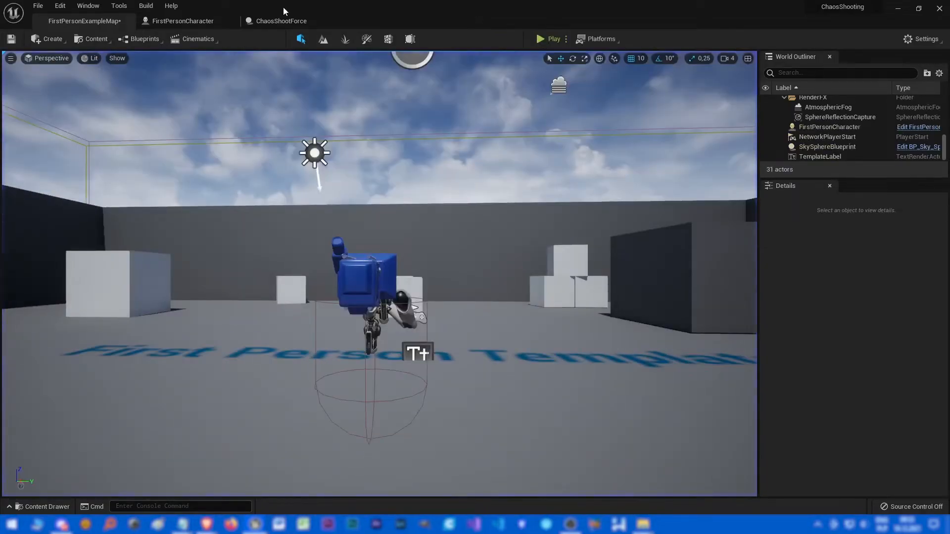
# Recompile ChaosShootForce and start another play test.
pyautogui.click(280, 21)
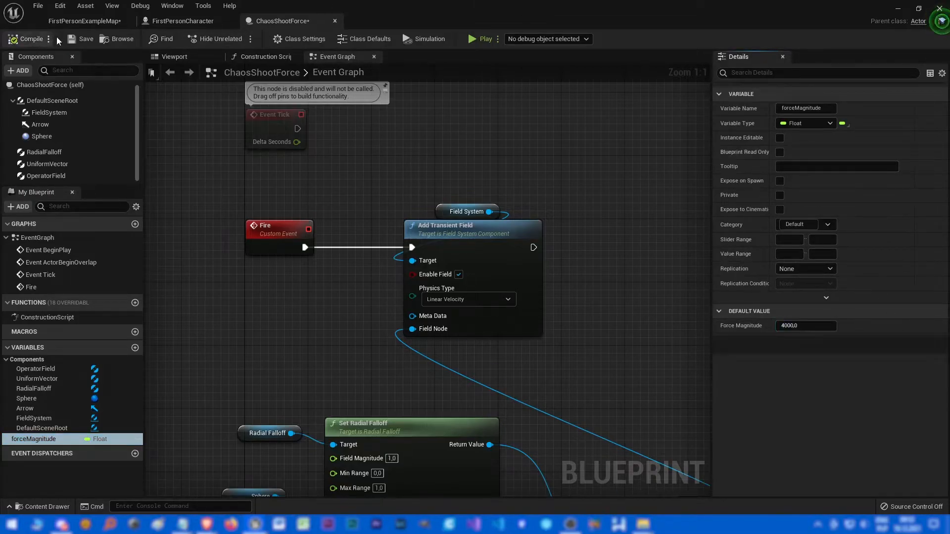
pyautogui.click(83, 20)
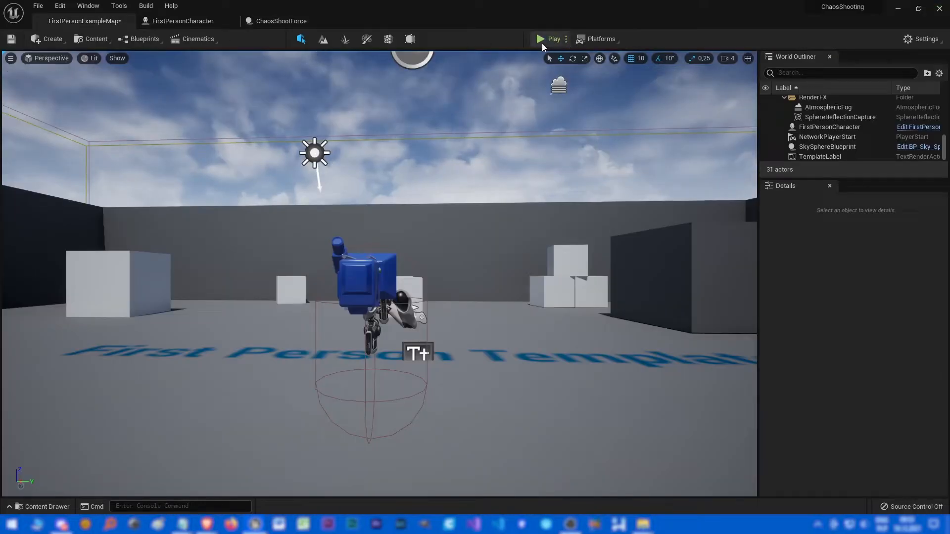
pyautogui.click(549, 38)
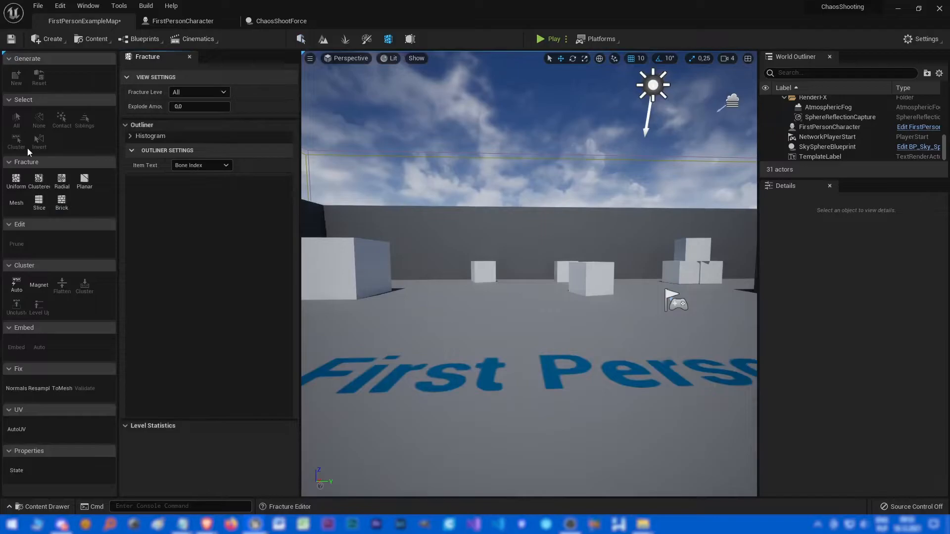
# Add a sphere and create geometry collection Bullet_GC_Fractured from it in the Bullet folder.
pyautogui.click(52, 39)
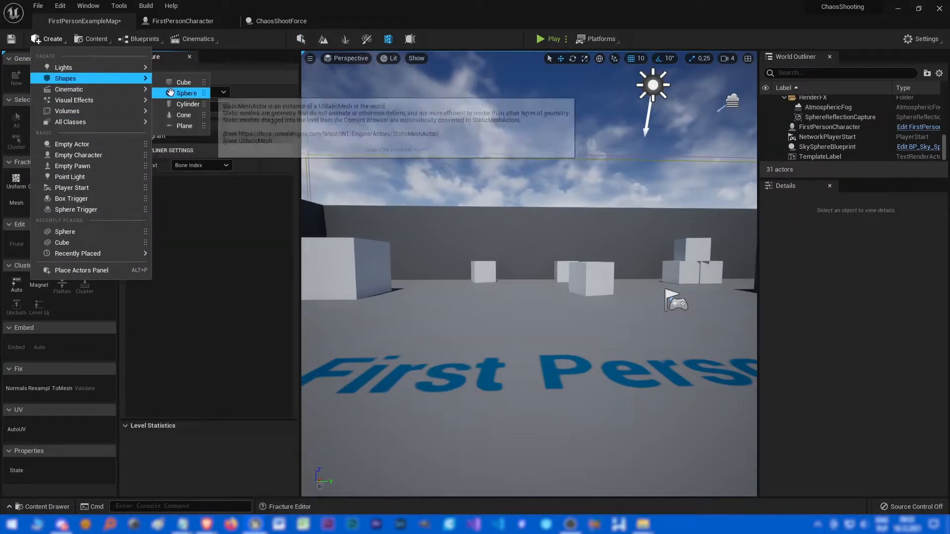
pyautogui.click(187, 93)
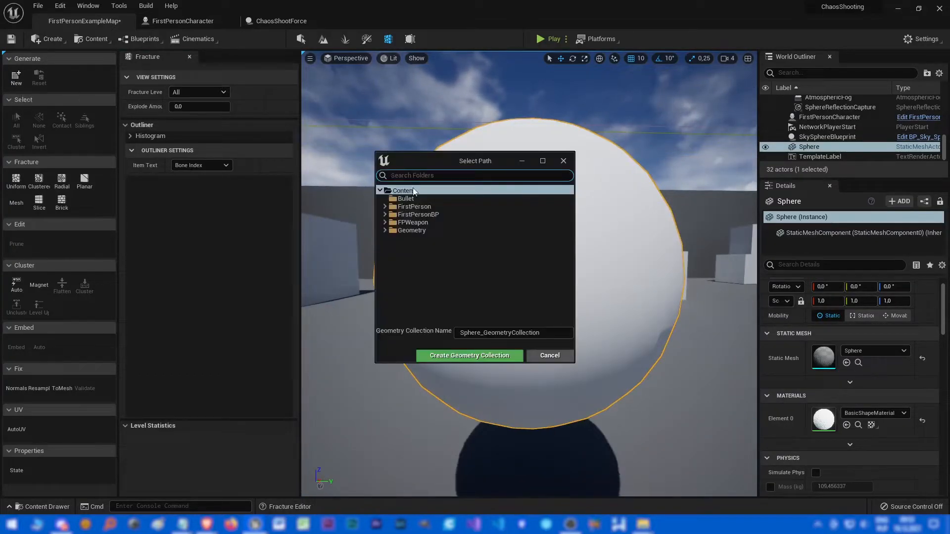
pyautogui.click(405, 198)
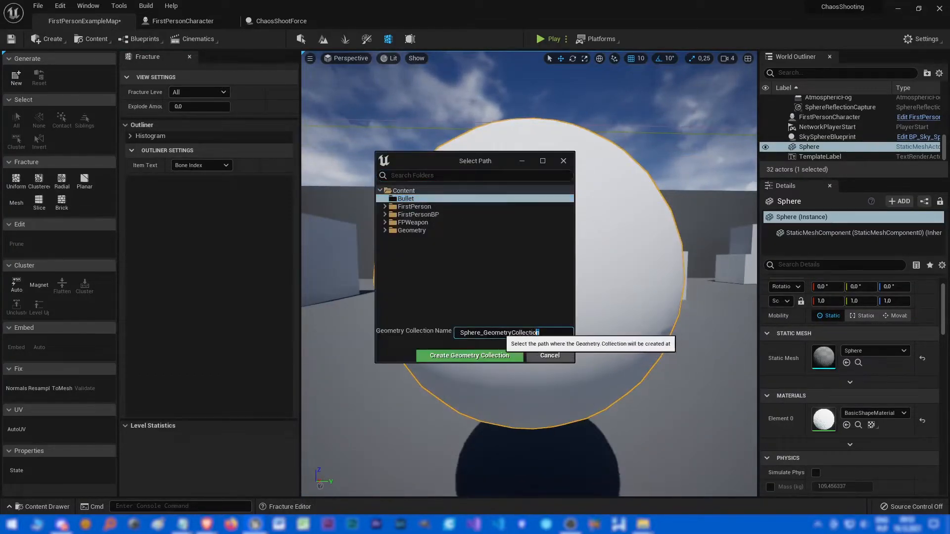
pyautogui.write('Bullet')
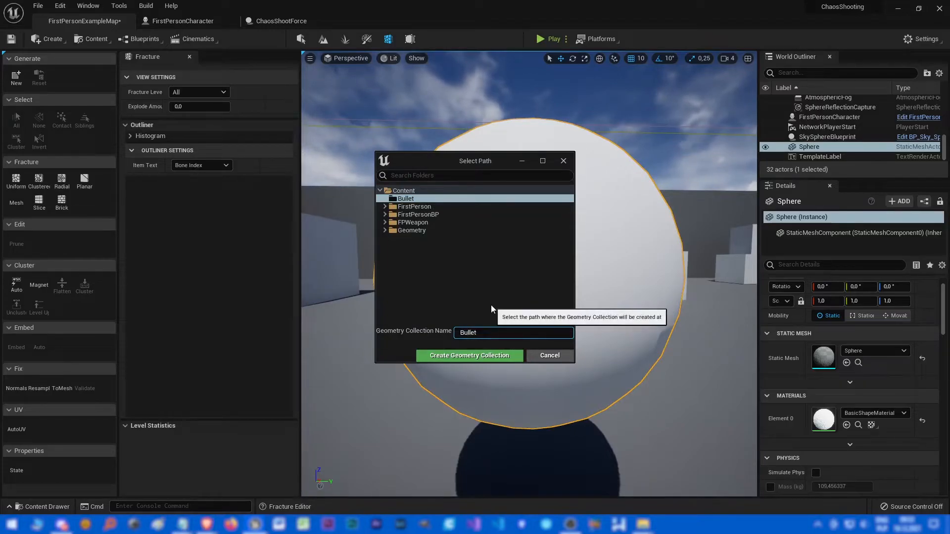
pyautogui.write('_GC_Fractured')
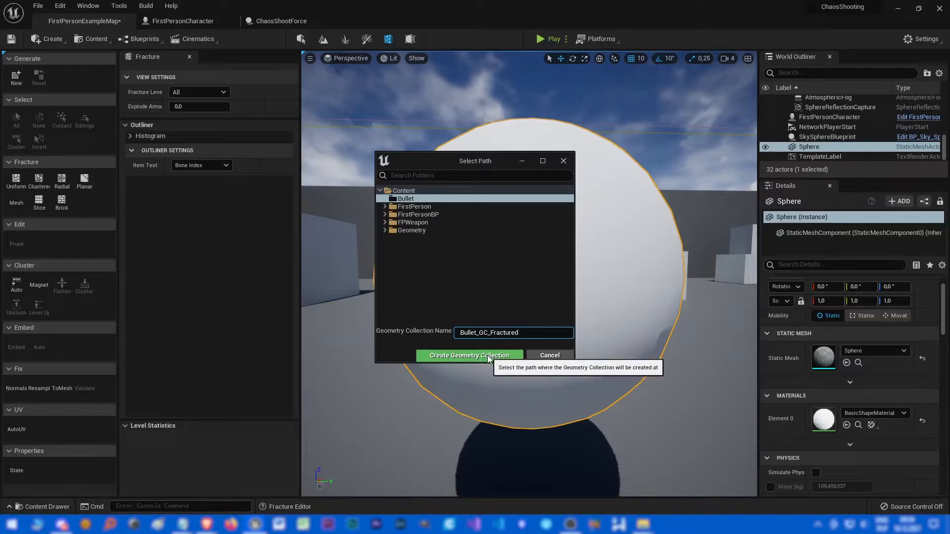
pyautogui.click(469, 355)
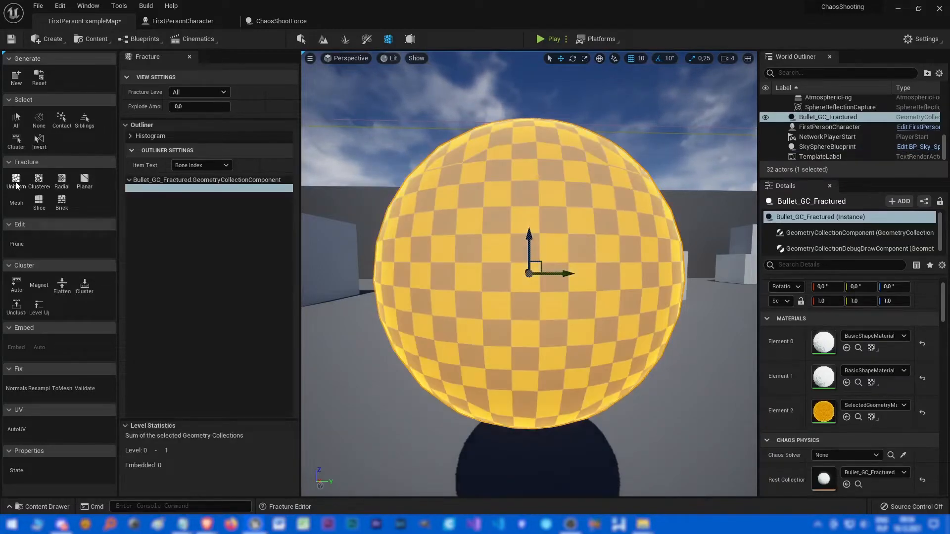
# Fracture the sphere collection into uniform Voronoi pieces.
pyautogui.click(15, 180)
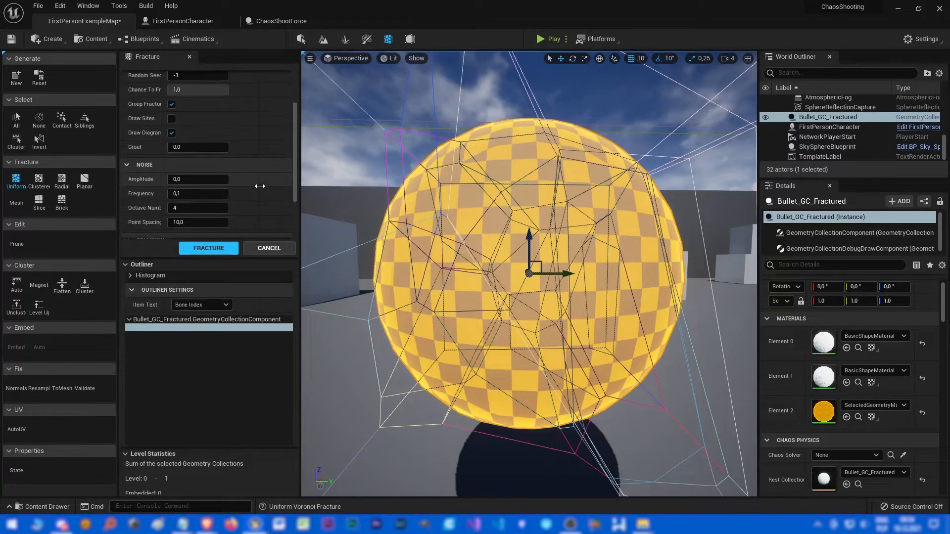
pyautogui.click(208, 247)
pyautogui.write('first')
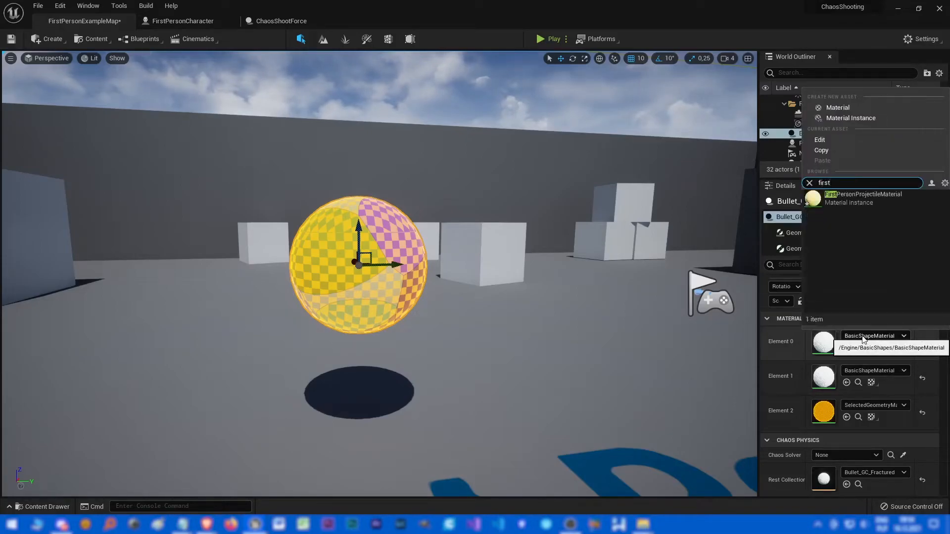
# Assign FirstPersonProjectileMaterial to material elements 0 and 2 of the collection.
pyautogui.click(810, 182)
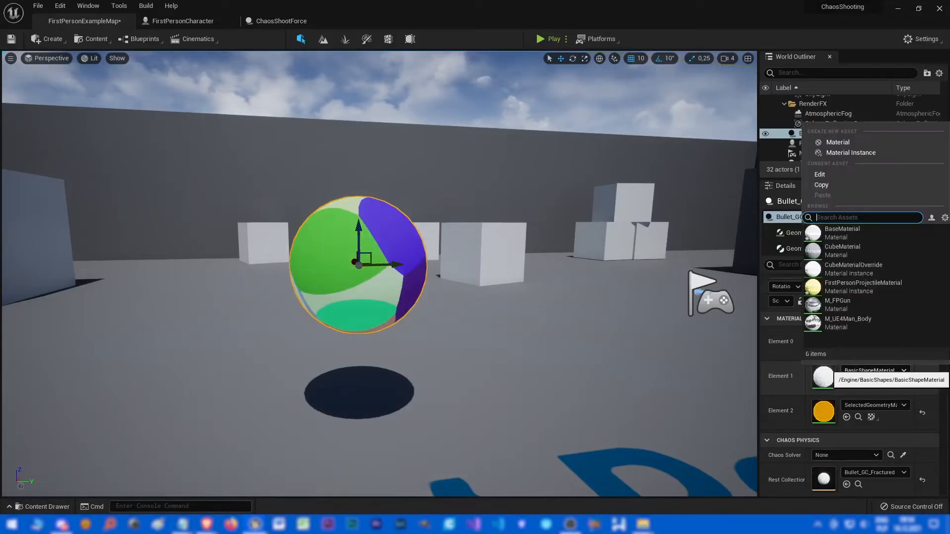
pyautogui.write('first')
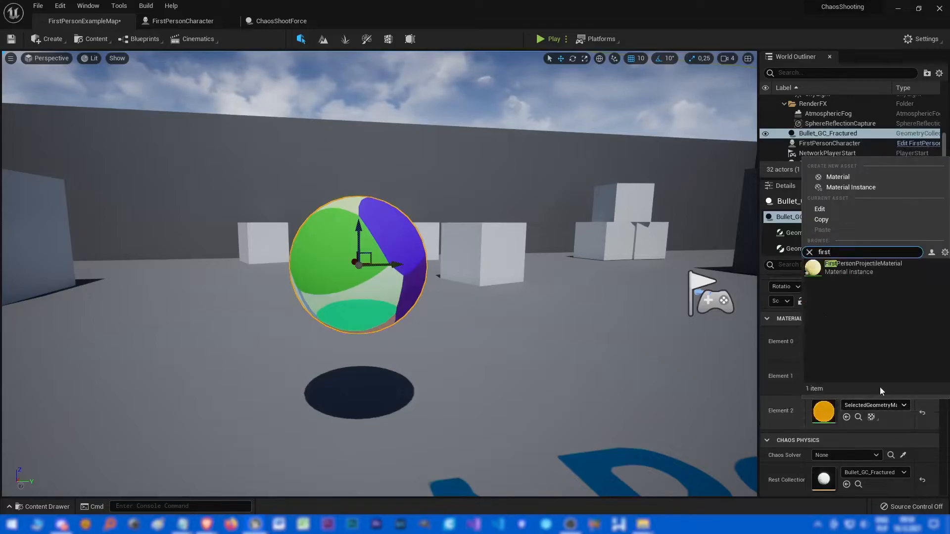
pyautogui.click(863, 267)
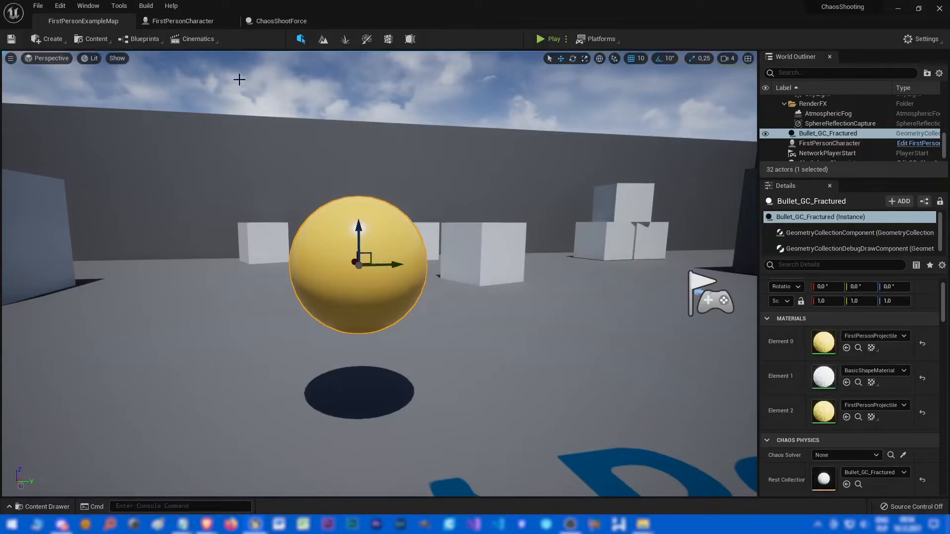
pyautogui.moveTo(395, 213)
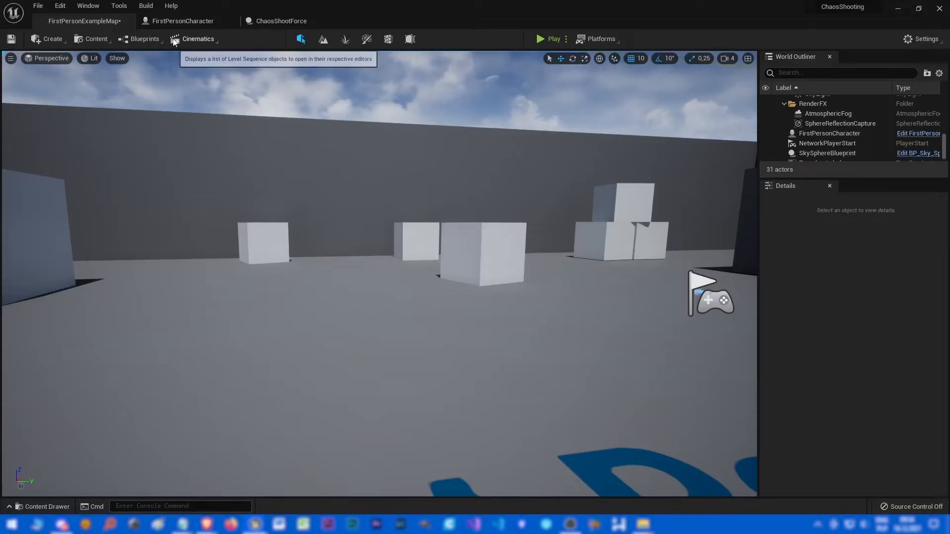
# Set BP_Bullet_GC's Geometry Collection Component Rest Collection to Bullet_GC_Fractured and save.
pyautogui.click(280, 21)
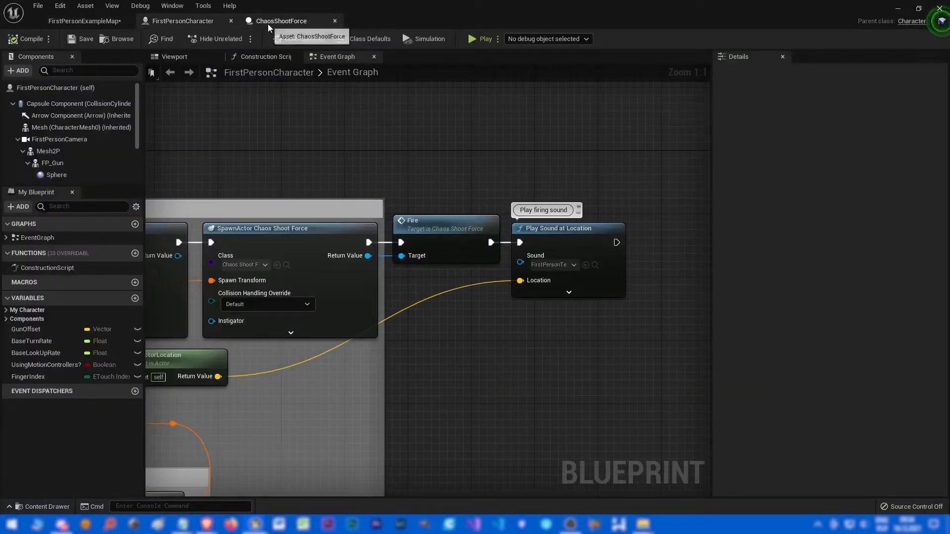
pyautogui.click(83, 21)
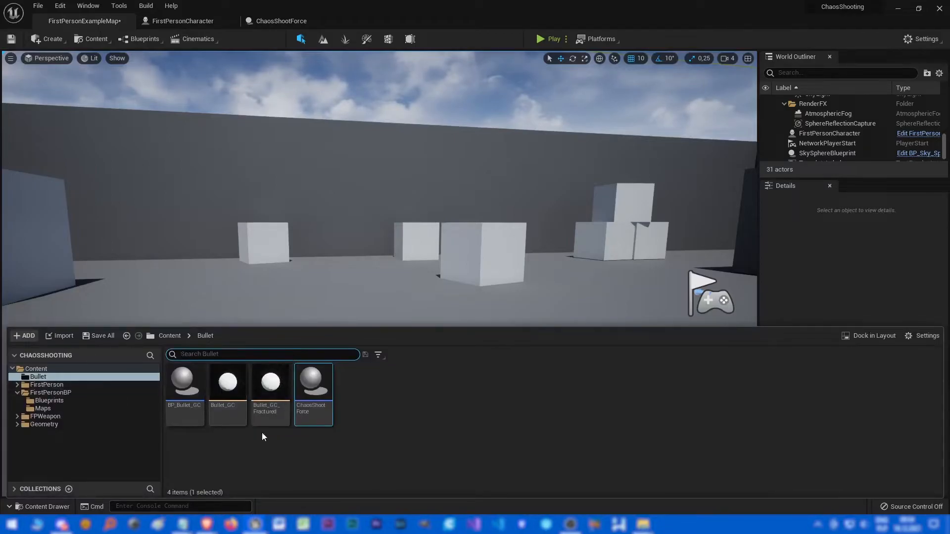
pyautogui.doubleClick(184, 382)
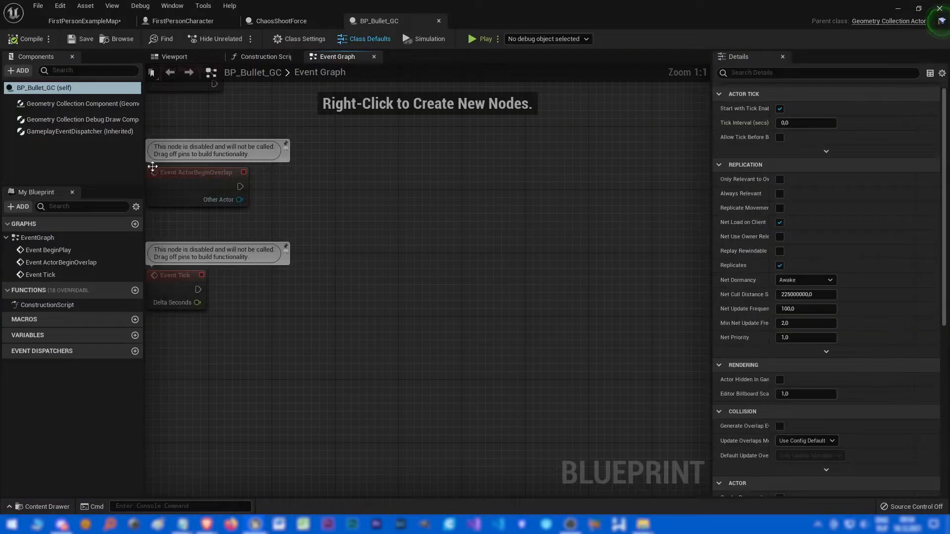
pyautogui.click(174, 56)
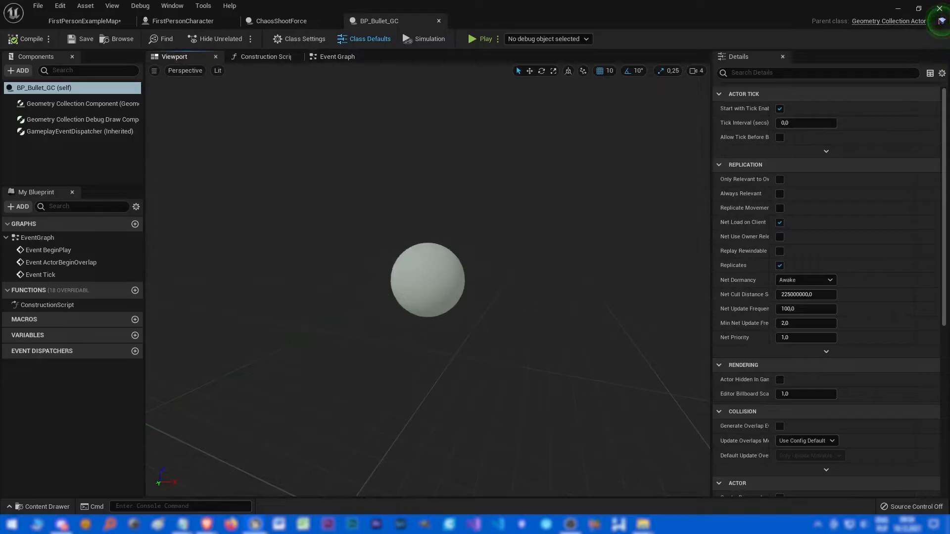
pyautogui.click(82, 104)
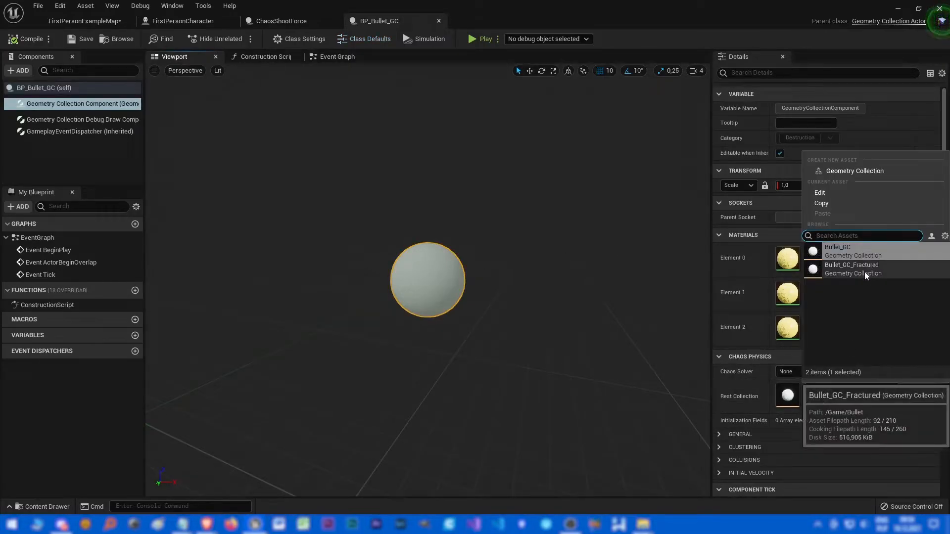
pyautogui.click(851, 268)
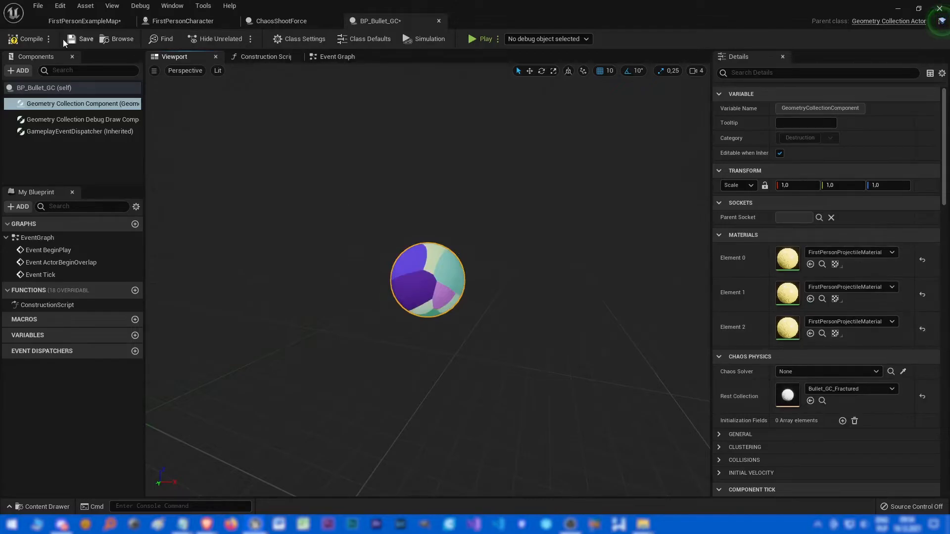
pyautogui.click(83, 21)
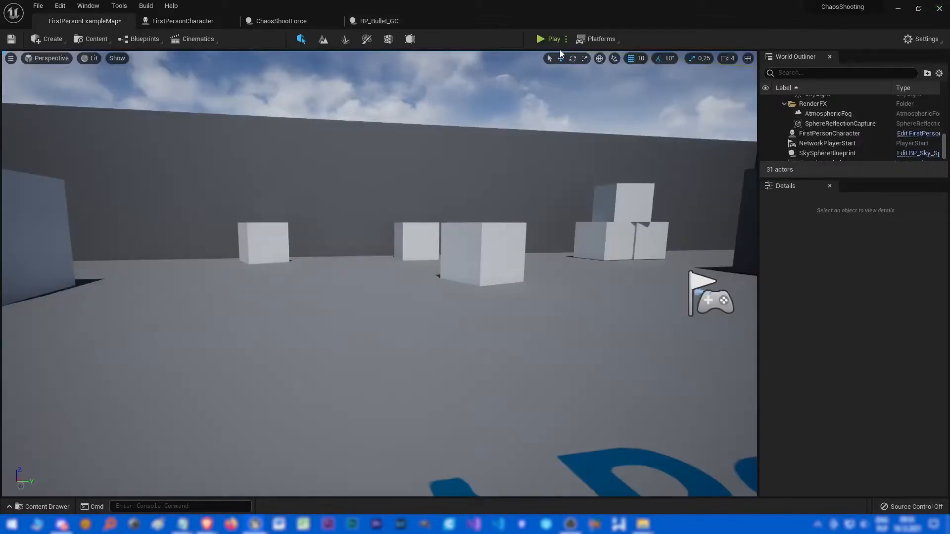
pyautogui.moveTo(550, 38)
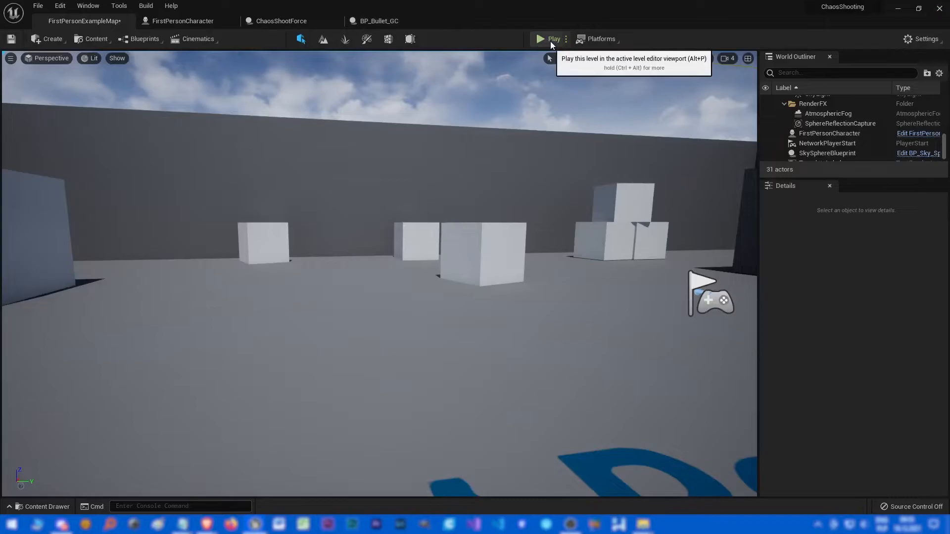
# Play-test firing at the cubes, then place a Bullet_GC_Fractured sphere in the level.
pyautogui.click(538, 38)
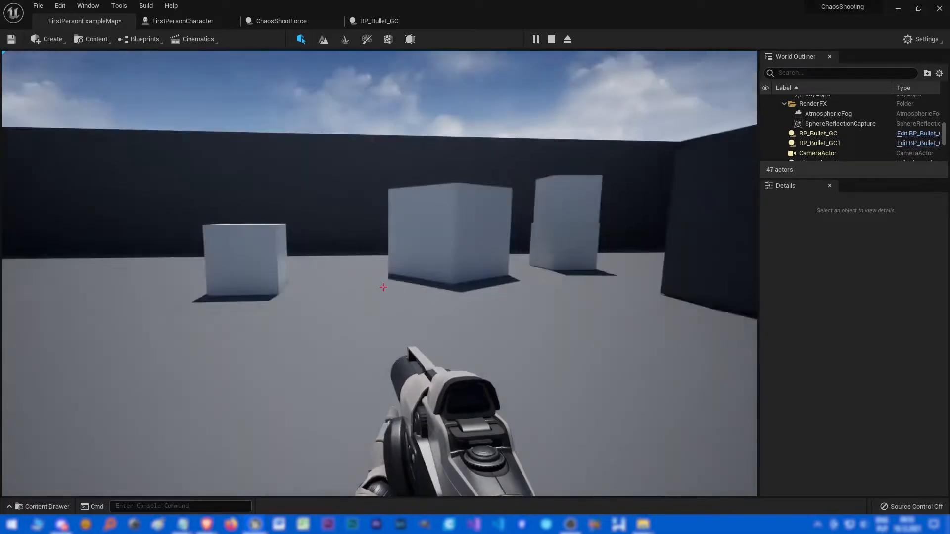
pyautogui.click(383, 288)
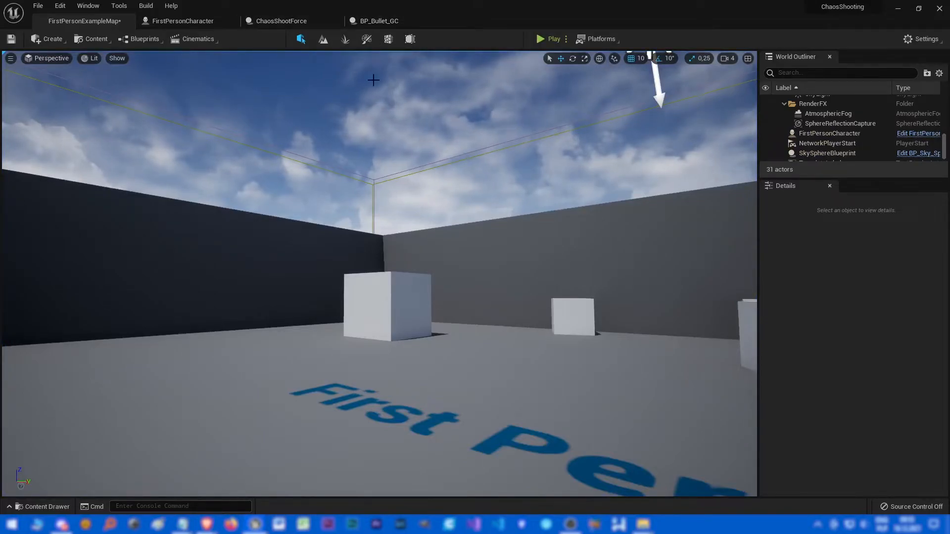
pyautogui.click(44, 507)
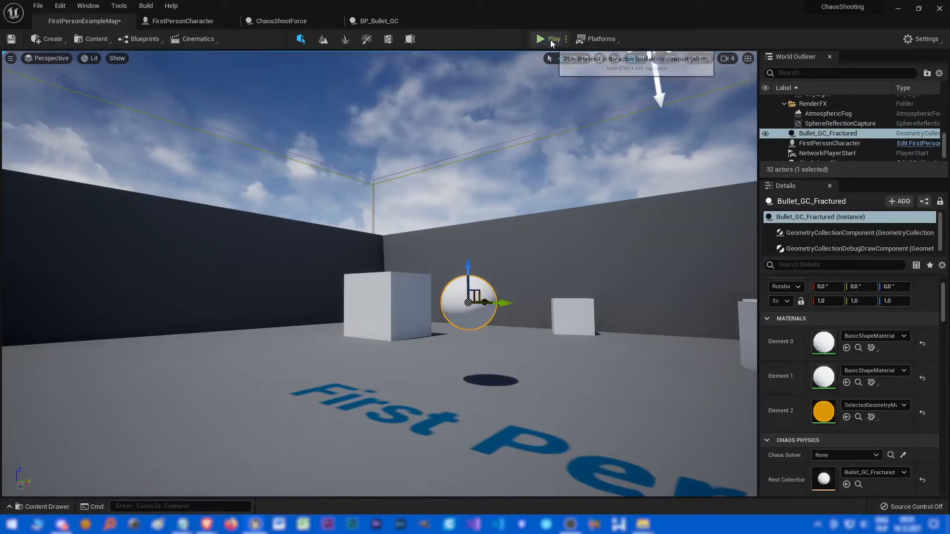
pyautogui.click(549, 38)
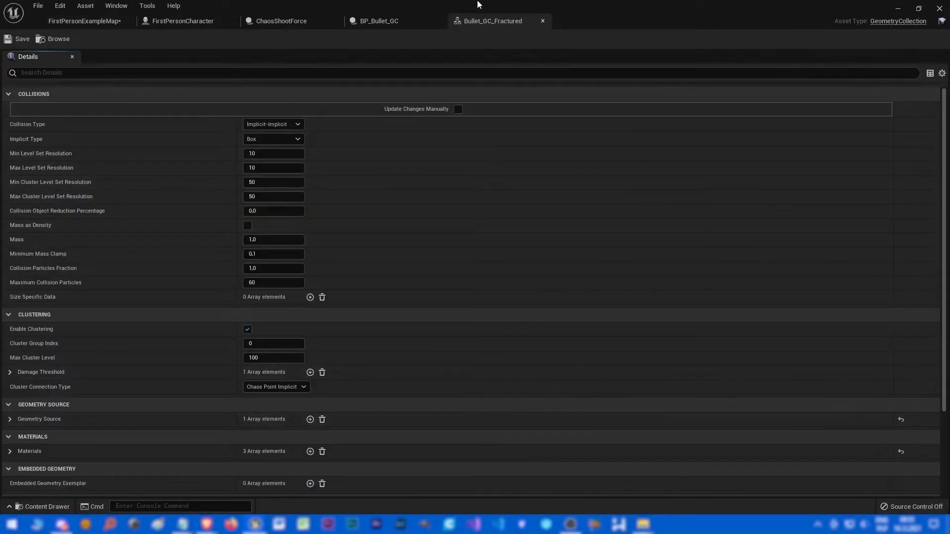
# Set Bullet_GC_Fractured's collision Implicit Type to Level Set, save, and start a play test.
pyautogui.click(83, 20)
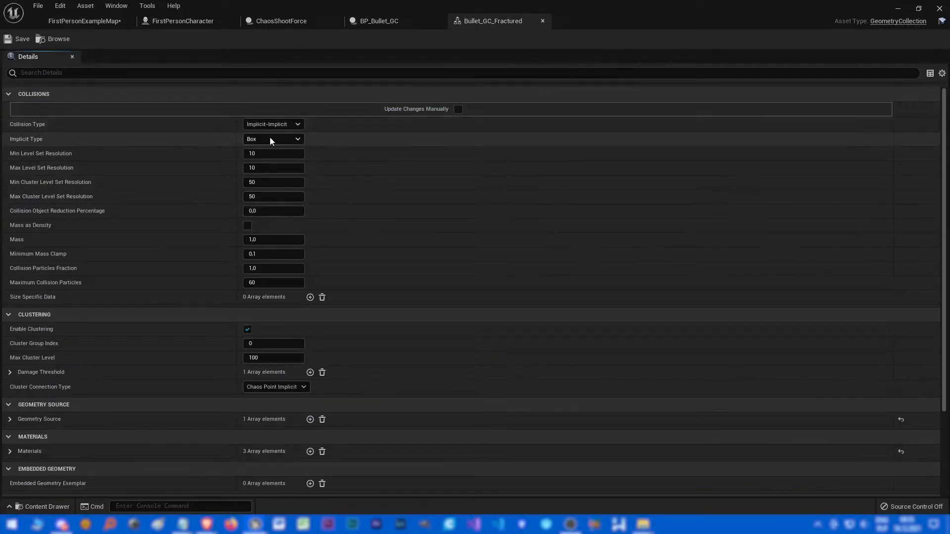
pyautogui.click(273, 138)
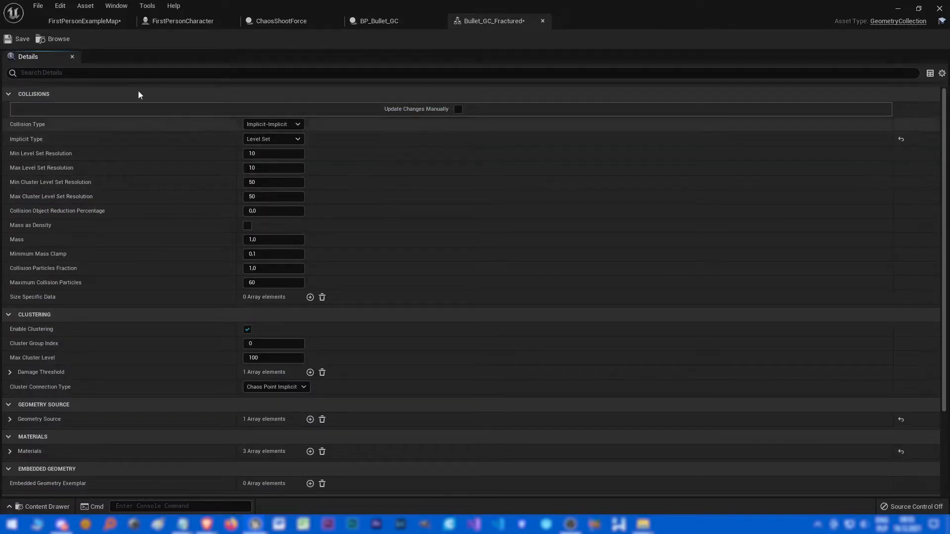
pyautogui.click(84, 21)
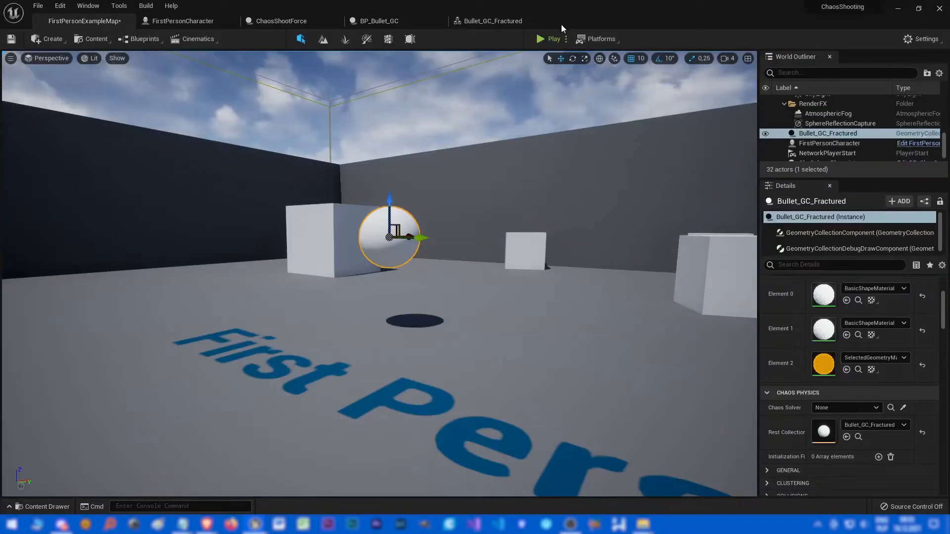
pyautogui.click(538, 39)
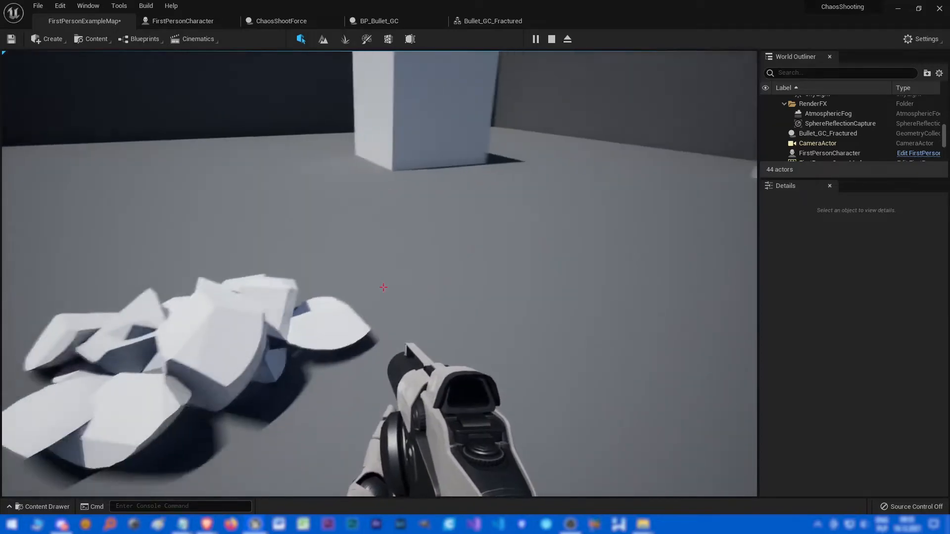
# Play the level and fire repeatedly at the cubes to watch bullets shatter.
pyautogui.click(492, 21)
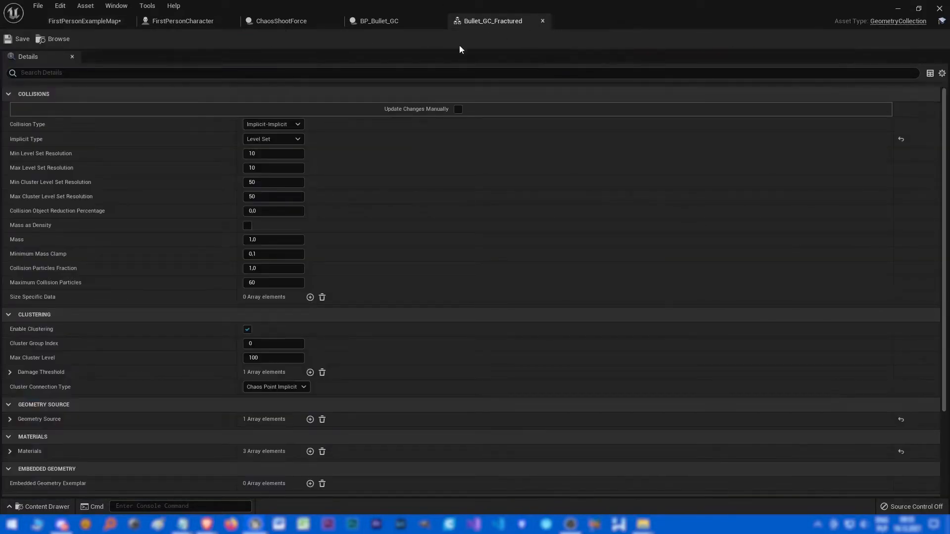
pyautogui.click(84, 20)
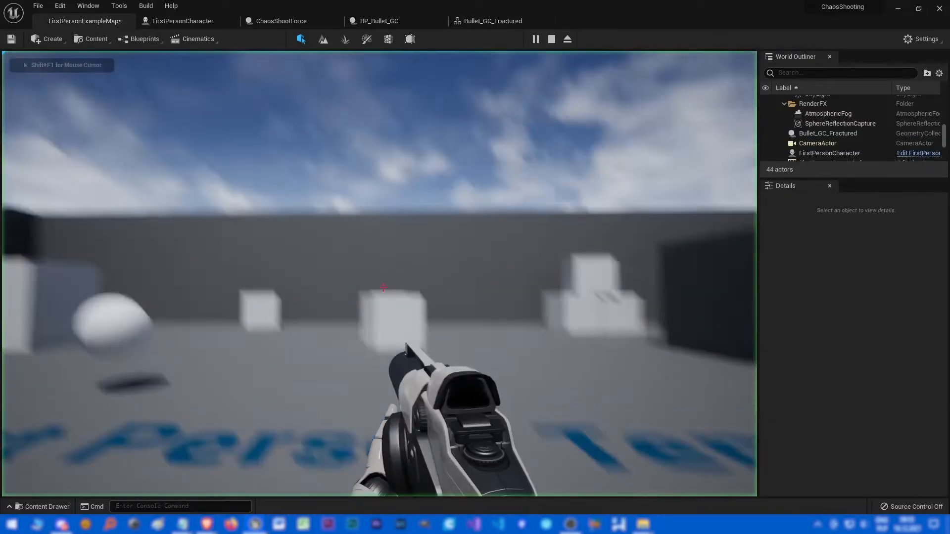
pyautogui.click(383, 288)
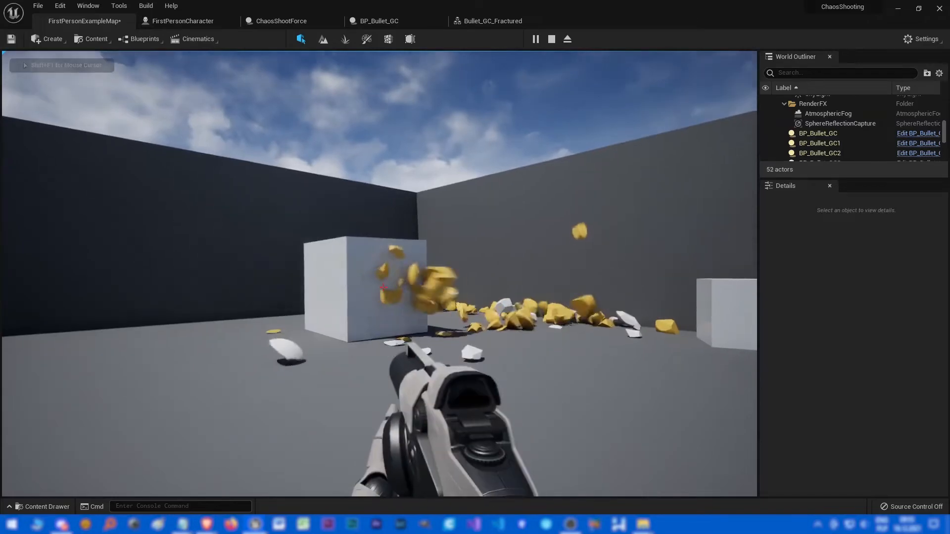
pyautogui.click(383, 287)
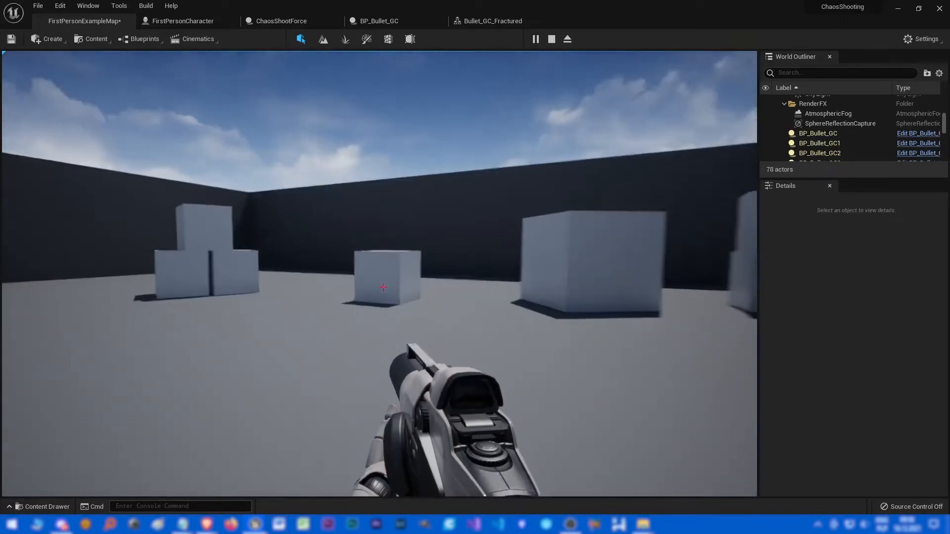
pyautogui.click(383, 287)
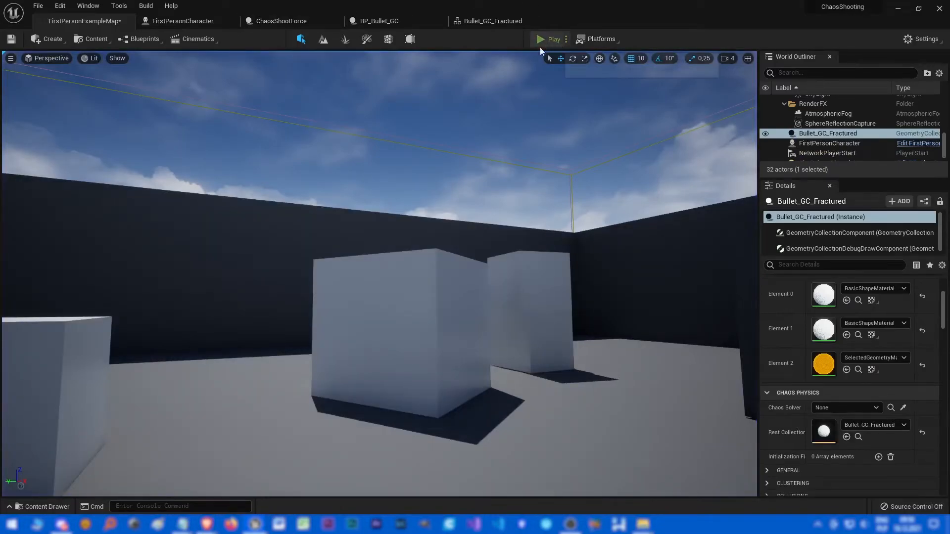
# Run a second play test firing a bullet, then return to the Bullet_GC_Fractured settings.
pyautogui.click(550, 39)
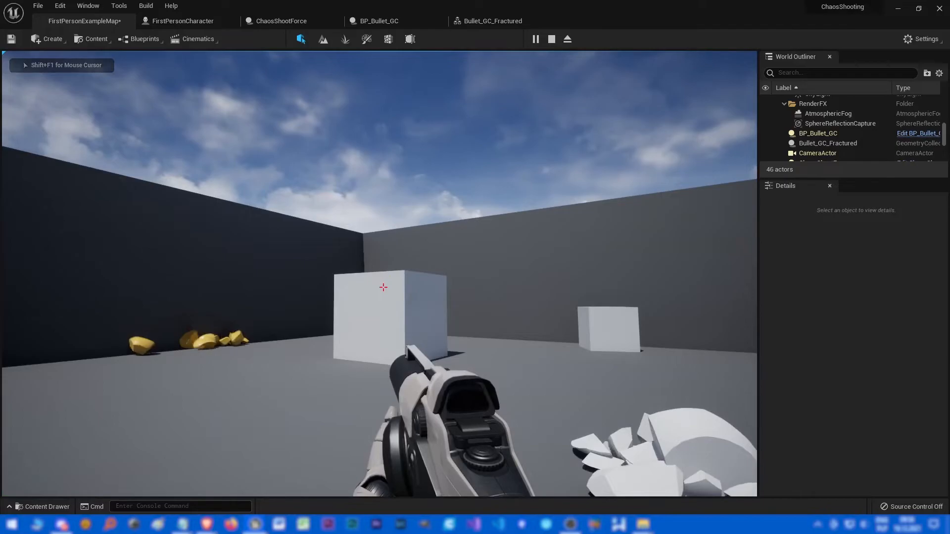
pyautogui.click(383, 287)
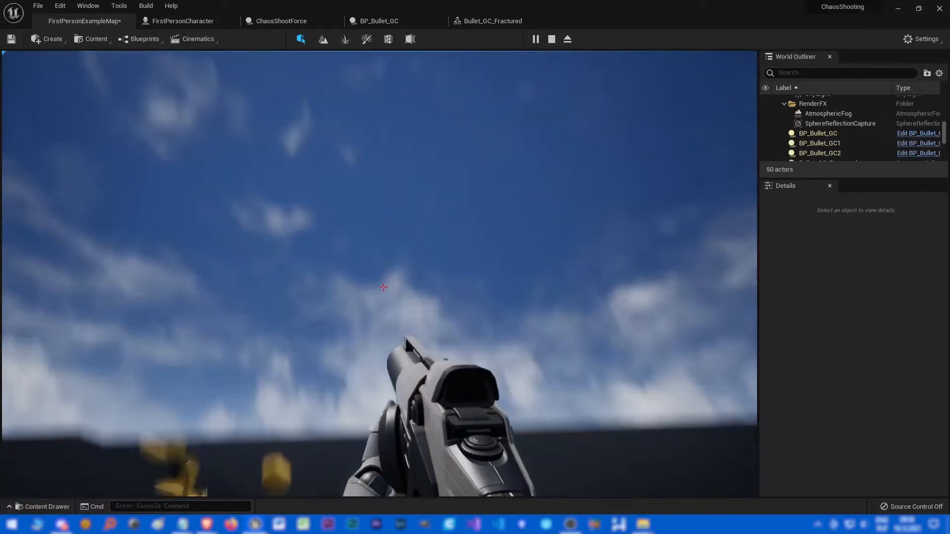
pyautogui.click(380, 20)
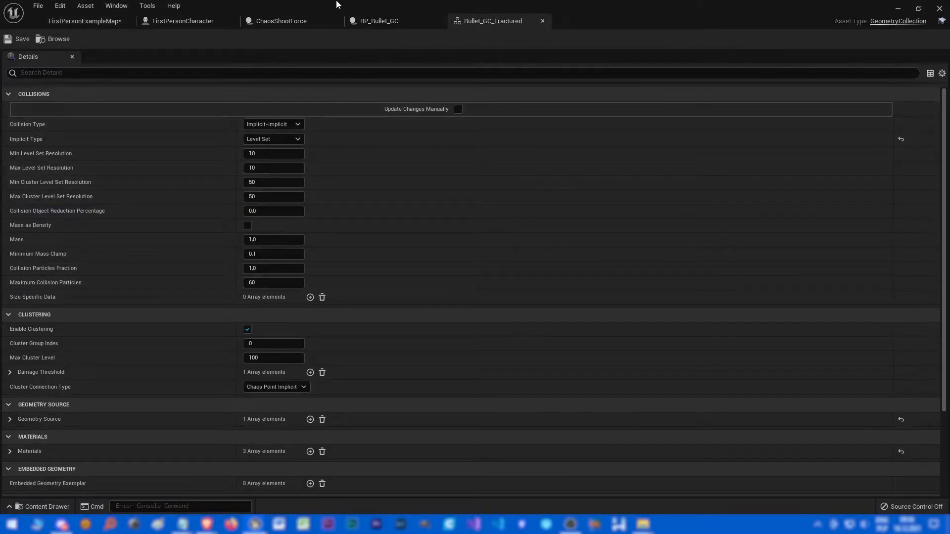
# Uncheck Enable Clustering on BP_Bullet_GC's Geometry Collection Component.
pyautogui.click(380, 21)
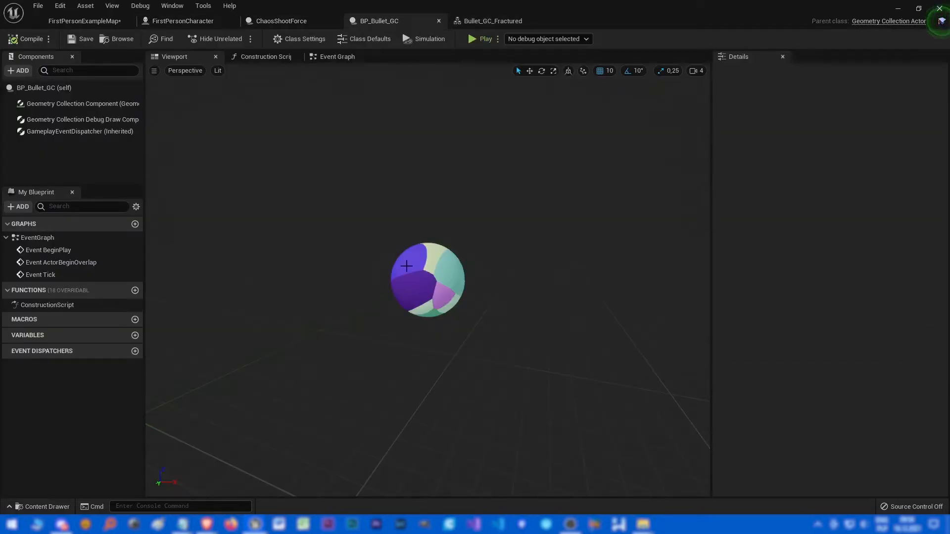
pyautogui.click(82, 104)
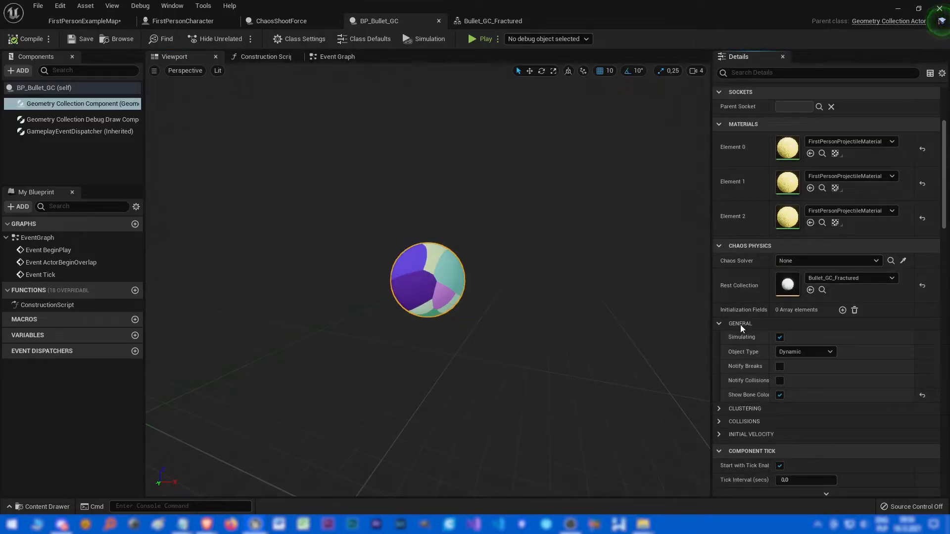
pyautogui.click(744, 336)
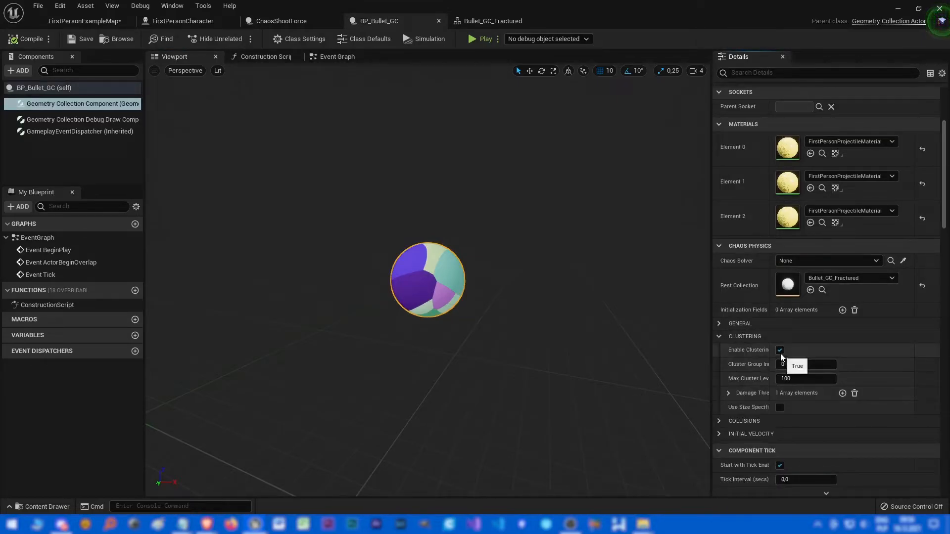
pyautogui.click(780, 350)
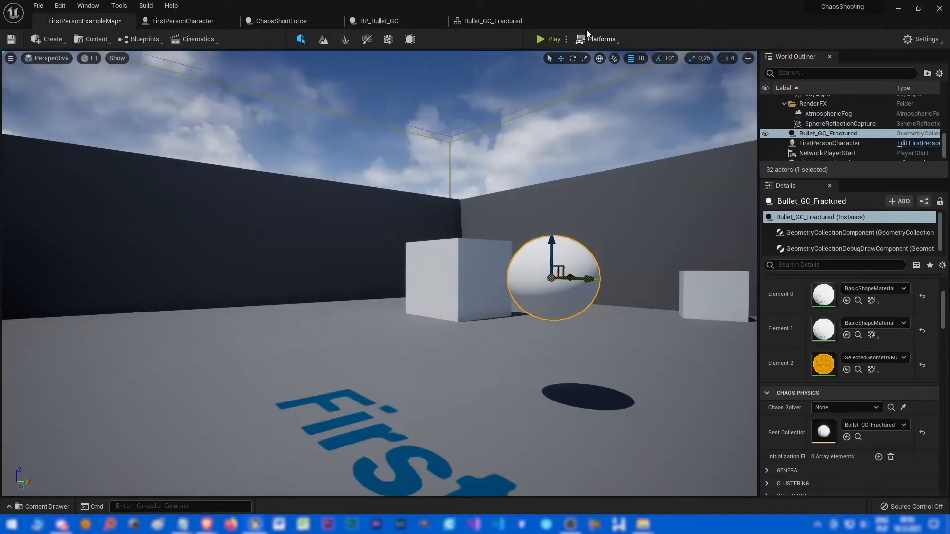
# Play the level, fire several bullets at the cubes around the arena, then stop the session.
pyautogui.click(538, 38)
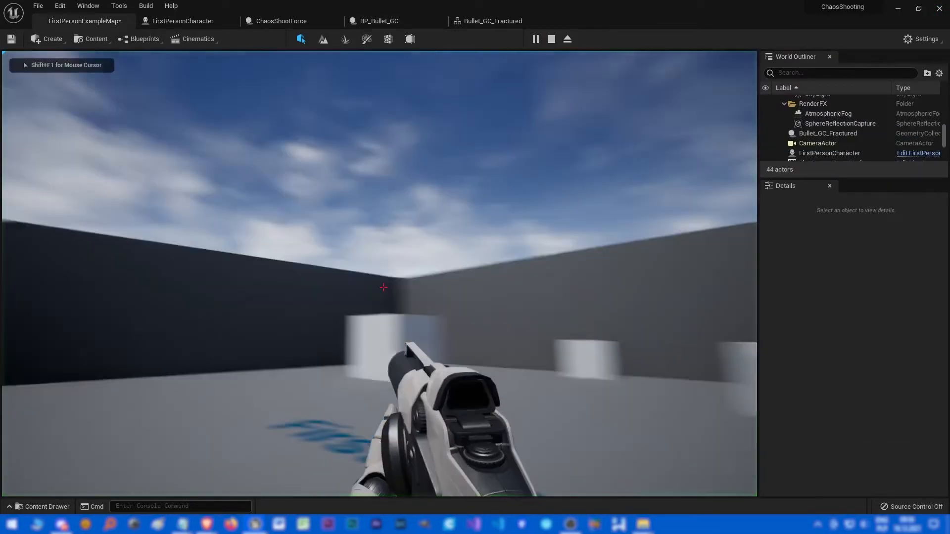
pyautogui.click(383, 287)
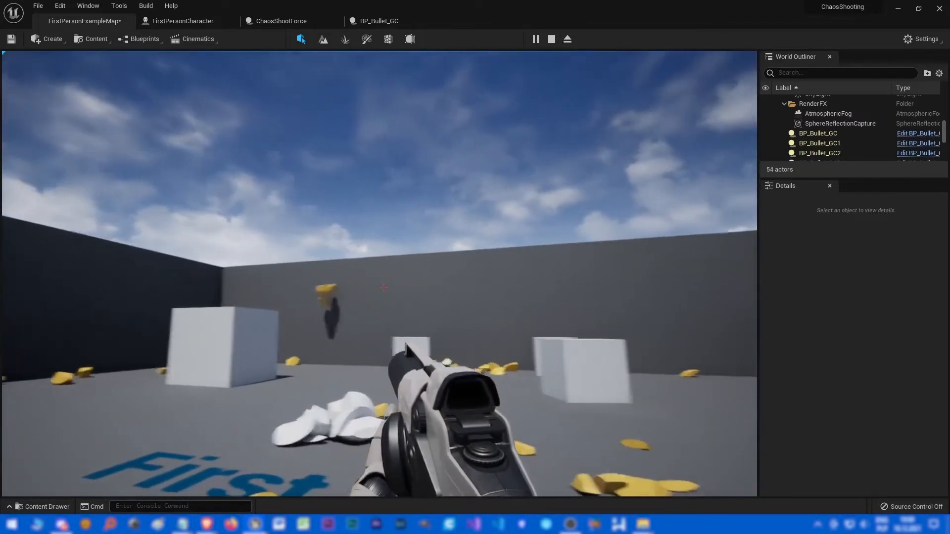
pyautogui.click(382, 287)
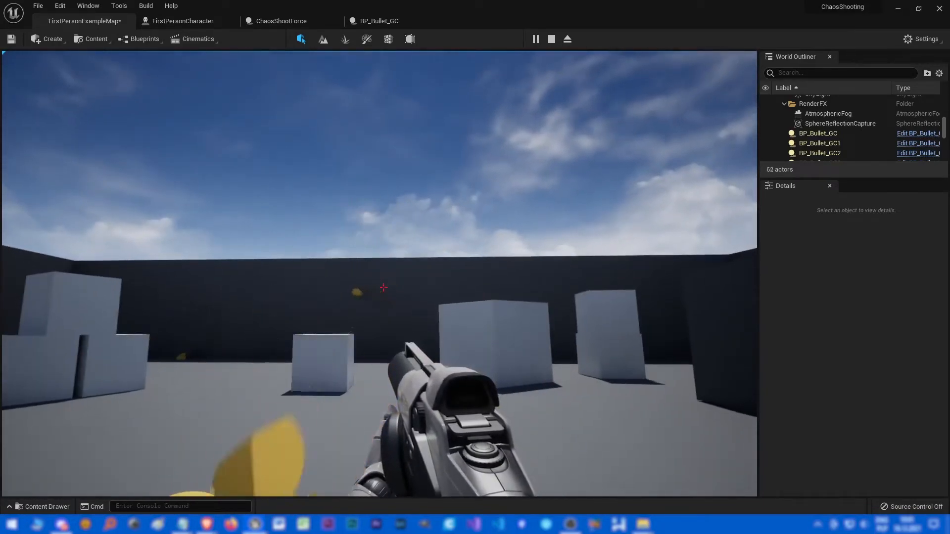
pyautogui.click(381, 287)
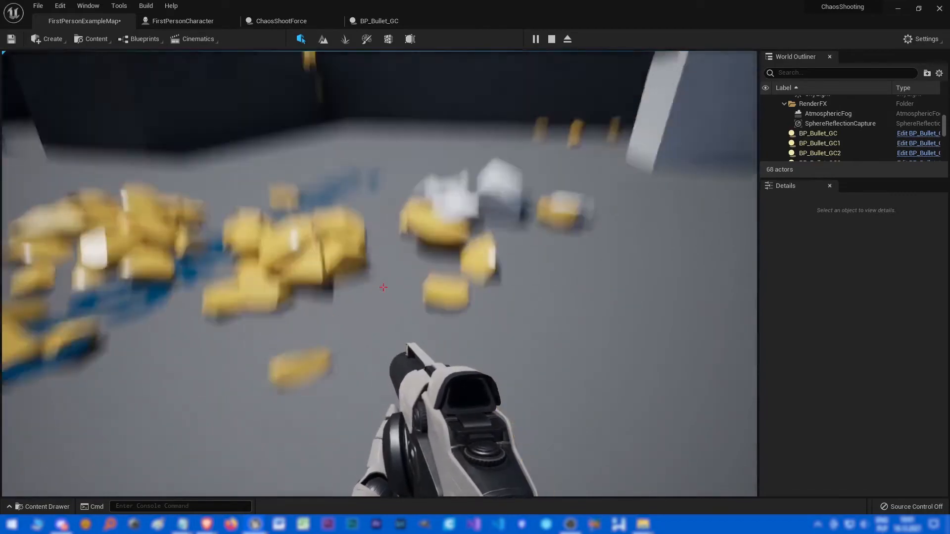
pyautogui.click(550, 38)
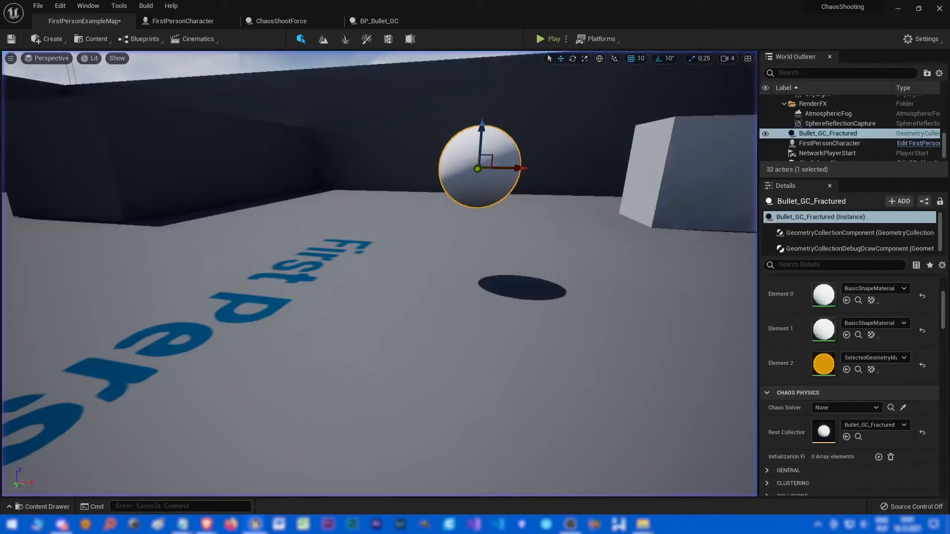
pyautogui.click(182, 21)
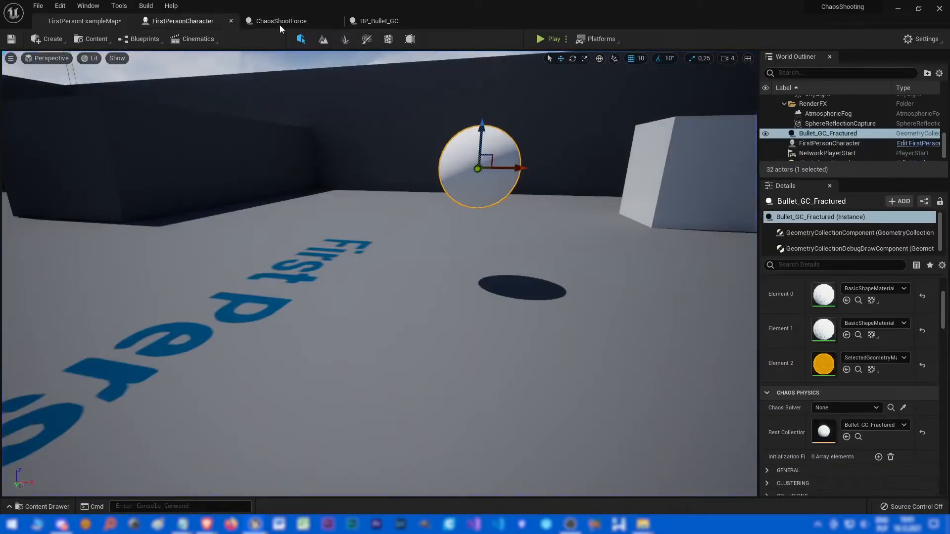
# Set ChaosShootForce's Sphere Radius to 100, compile, and return to the level map.
pyautogui.click(280, 21)
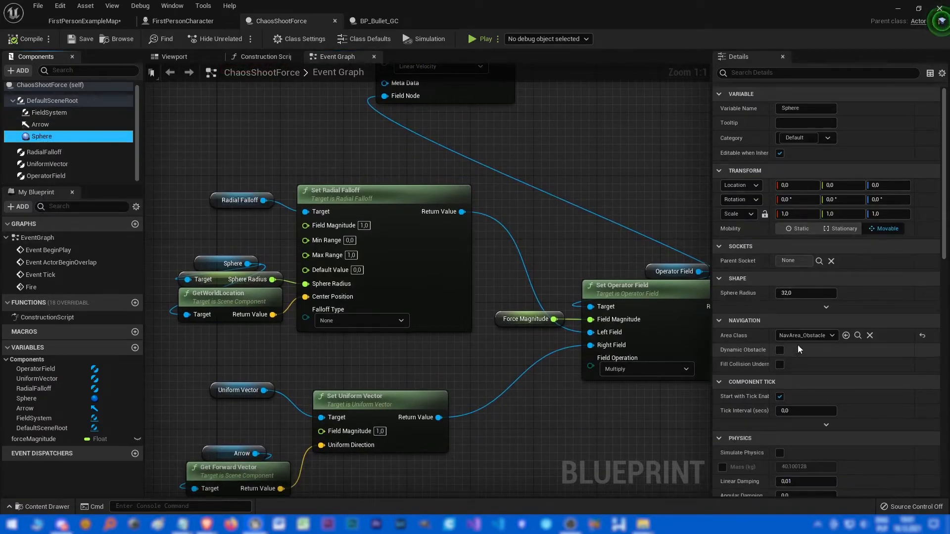
pyautogui.click(806, 293)
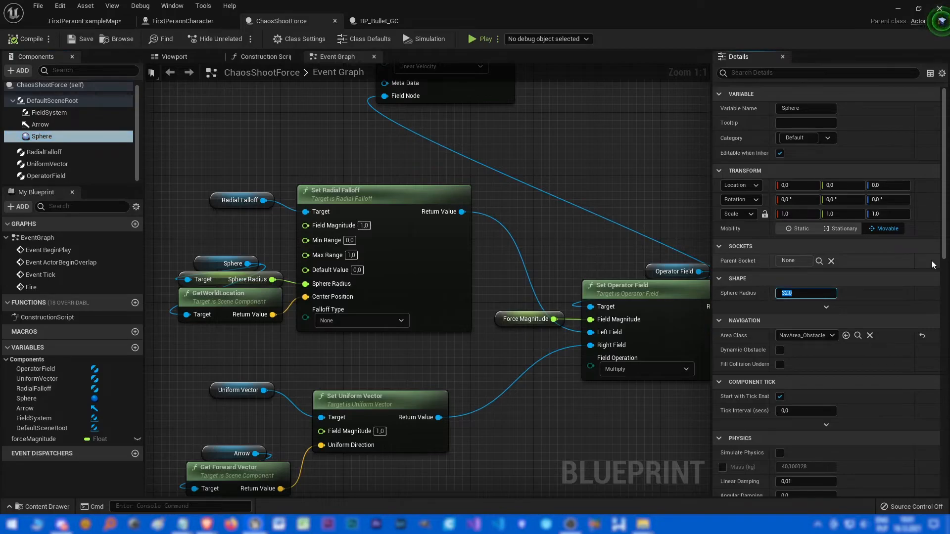
pyautogui.write('100.0')
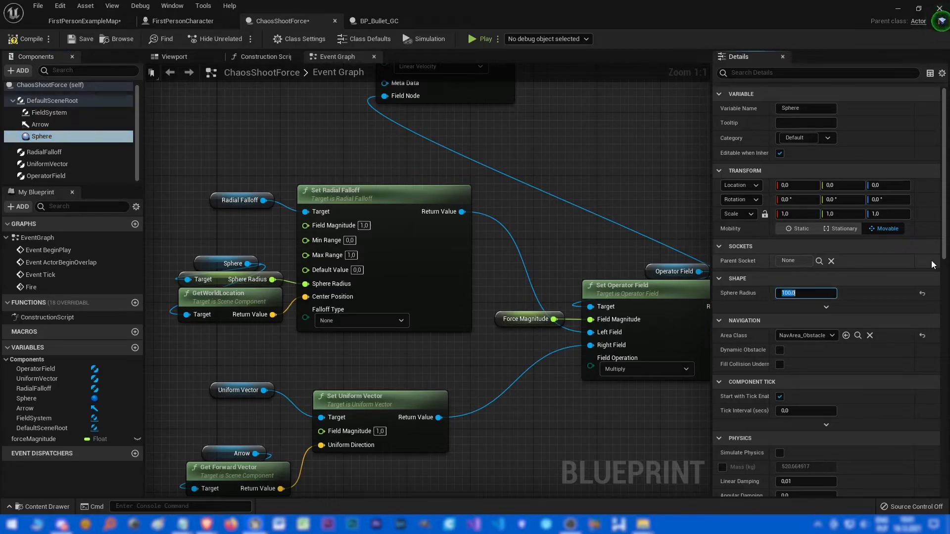
pyautogui.click(83, 39)
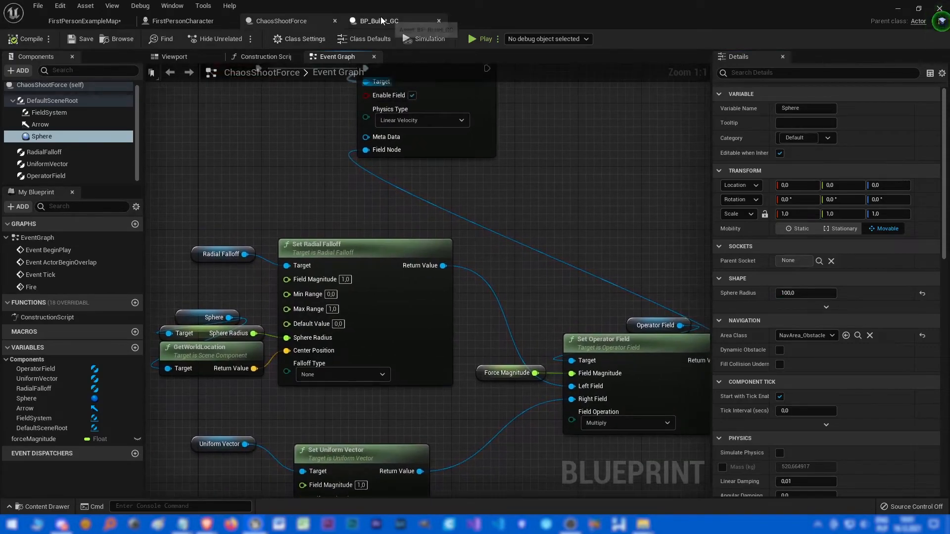
pyautogui.click(83, 21)
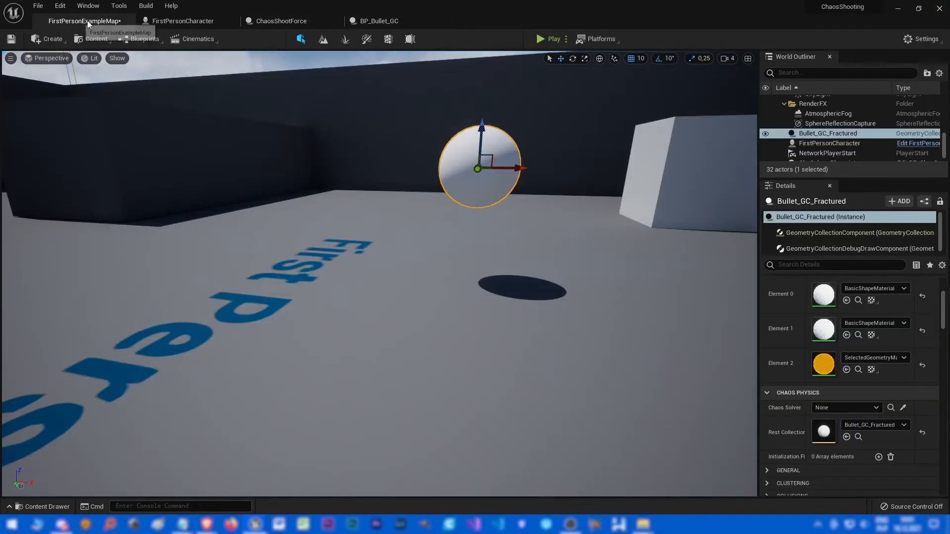
# Play the level and fire bullets at the wall and cube to test the larger force radius.
pyautogui.click(550, 39)
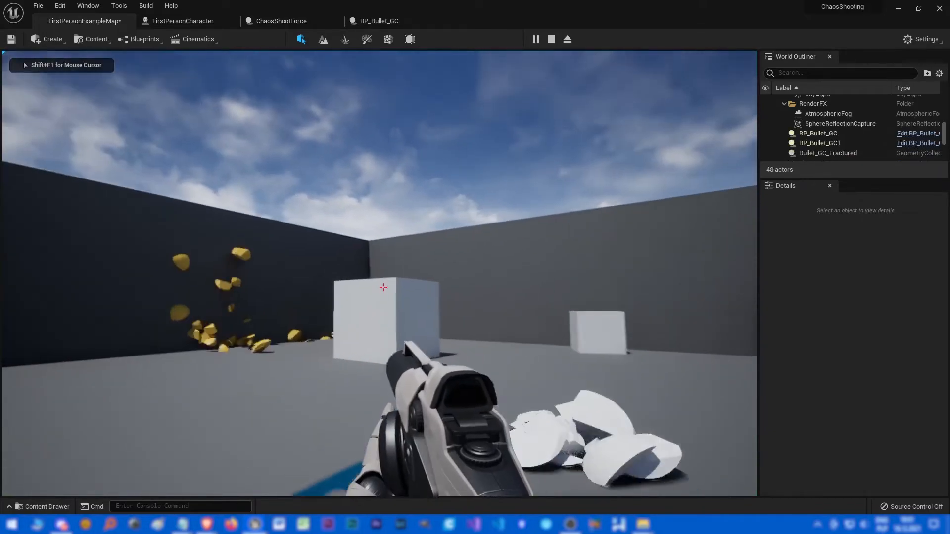
pyautogui.click(382, 287)
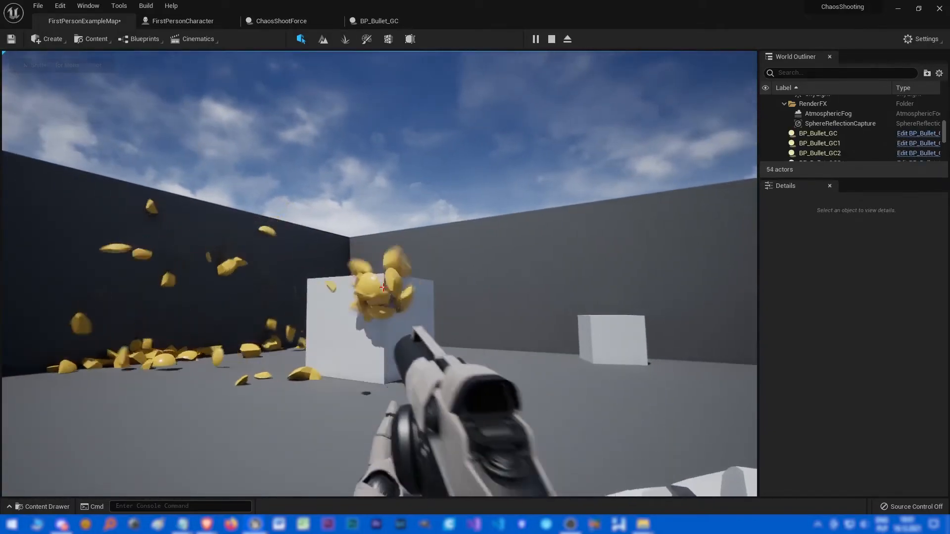
pyautogui.click(382, 288)
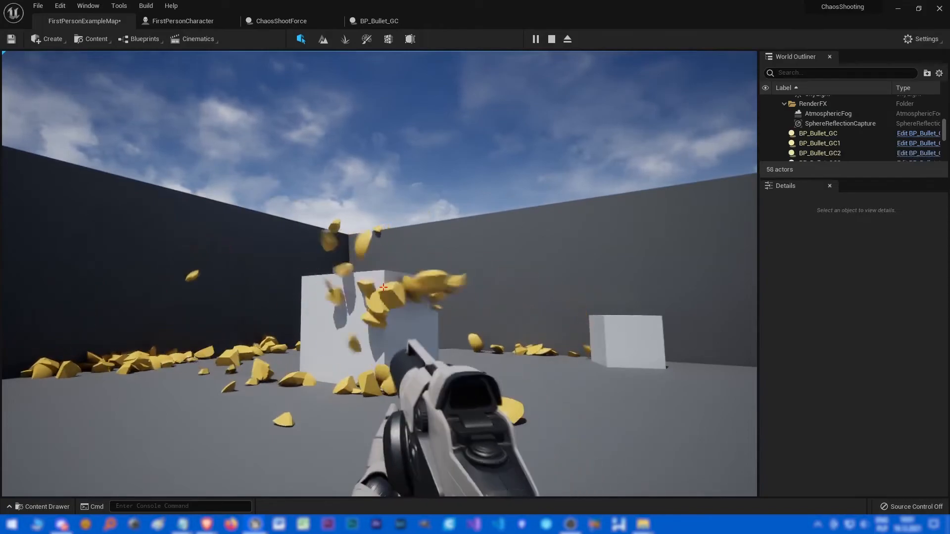
pyautogui.click(280, 21)
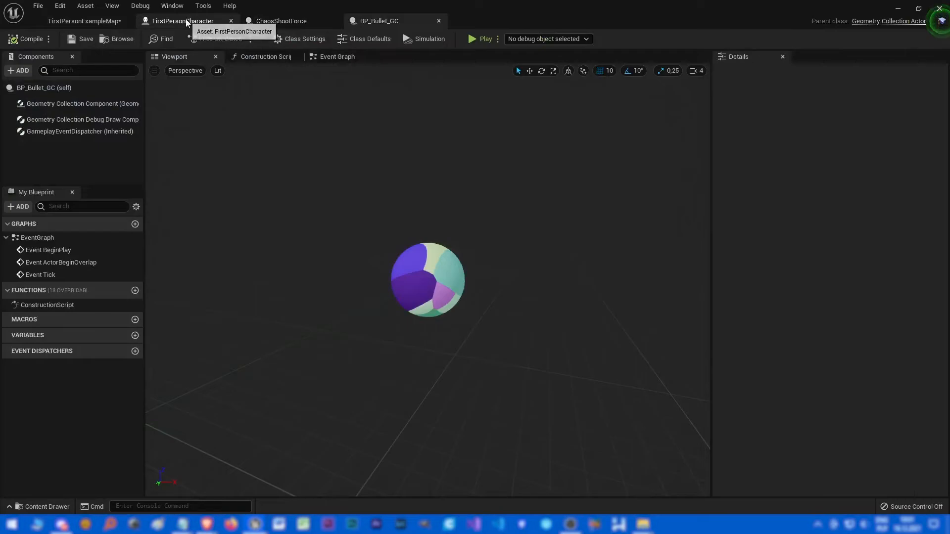
# Check Enable Clustering is unticked on BP_Bullet_GC's Geometry Collection Component and return to the map.
pyautogui.click(82, 104)
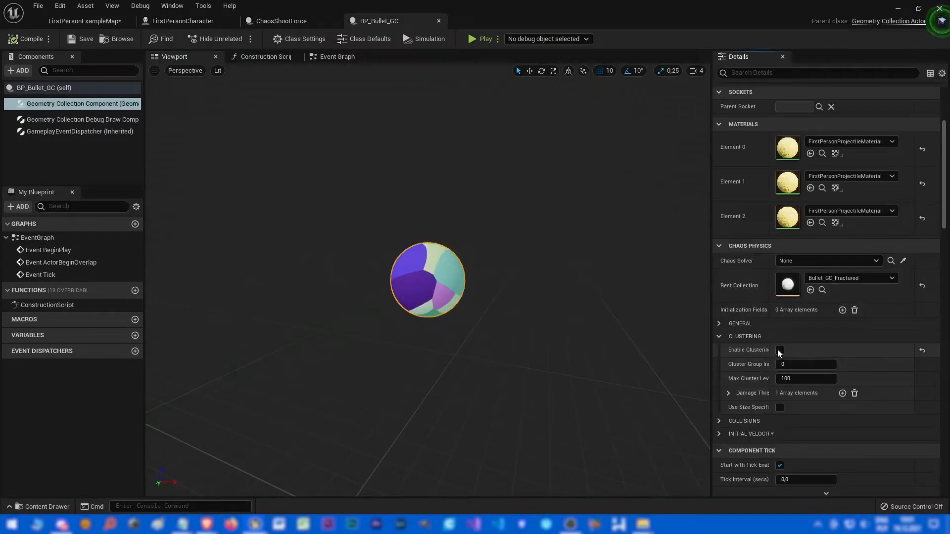
pyautogui.click(83, 21)
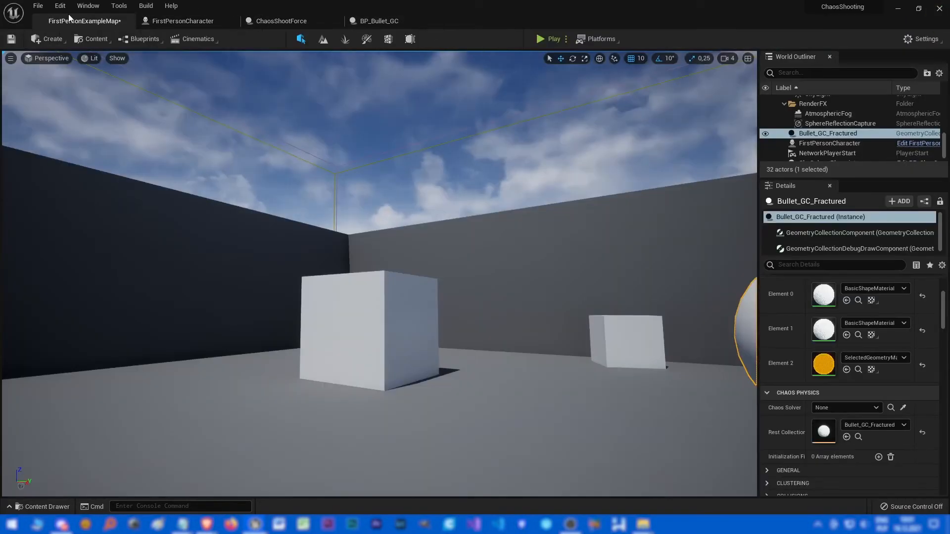
pyautogui.click(549, 38)
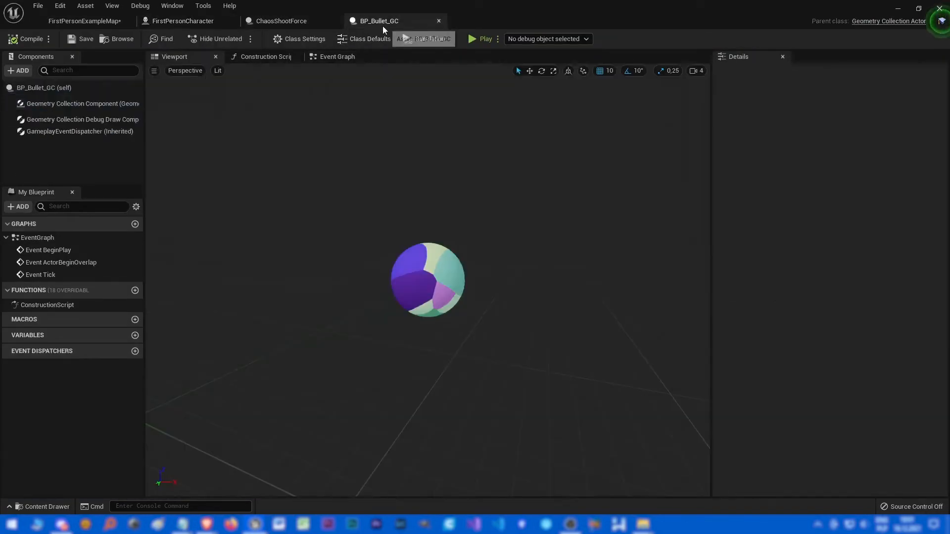
pyautogui.click(82, 104)
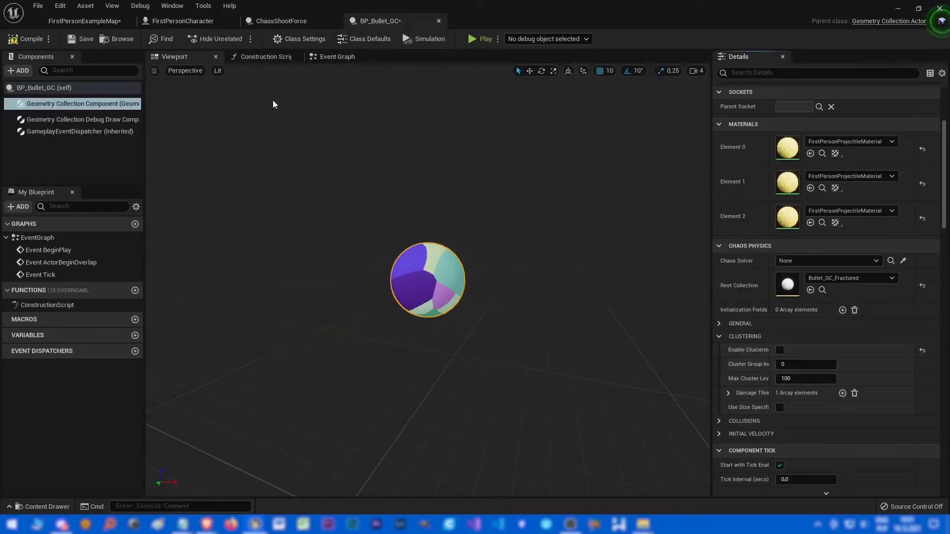
pyautogui.click(84, 20)
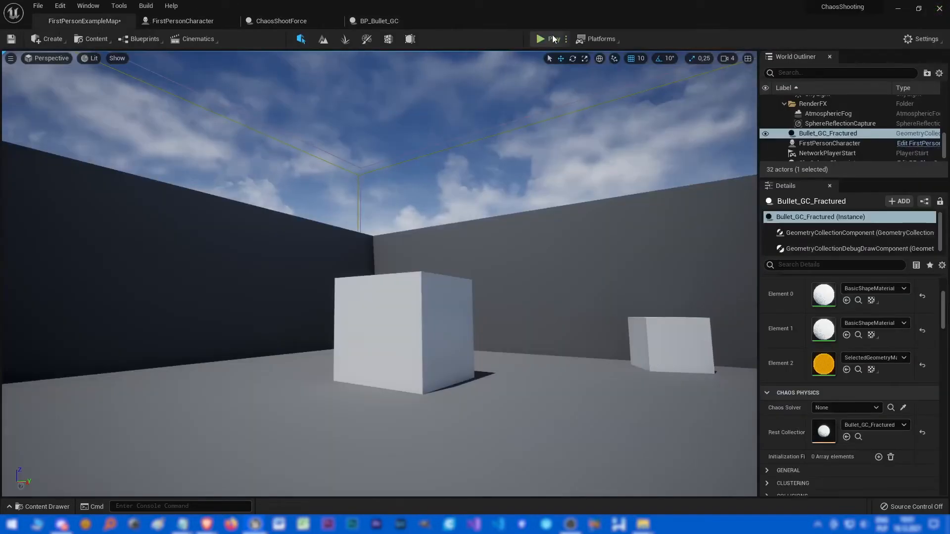
# Play the level shooting the cubes, then bring up the ChaosShootForce blueprint.
pyautogui.click(540, 39)
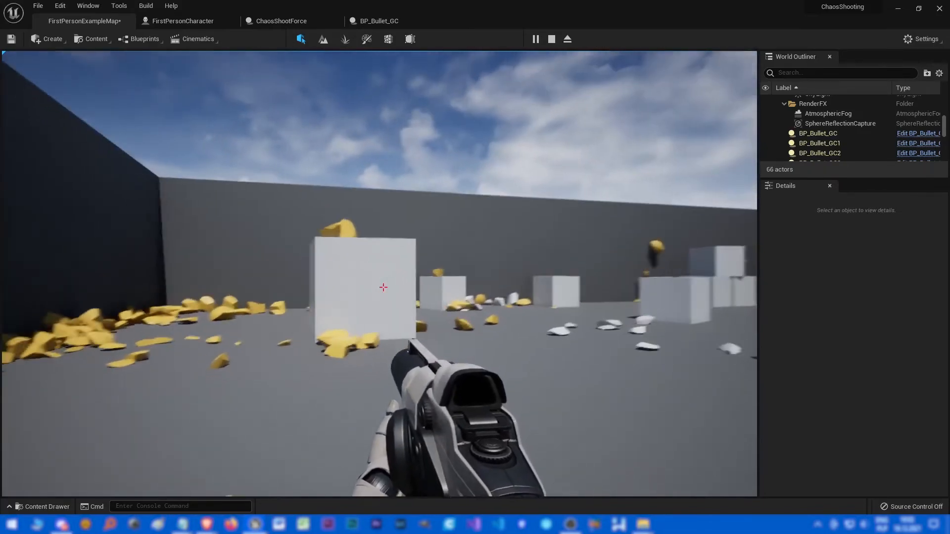
pyautogui.click(378, 20)
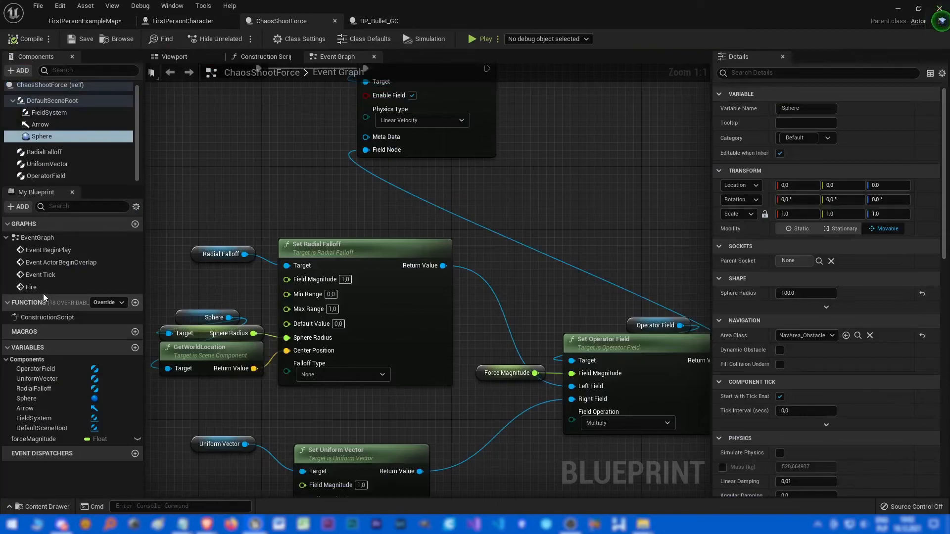
# Set forceMagnitude's default value to 1000, test in the level, and return to ChaosShootForce.
pyautogui.click(33, 438)
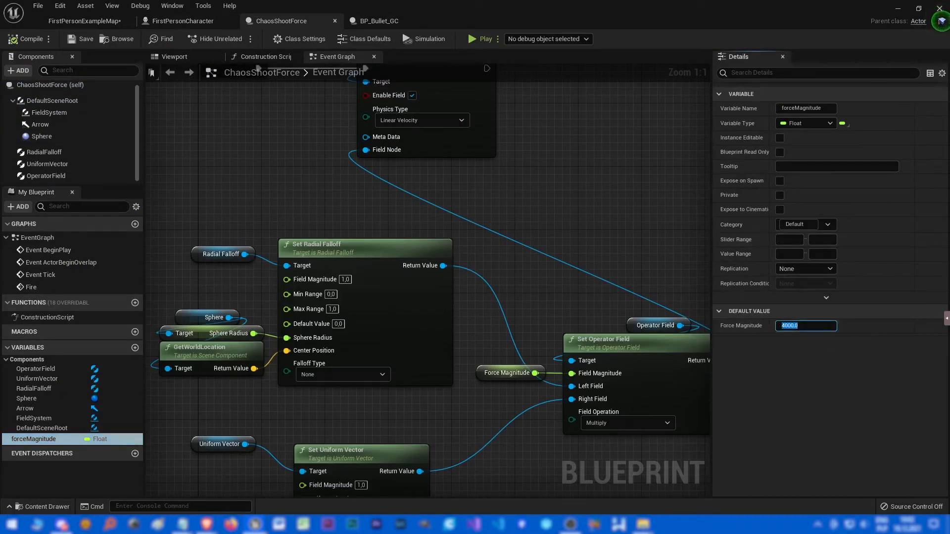
pyautogui.write('1000.0')
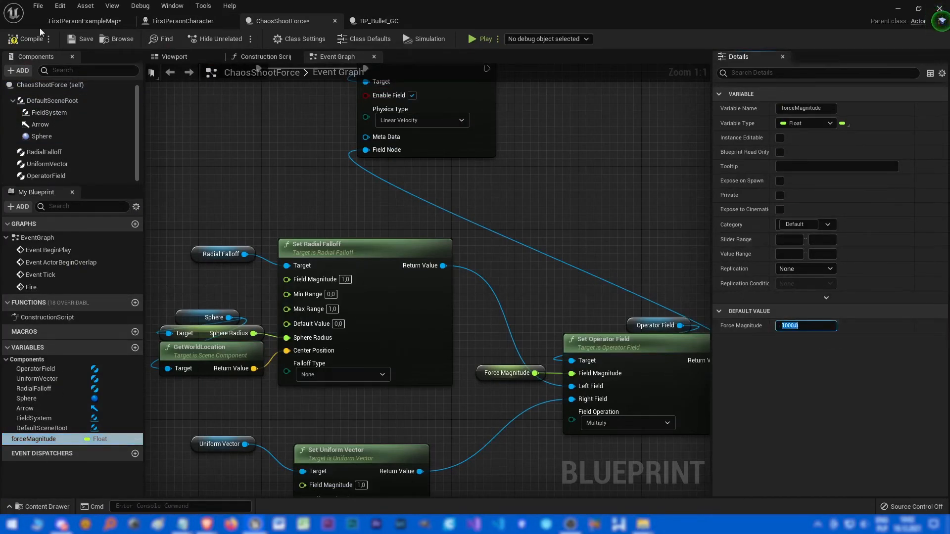
pyautogui.click(477, 39)
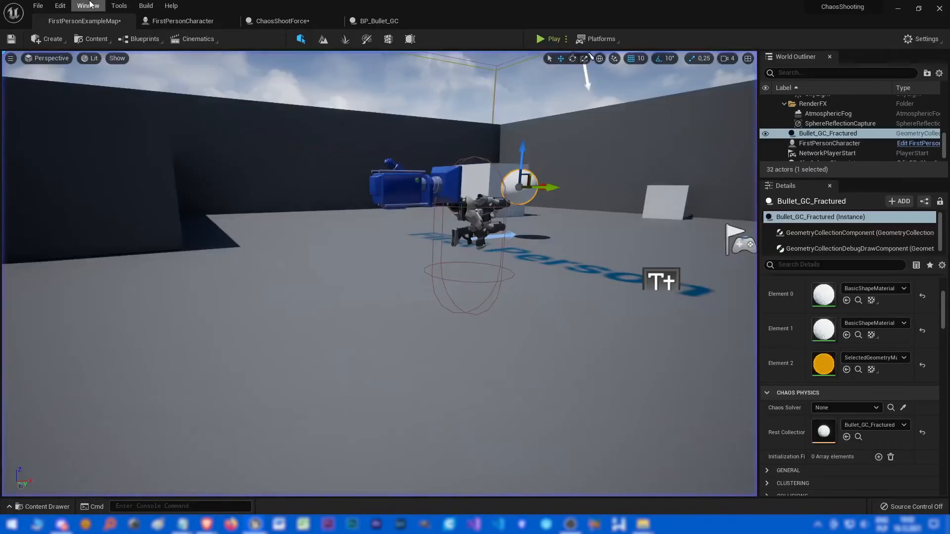
pyautogui.click(282, 21)
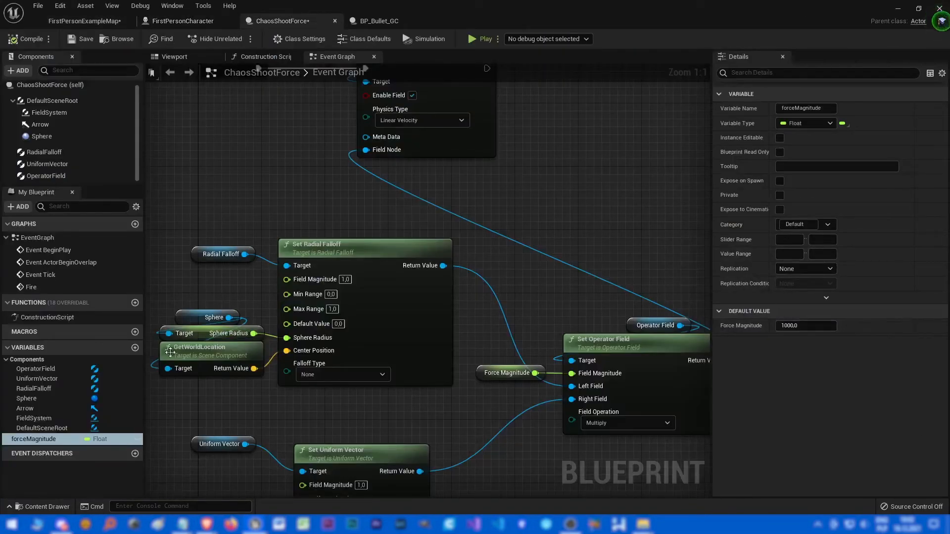
pyautogui.click(805, 326)
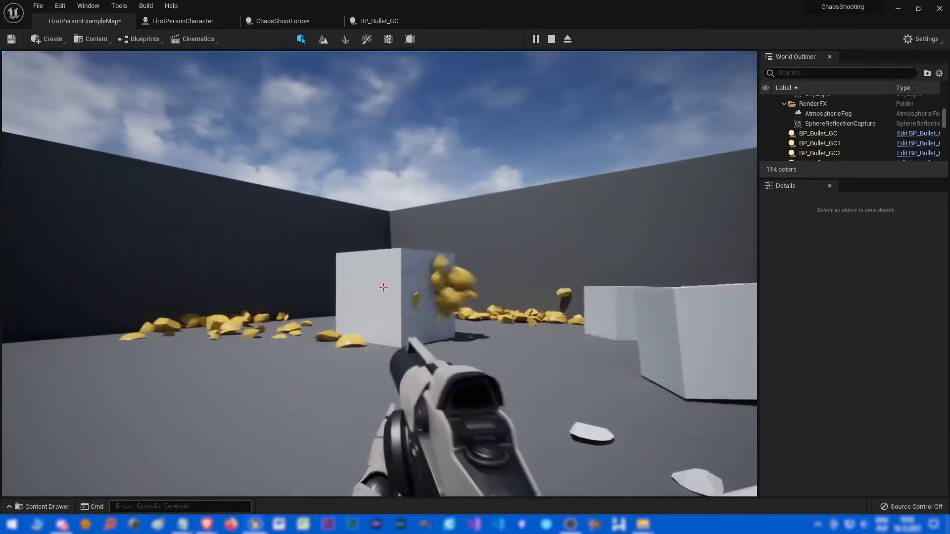
# Fire a bullet at the cube to check the weaker force strength.
pyautogui.click(279, 21)
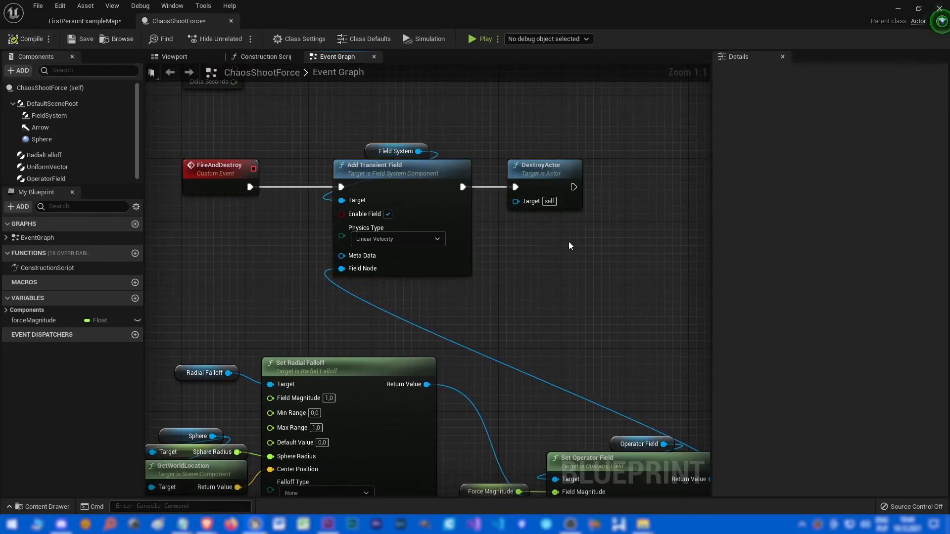
# Return to the level map with FireAndDestroy's DestroyActor wired after Add Transient Field.
pyautogui.click(83, 20)
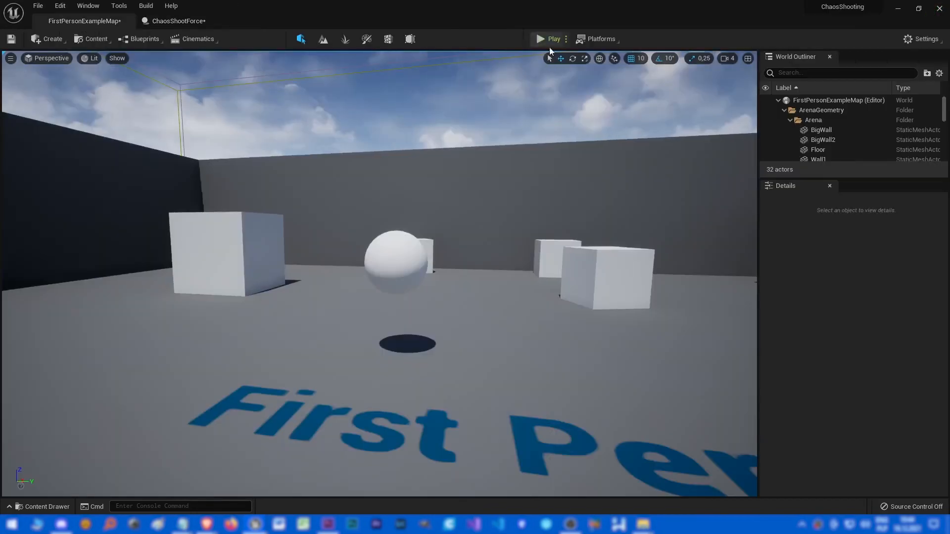
# Play the final setup and fire at the cube to verify bullets fracture fully on impact.
pyautogui.click(538, 38)
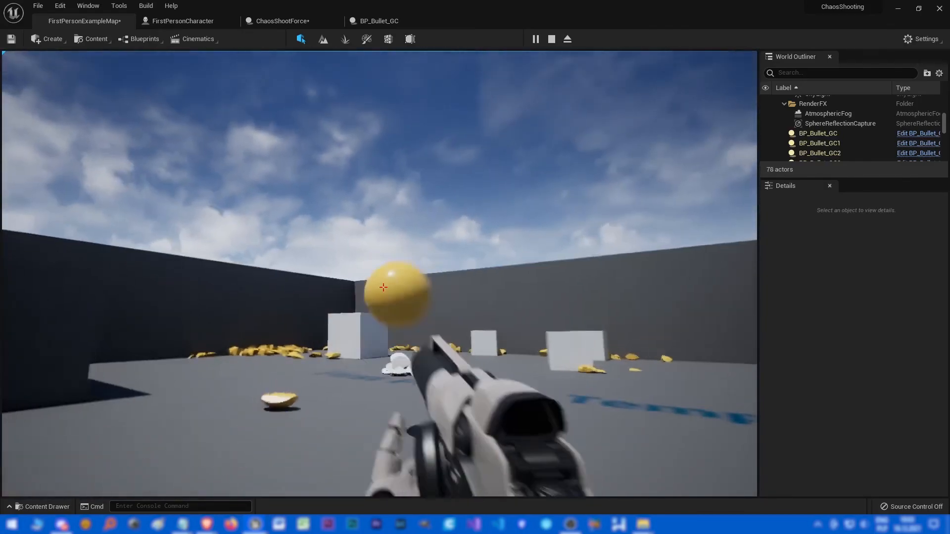
pyautogui.click(383, 287)
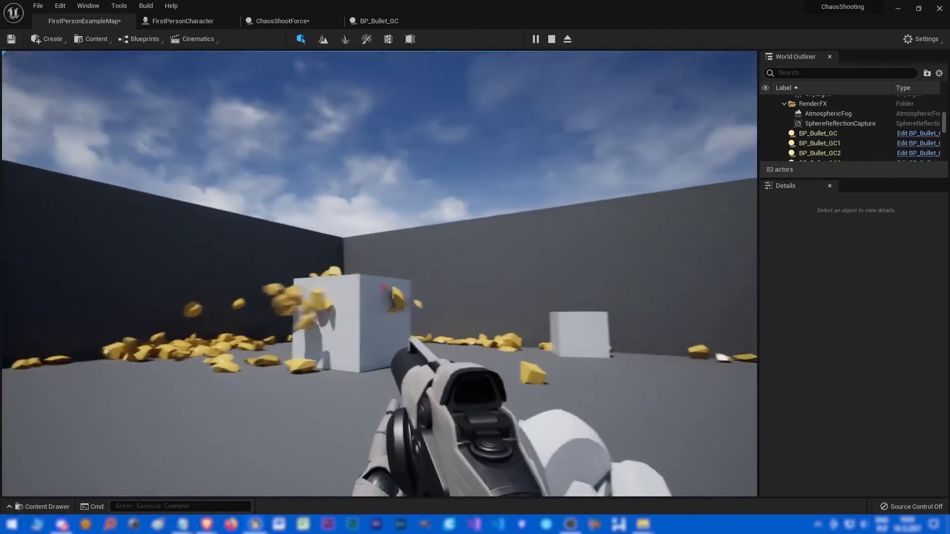